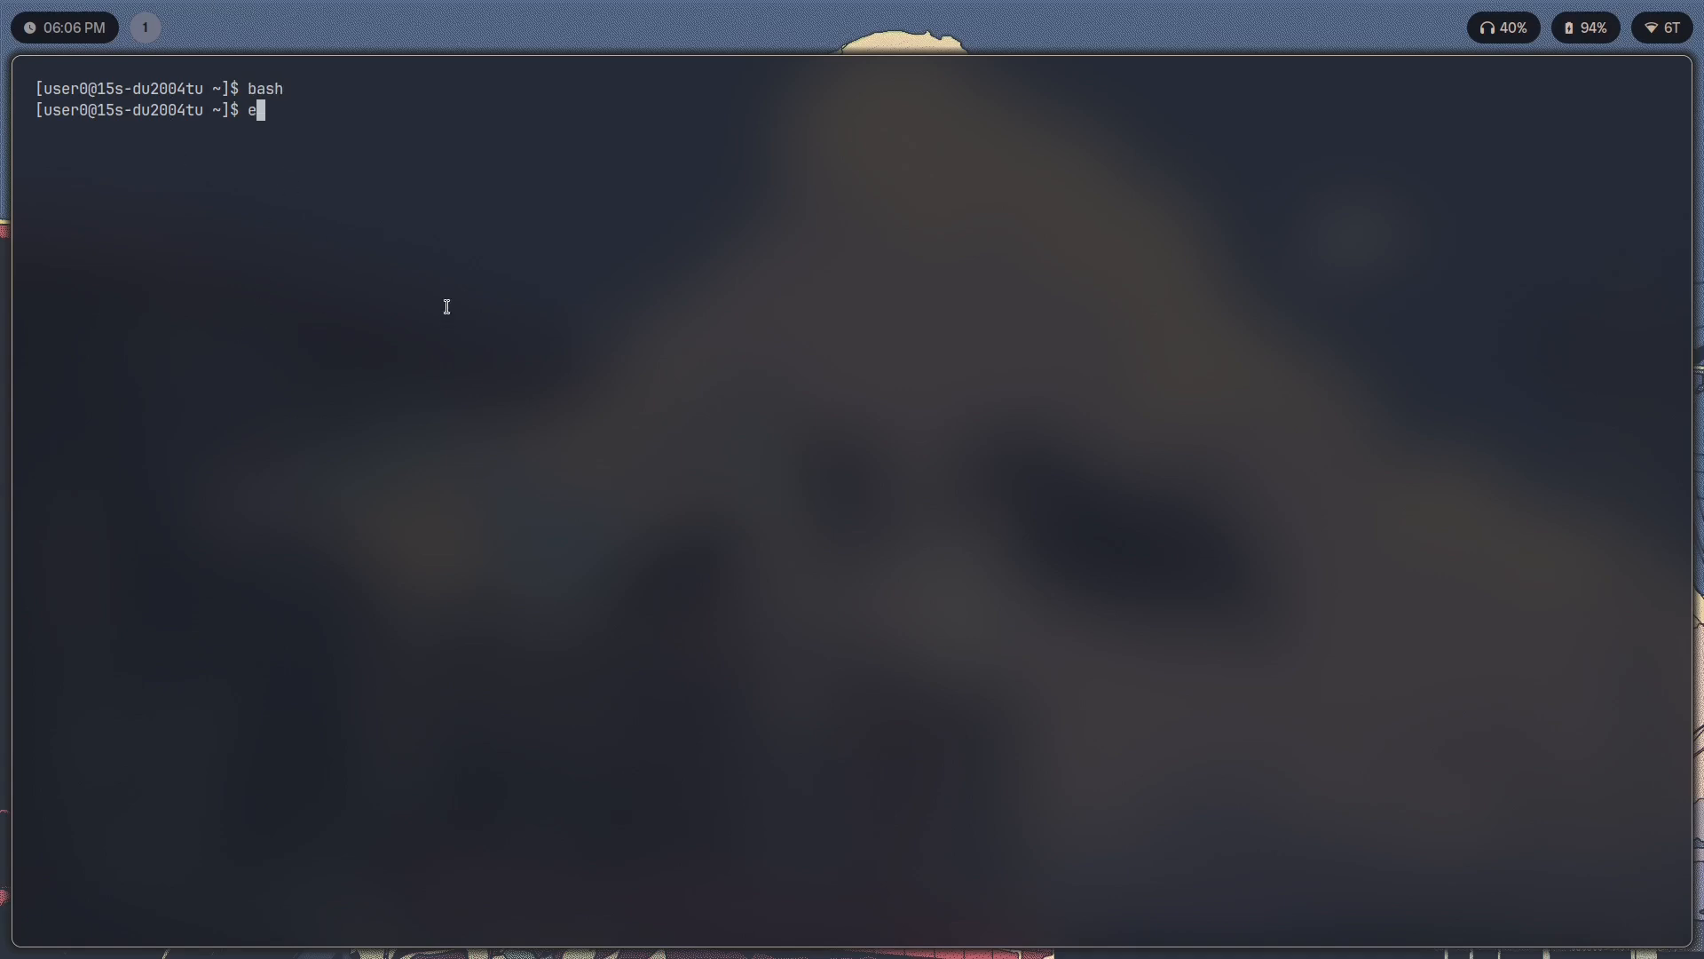
# Exit the old bash shell and bring up a fresh Alacritty window on workspace 2.
pyautogui.write('xit')
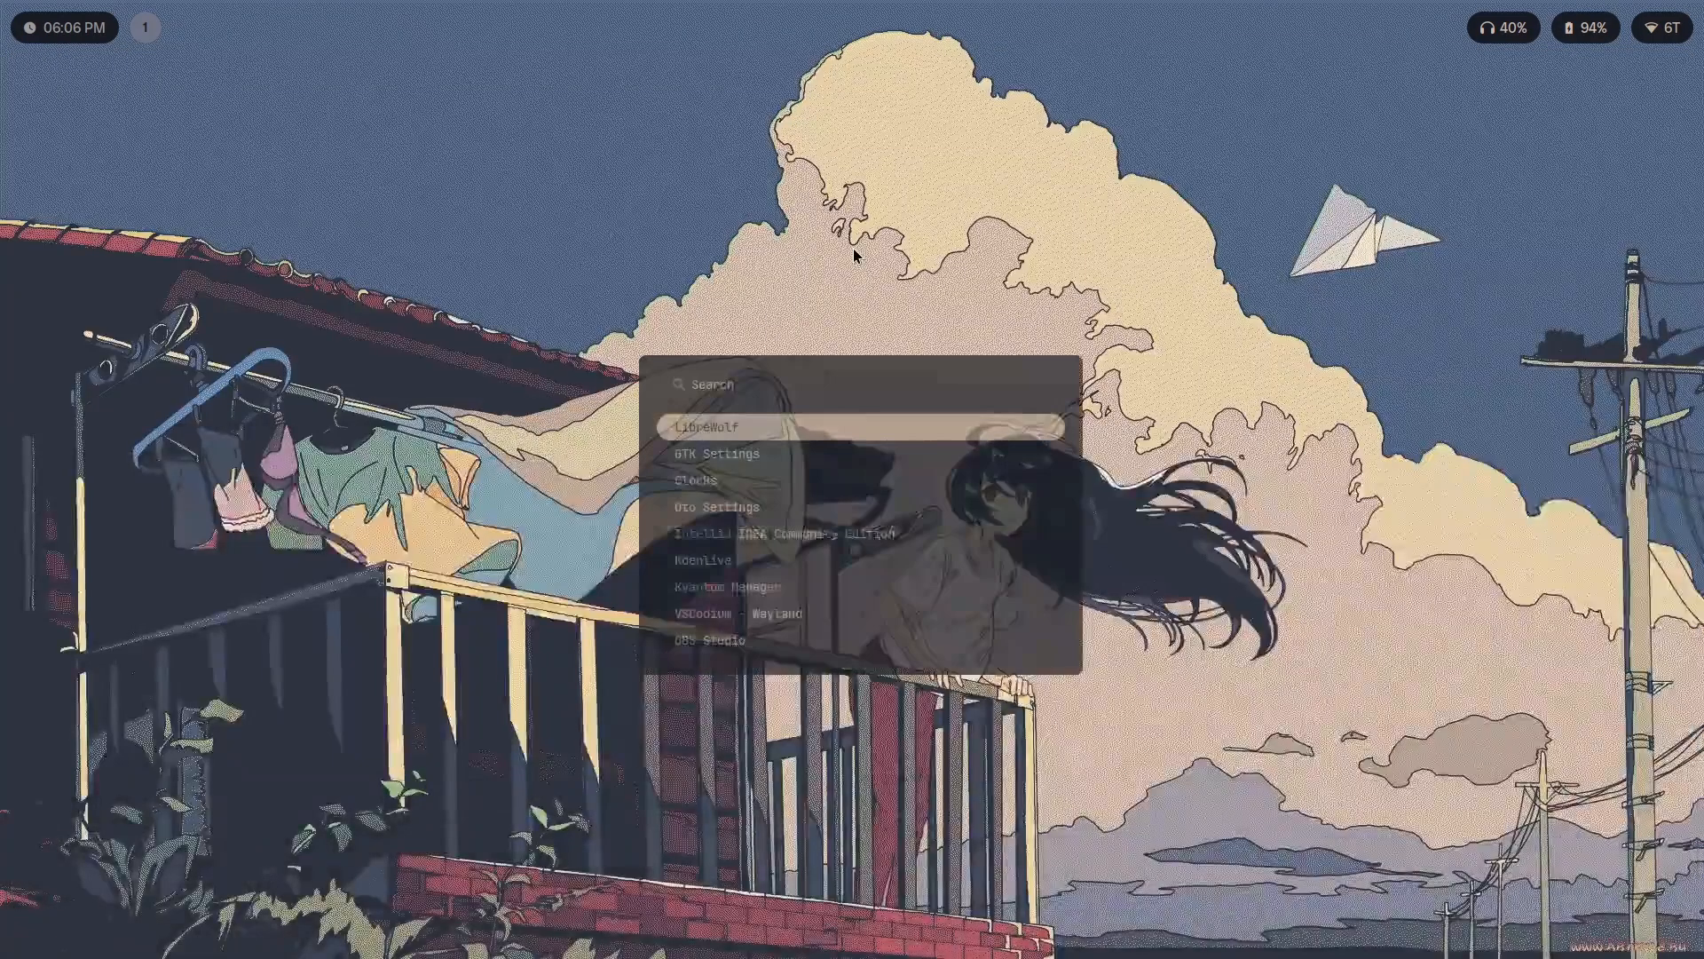
pyautogui.click(704, 426)
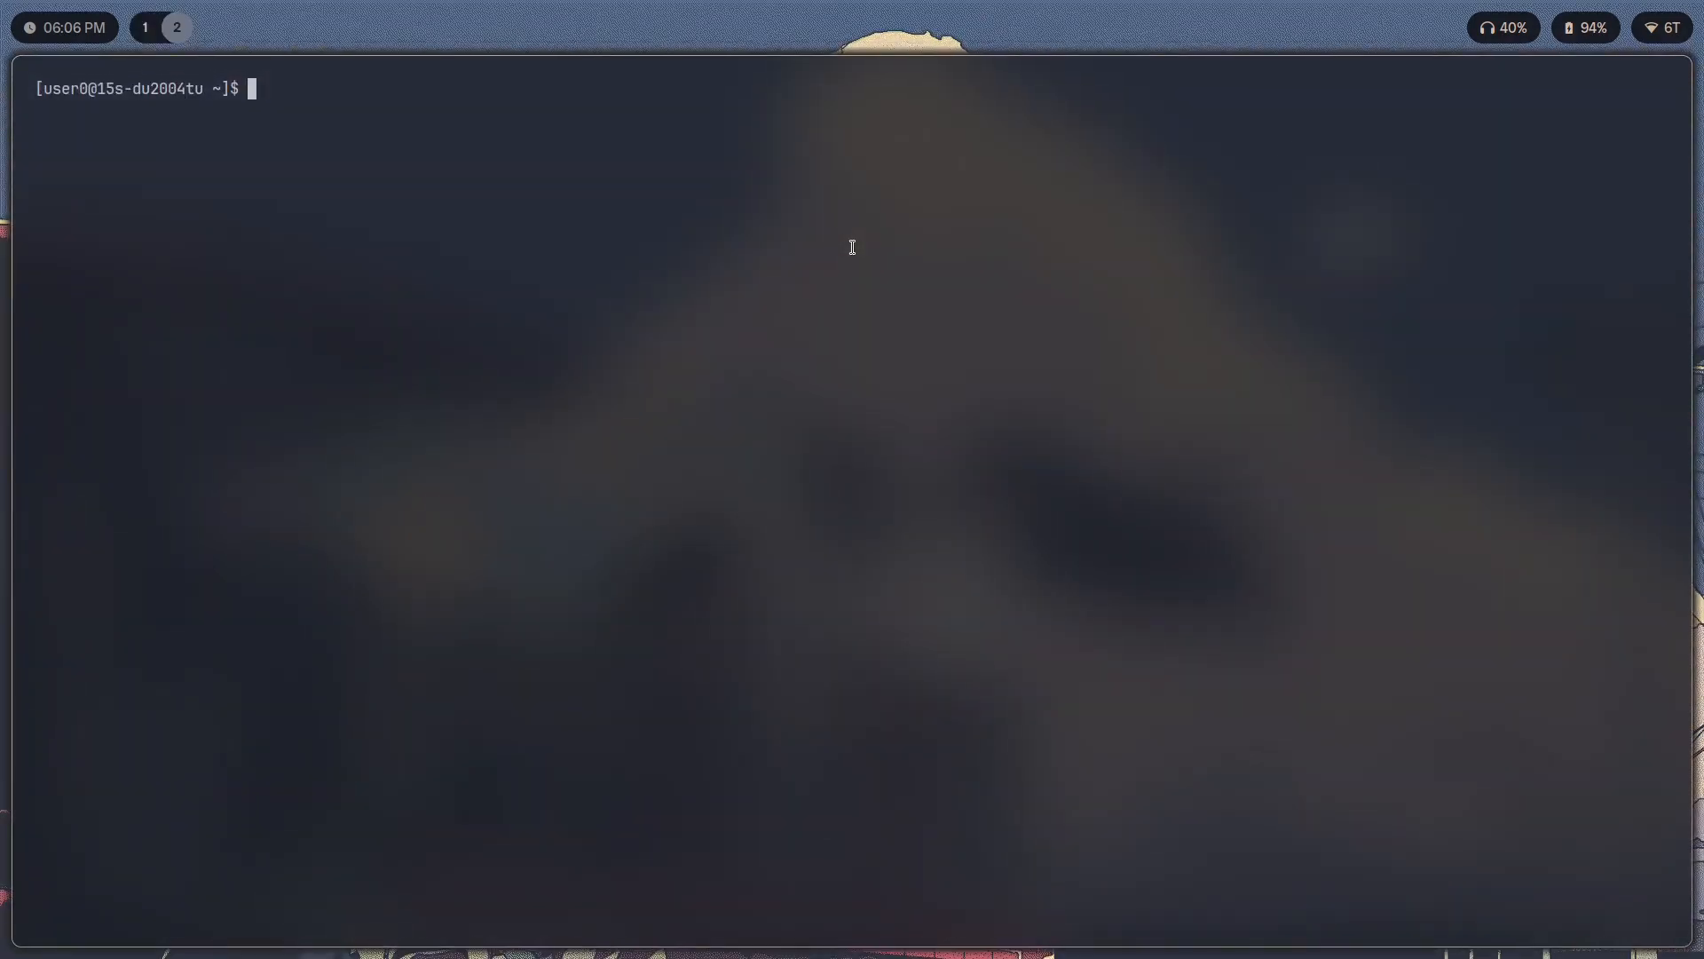
pyautogui.write('i')
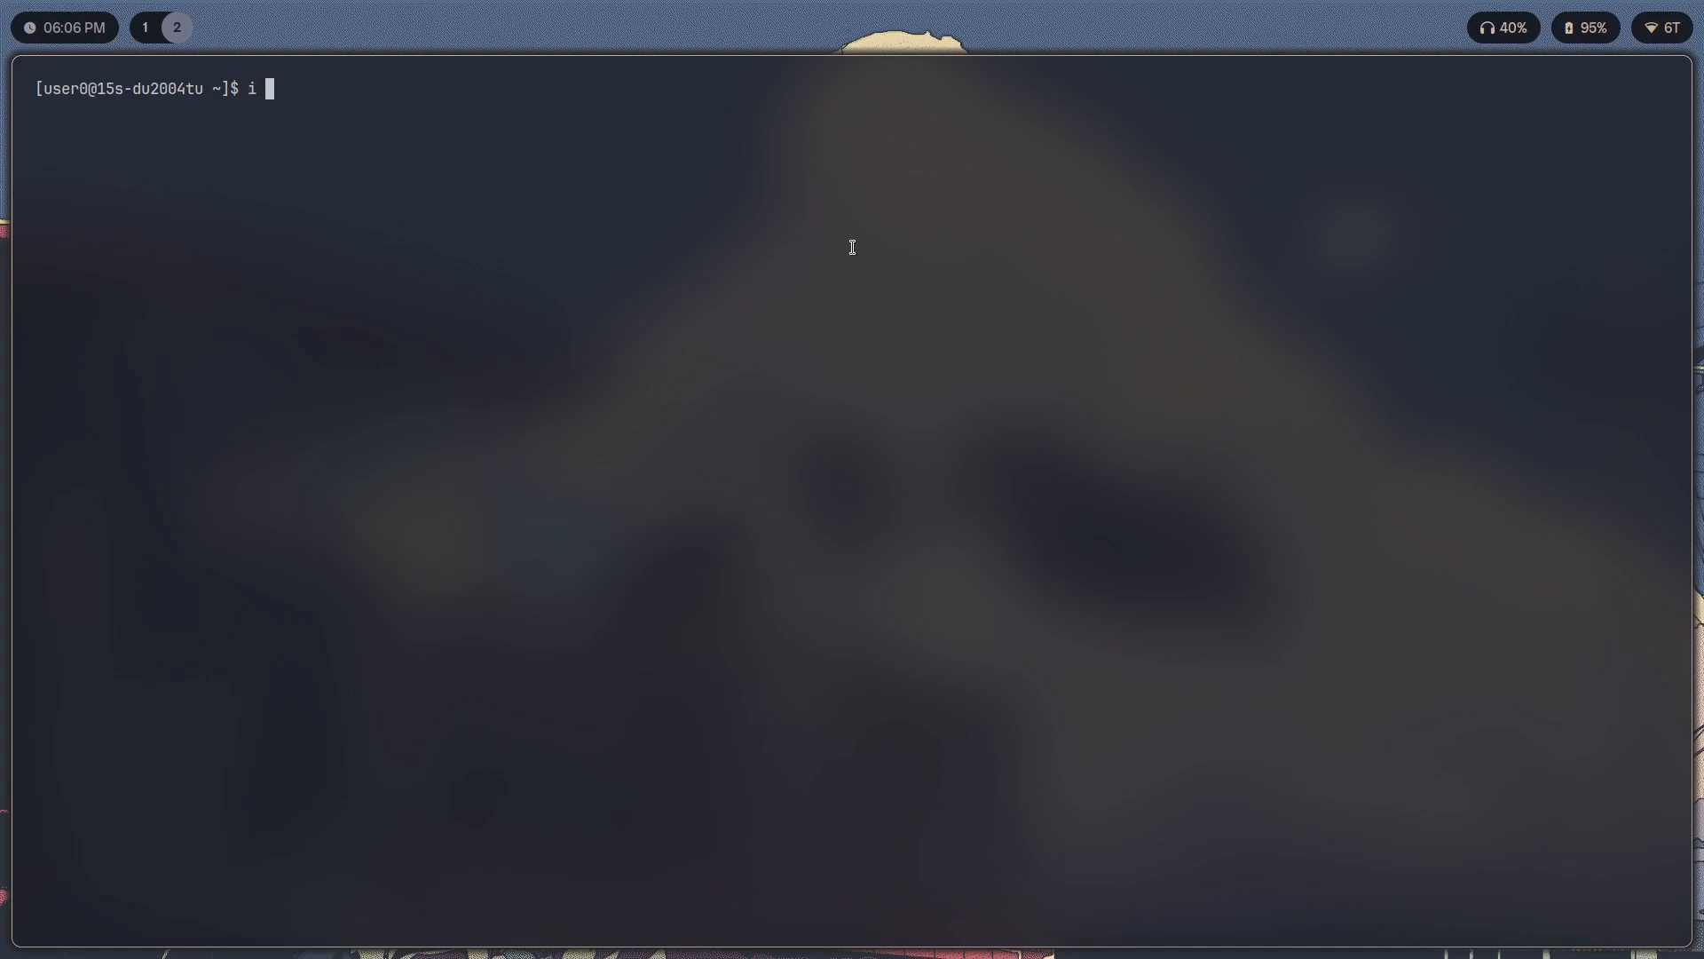
pyautogui.write('zsh')
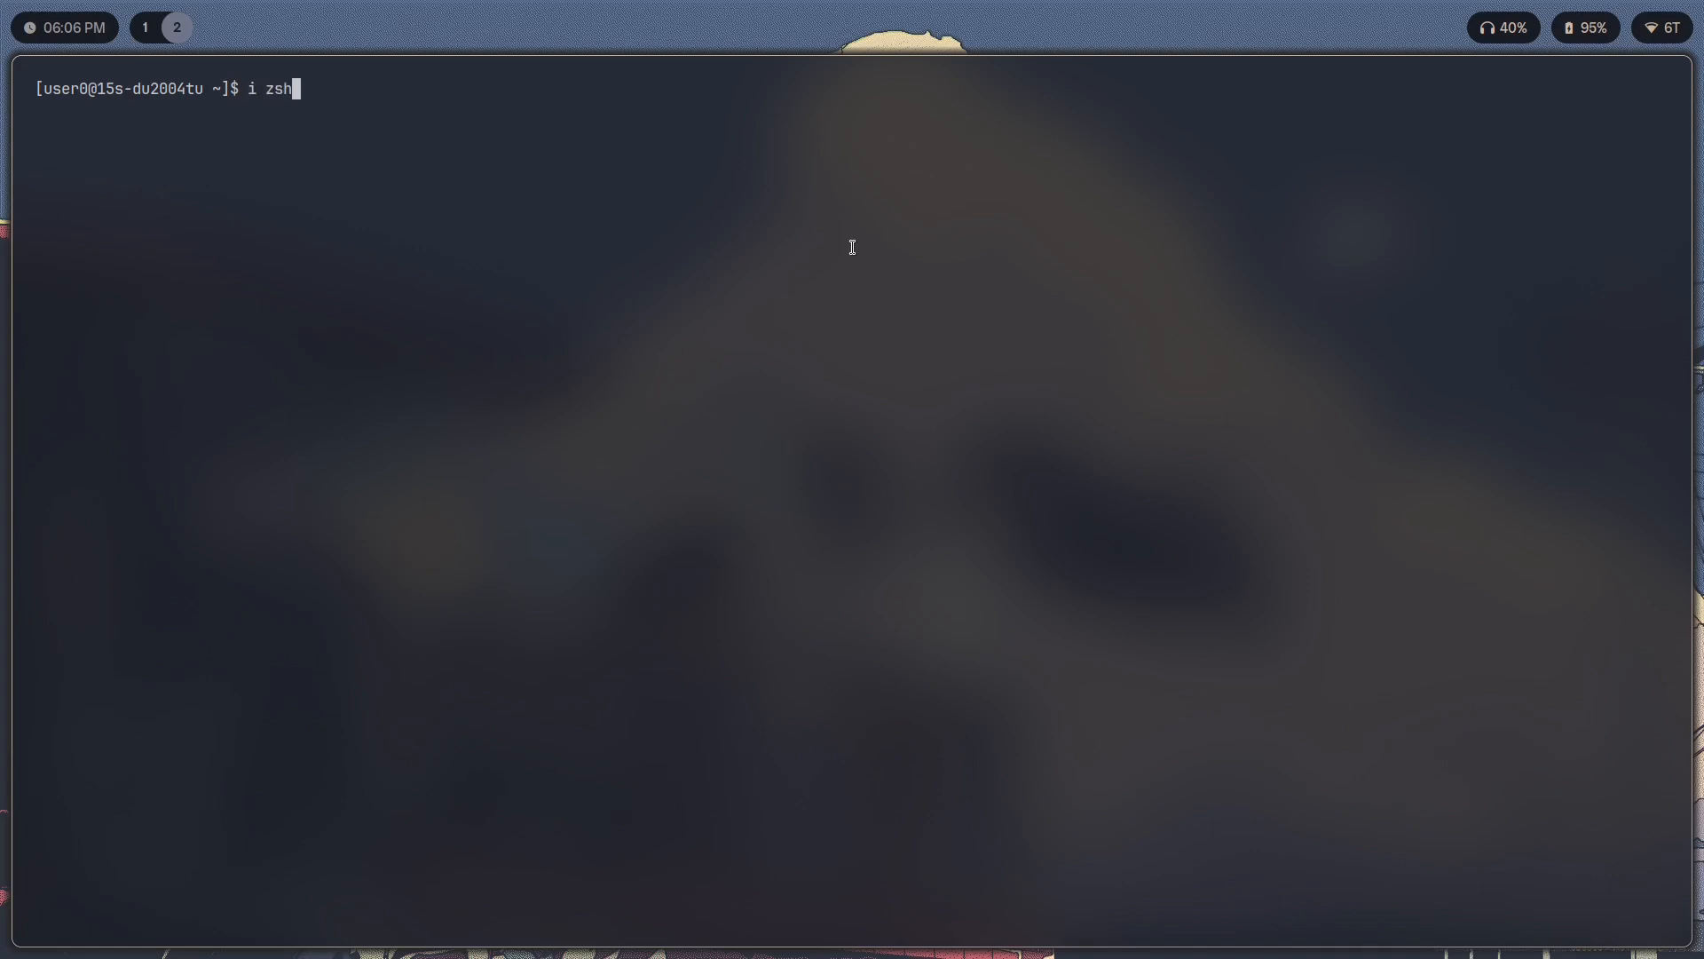
pyautogui.write('fish')
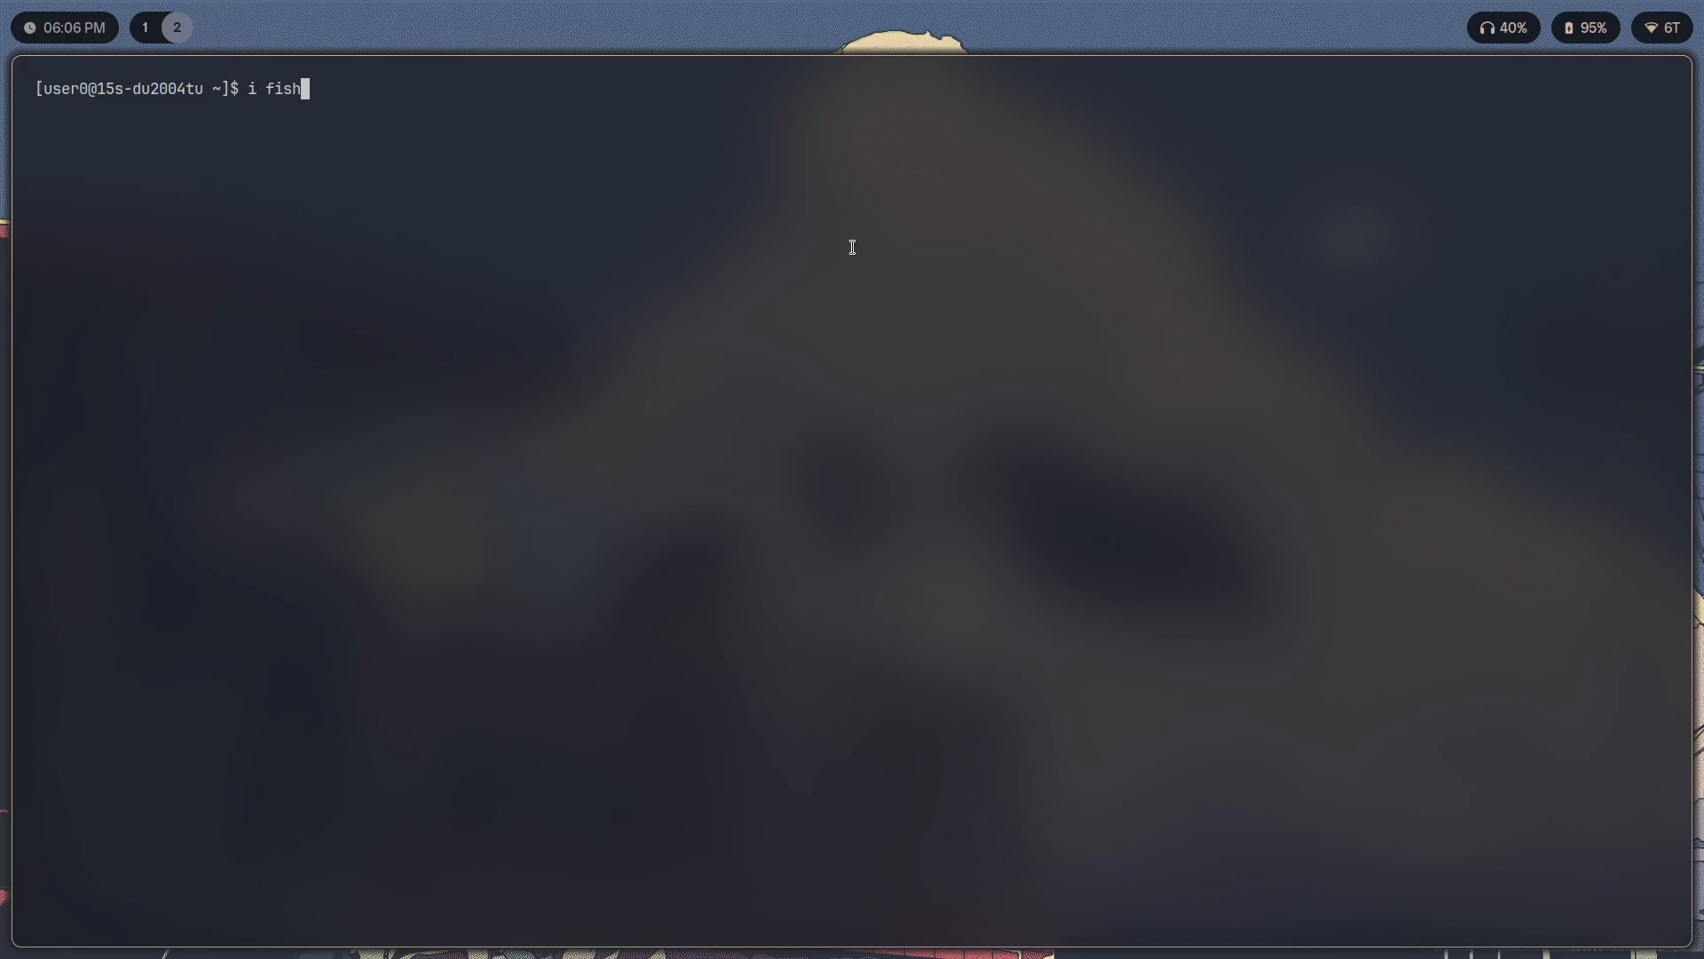
pyautogui.click(144, 26)
pyautogui.write('pa')
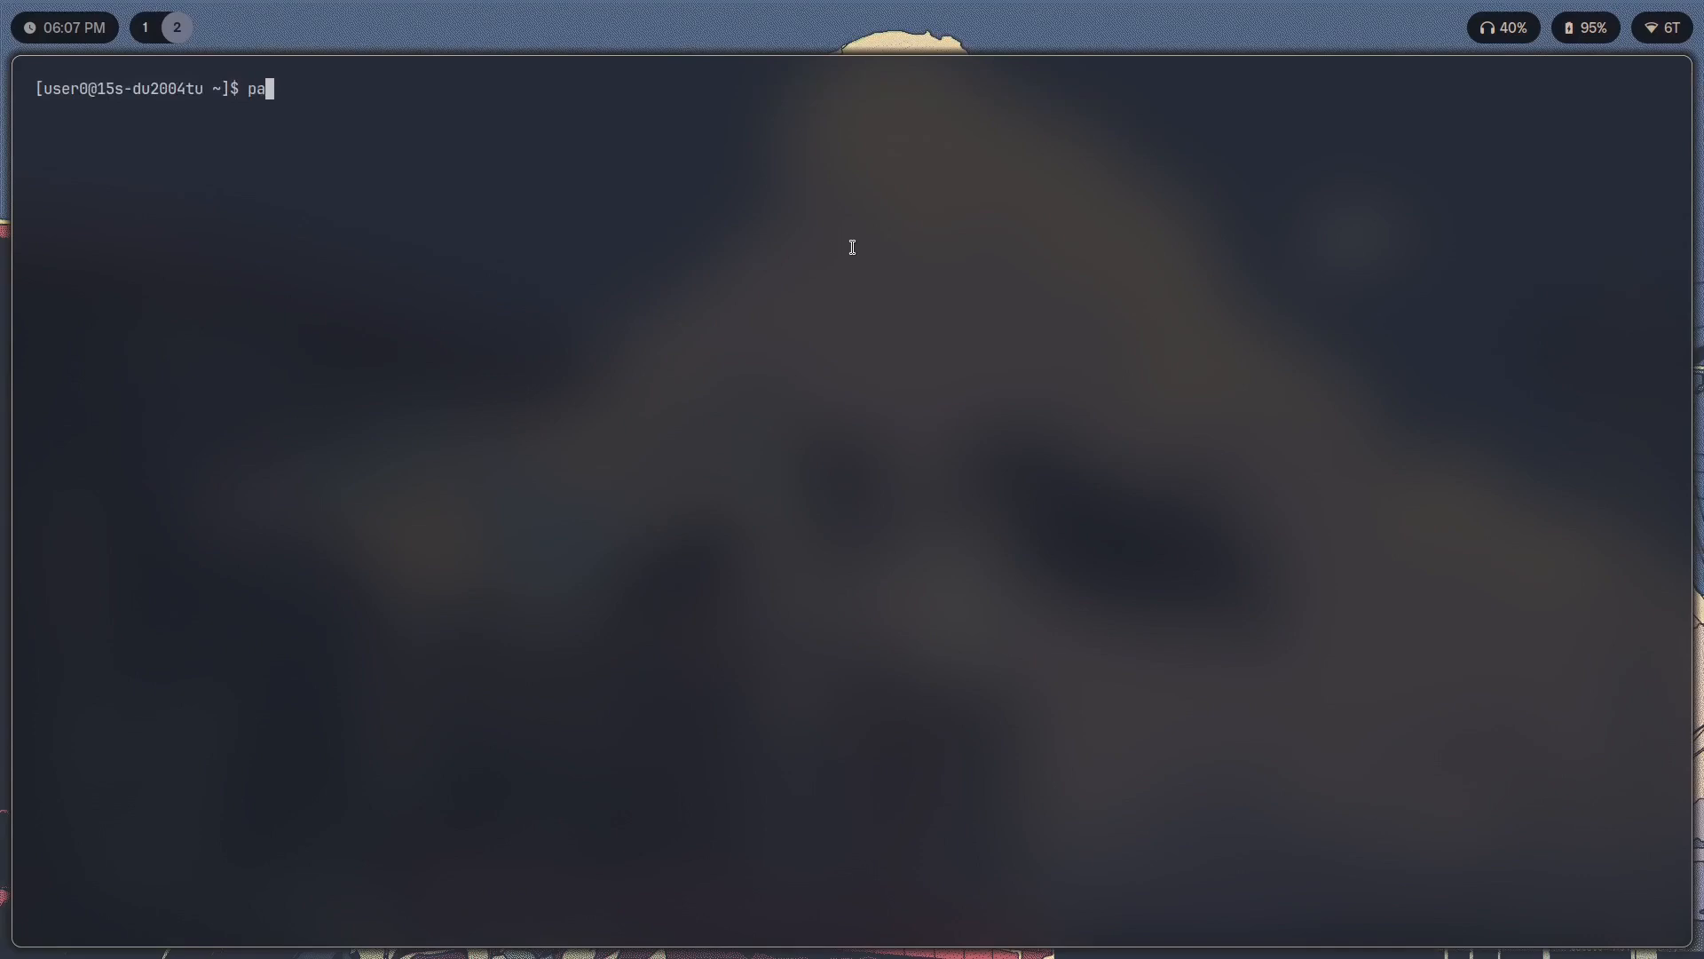
# Run sudo pacman -S zsh --needed to confirm zsh is installed.
pyautogui.write('sudo pacman -S zsh --needed')
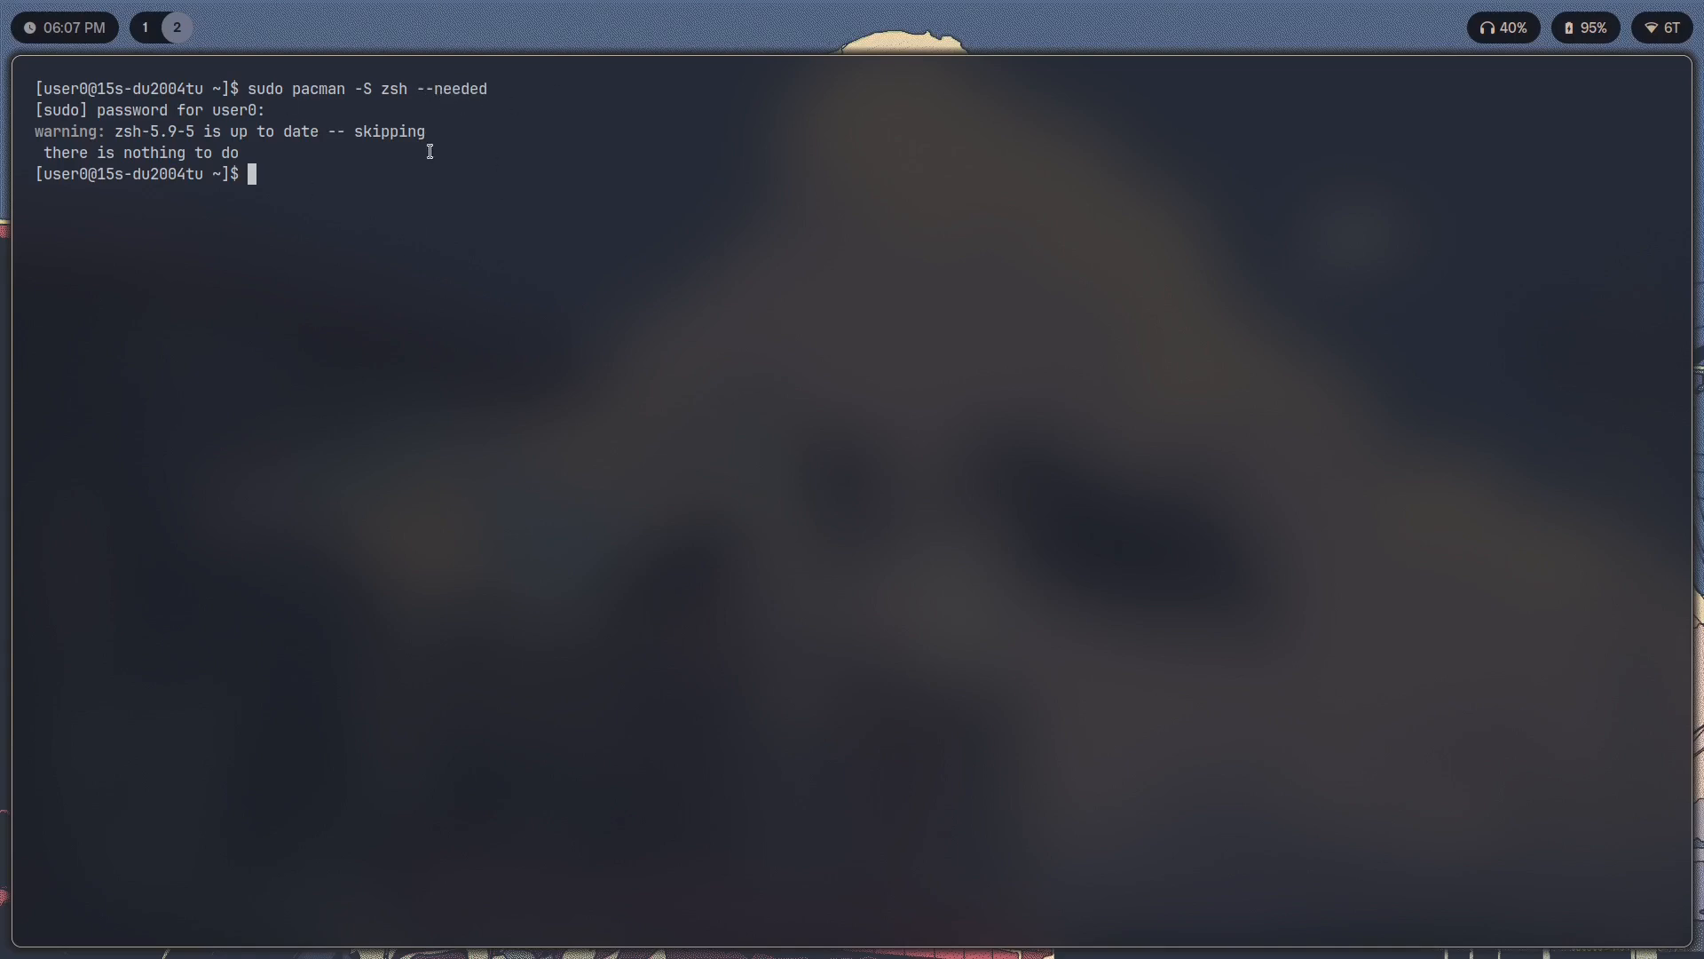
pyautogui.moveTo(95, 130); pyautogui.dragTo(347, 129)
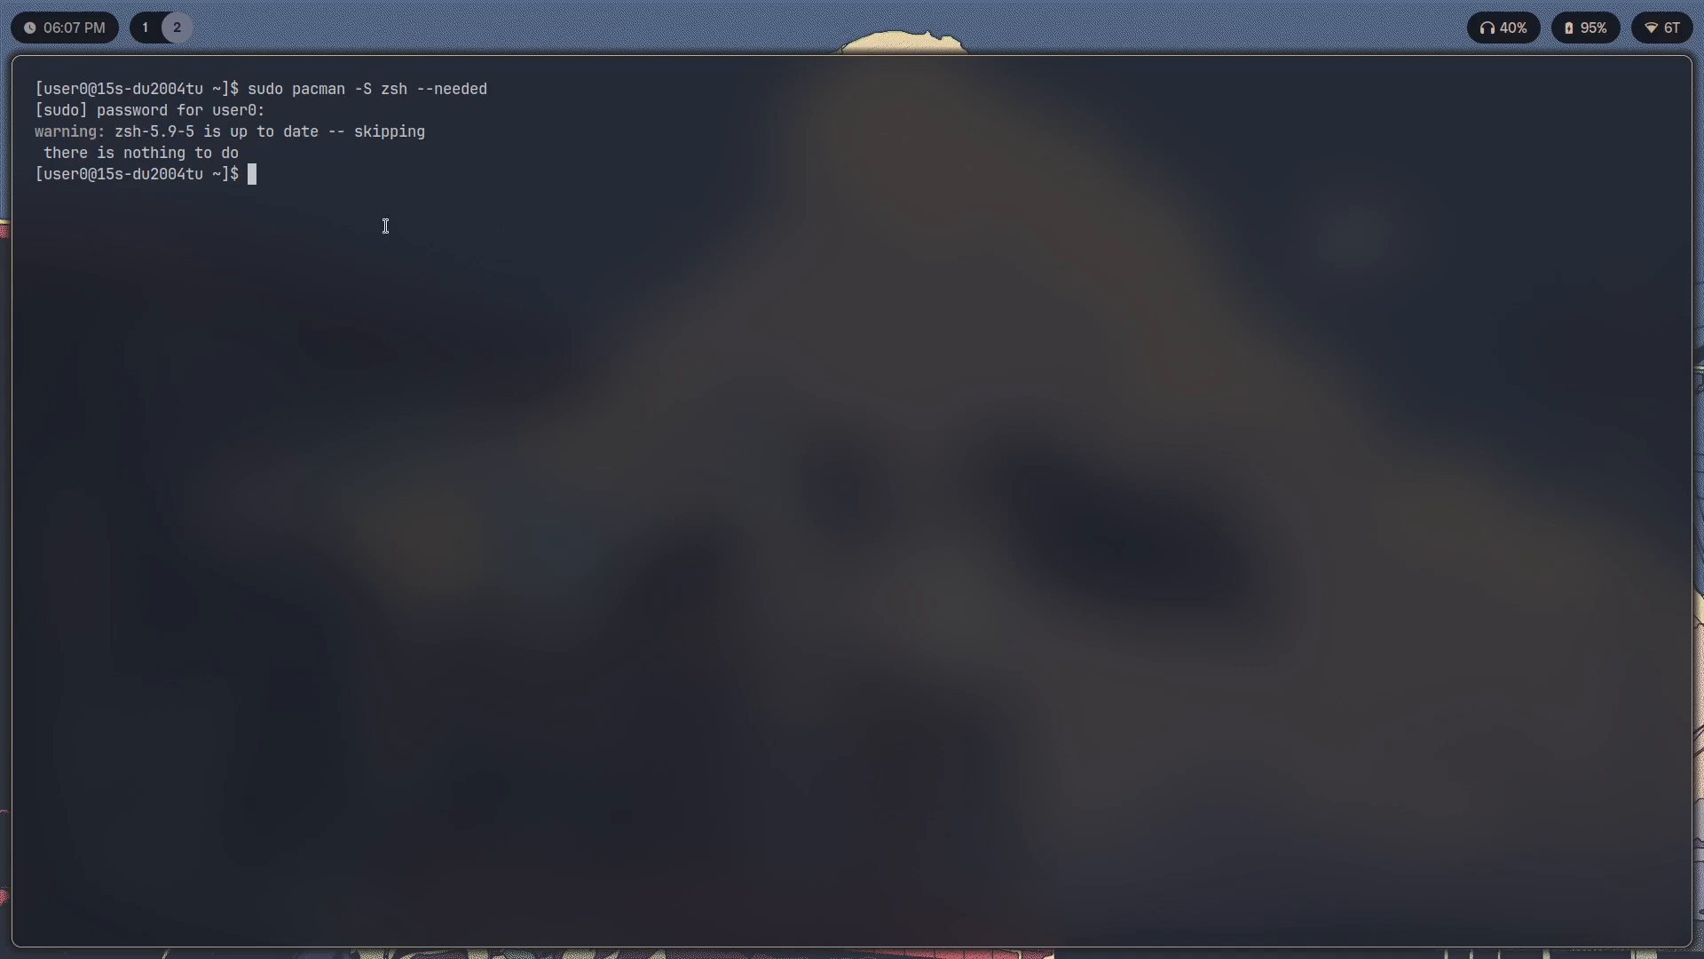
# Make zsh the login shell with chsh -s $(which zsh).
pyautogui.write('chsh')
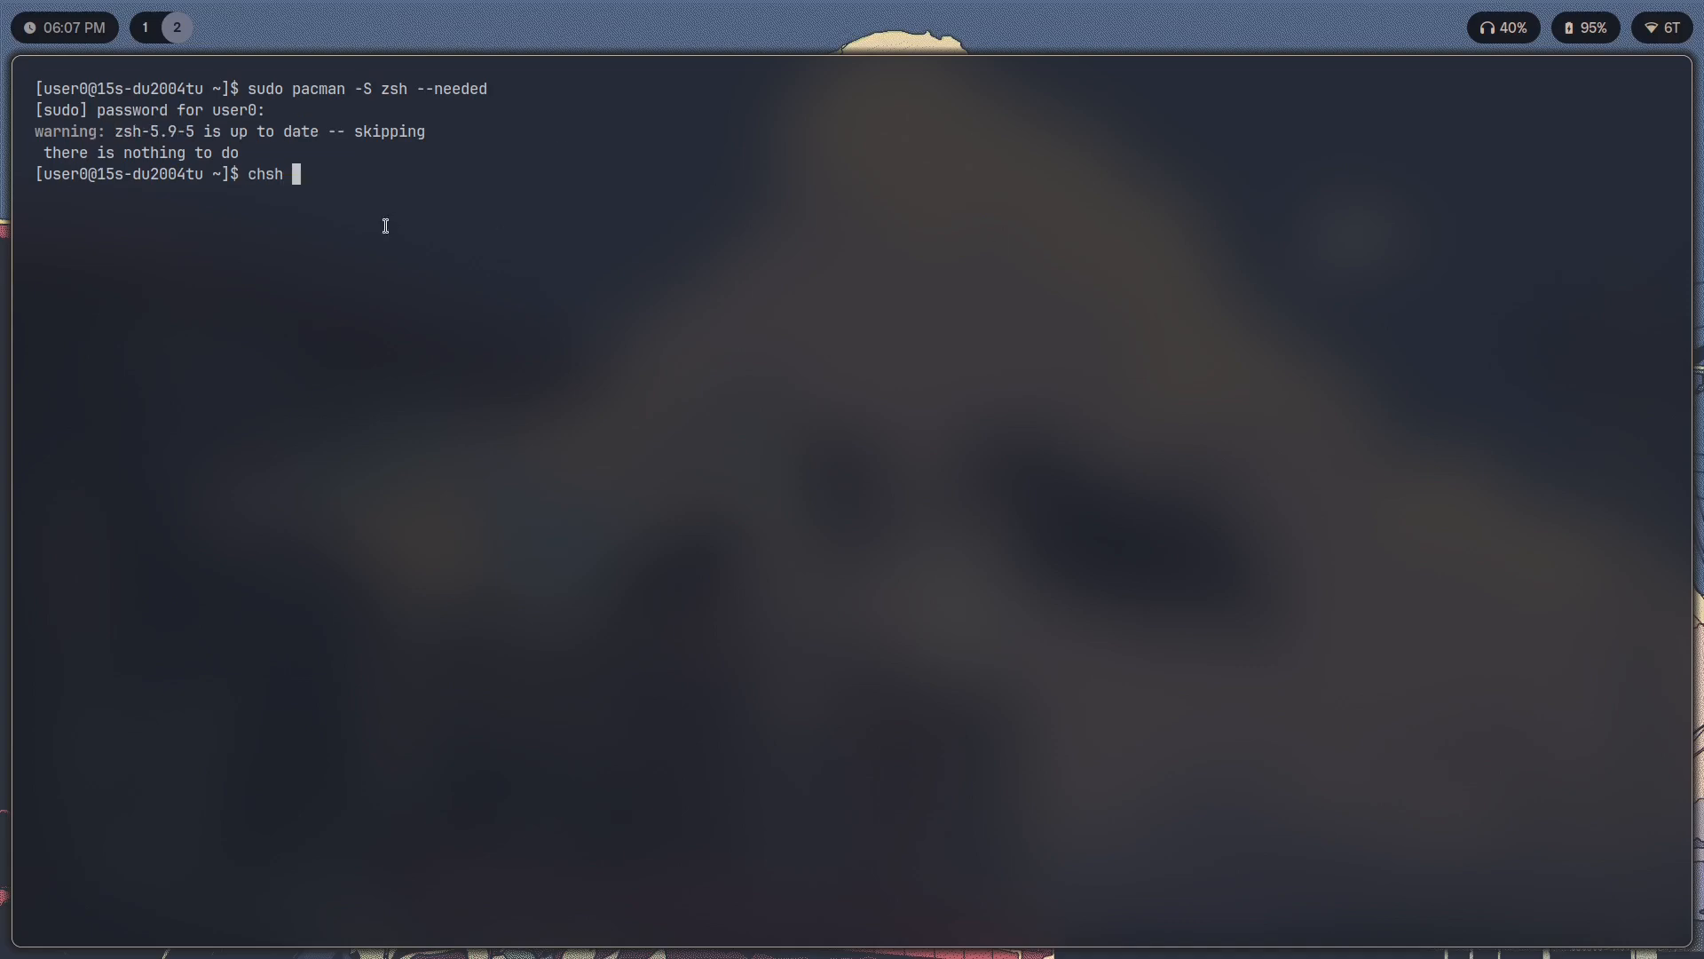
pyautogui.write('-s')
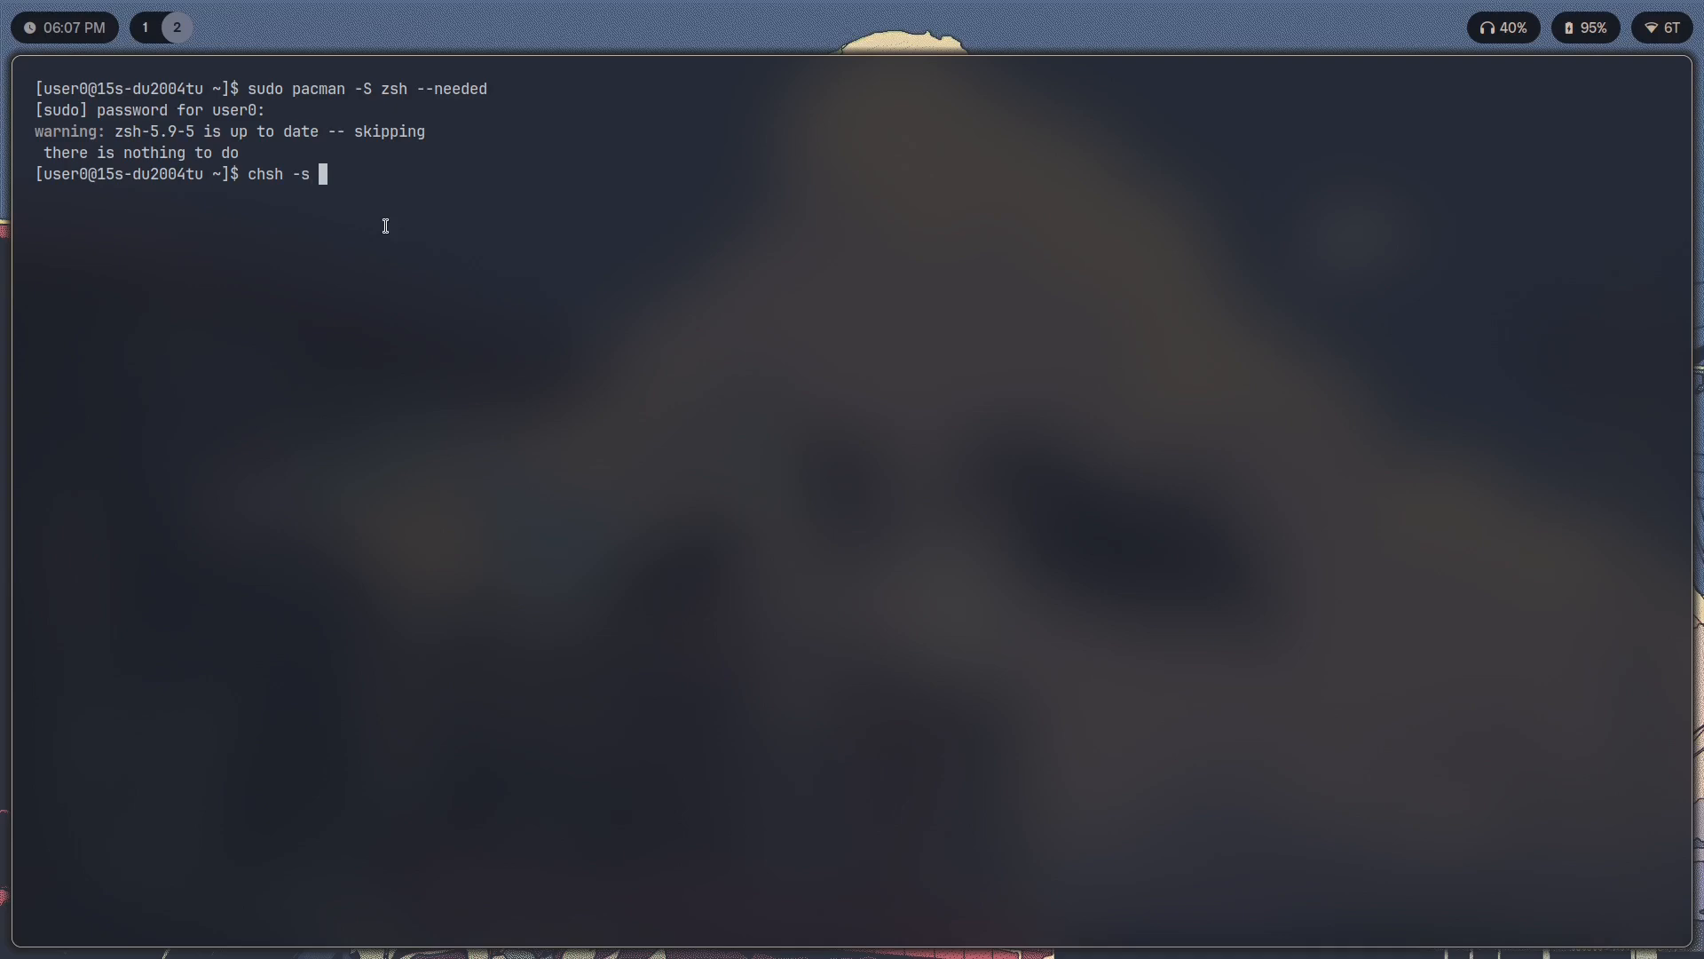
pyautogui.write('$(wh')
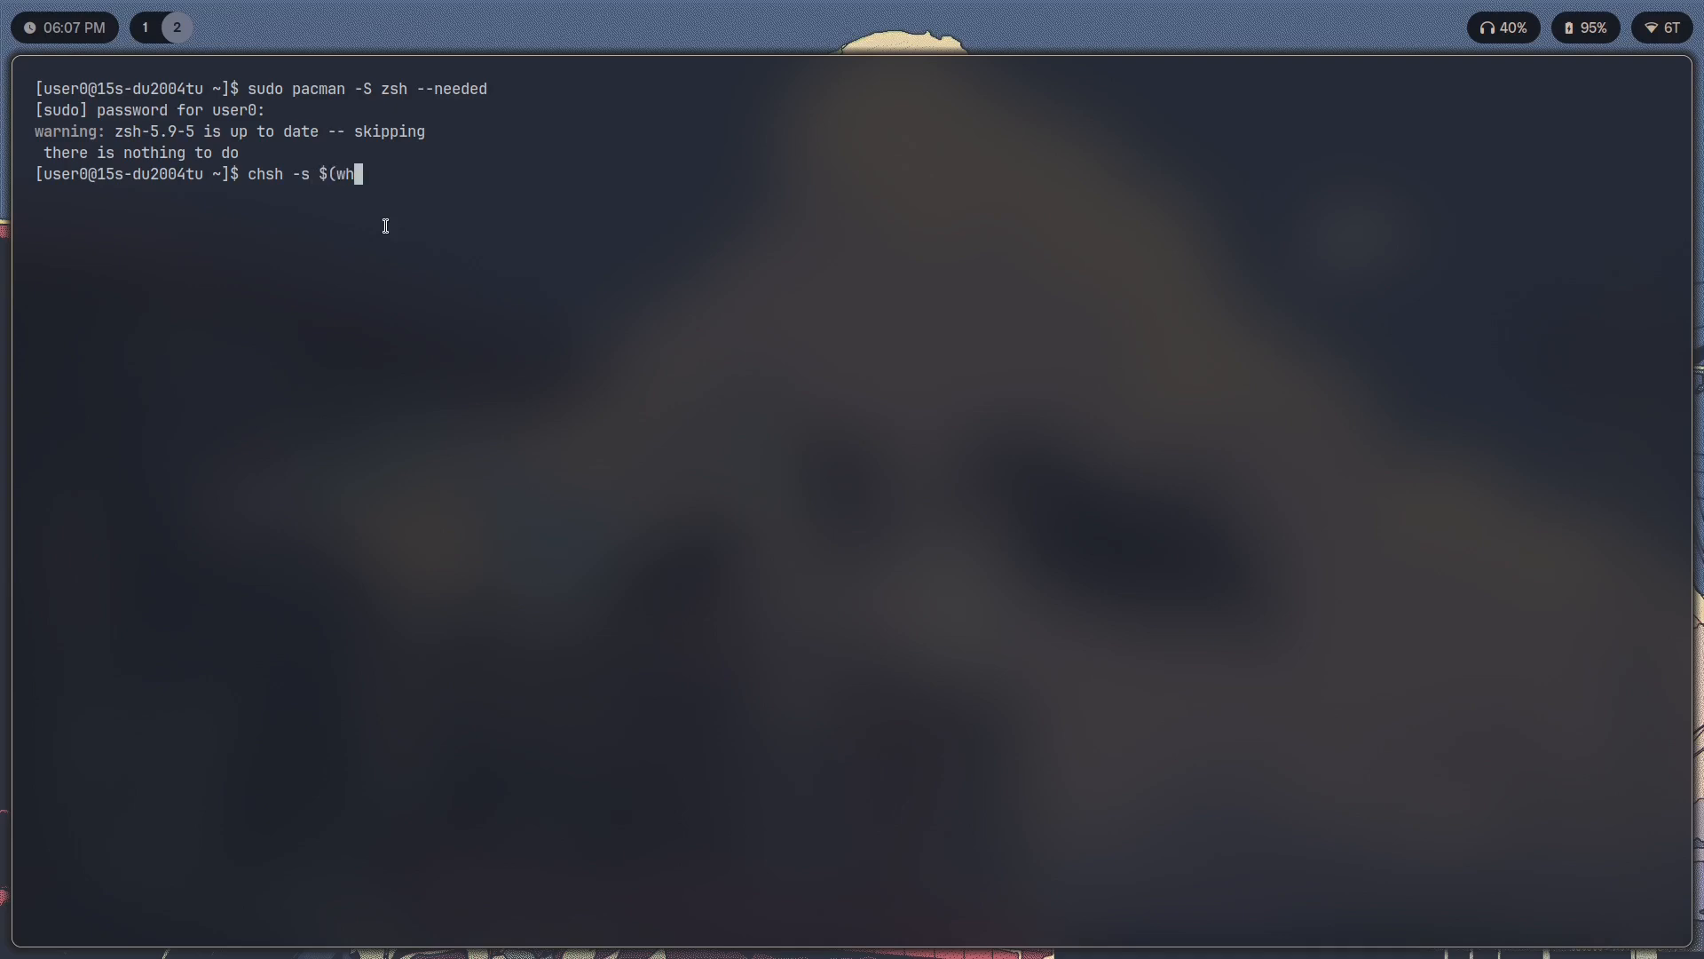
pyautogui.write('ich zsh)')
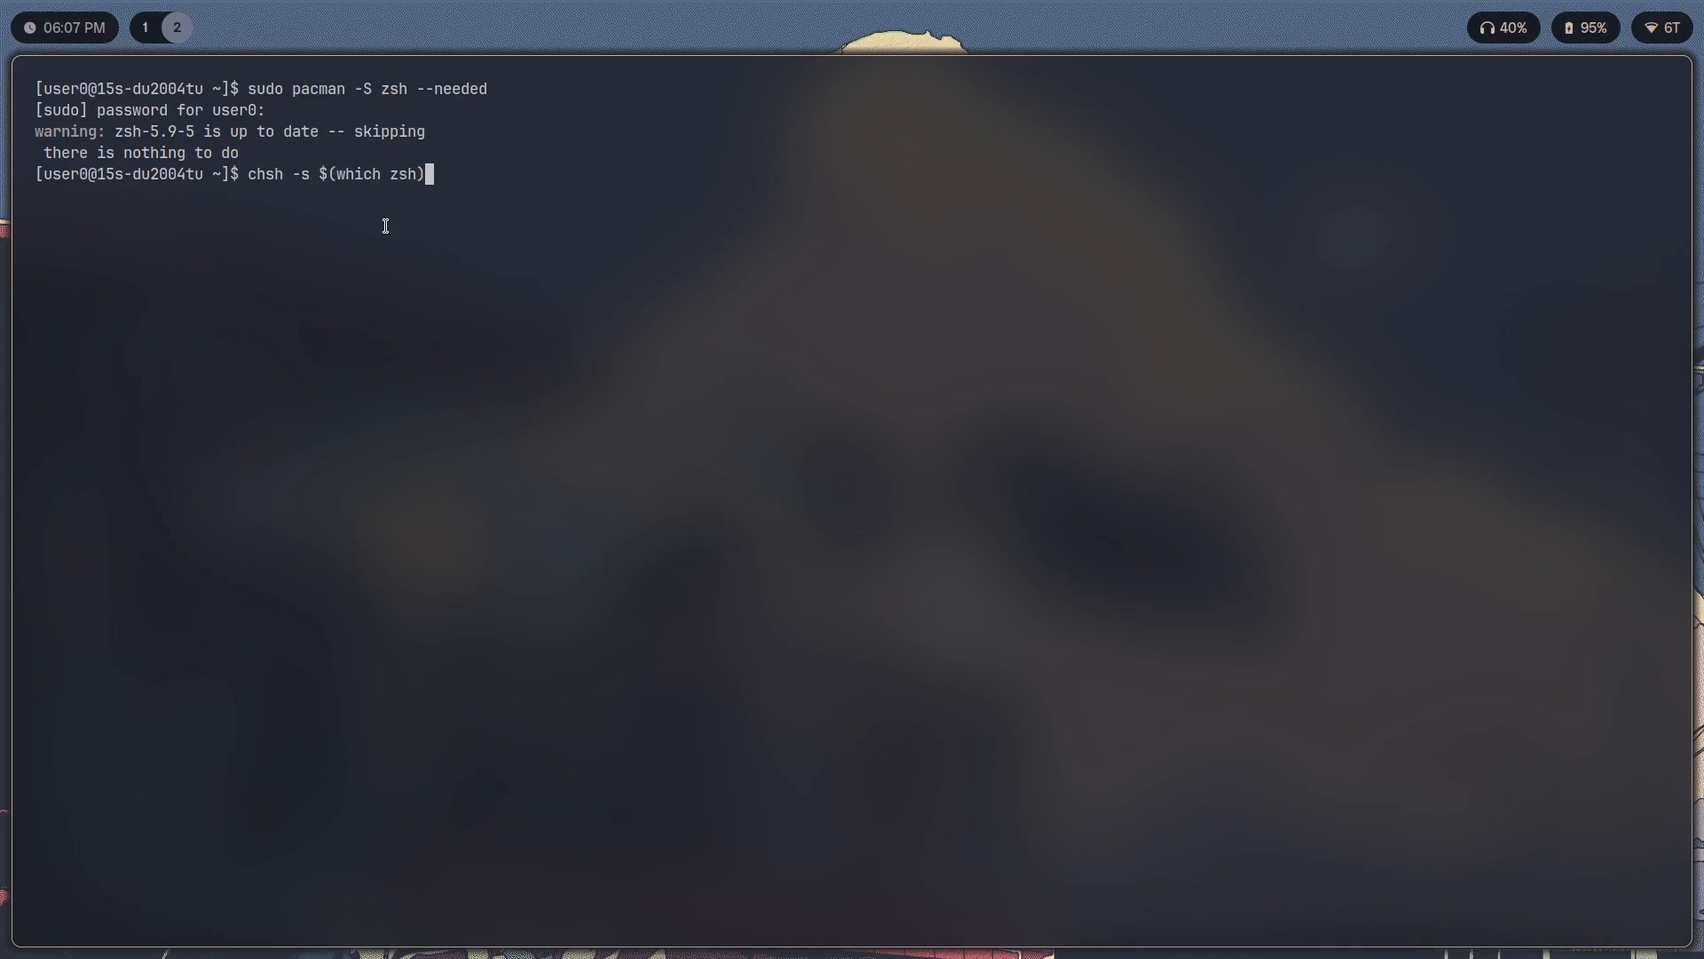
pyautogui.press('Return')
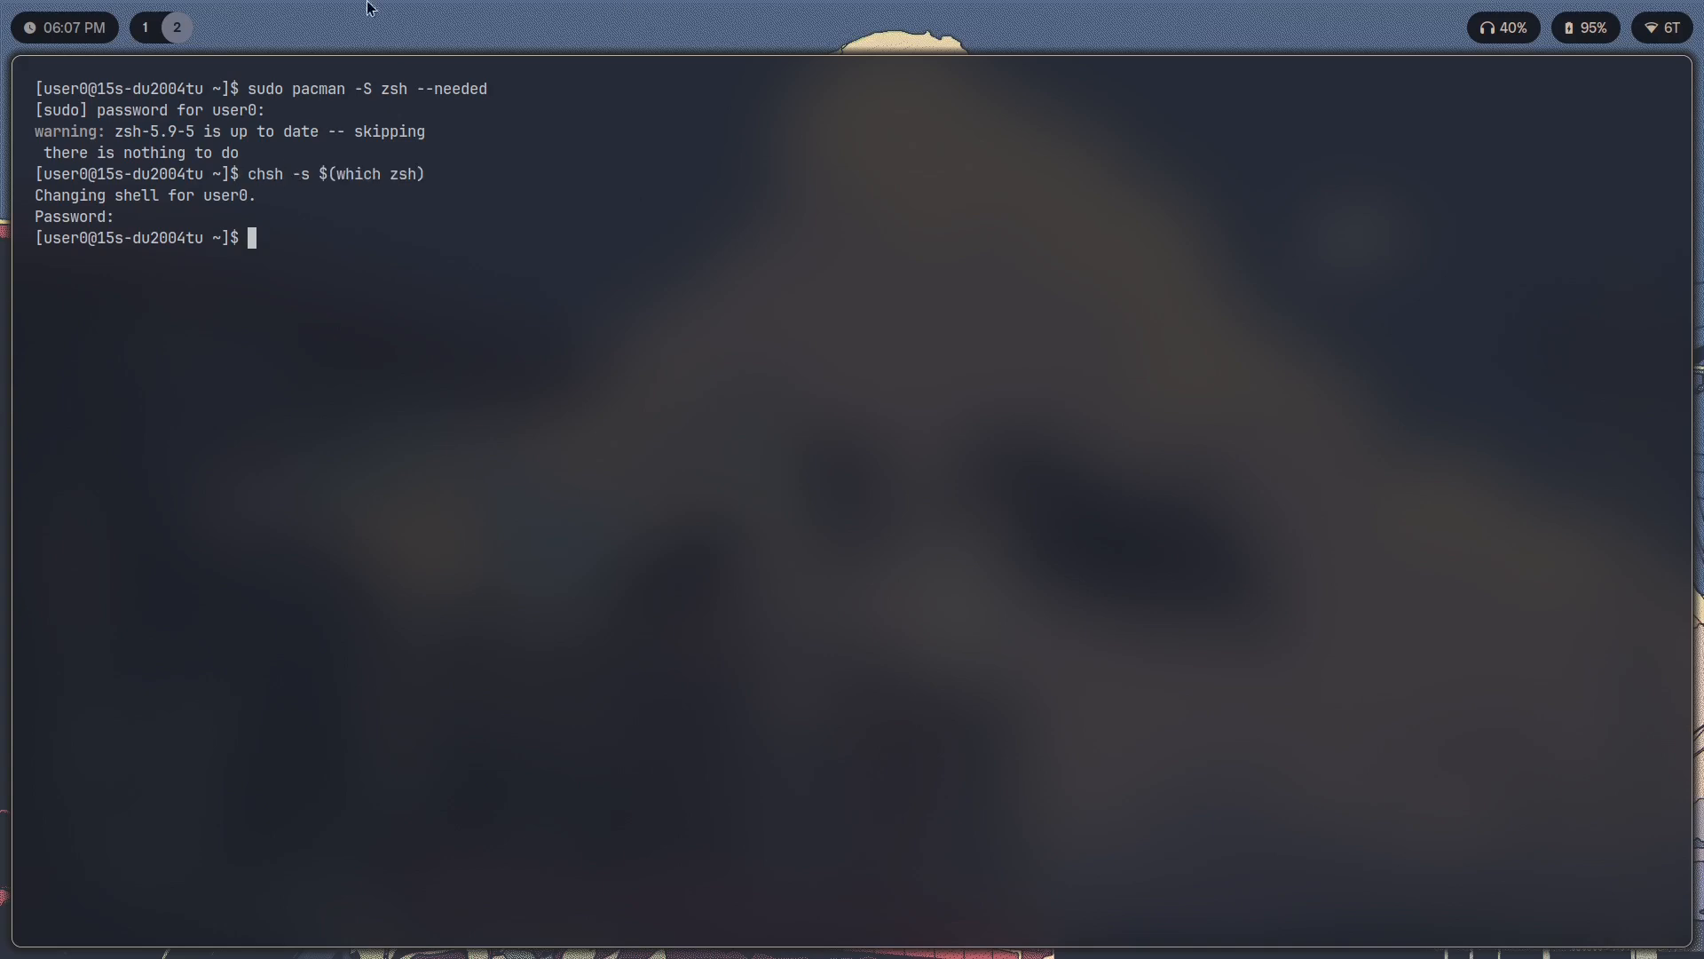
pyautogui.moveTo(857, 389)
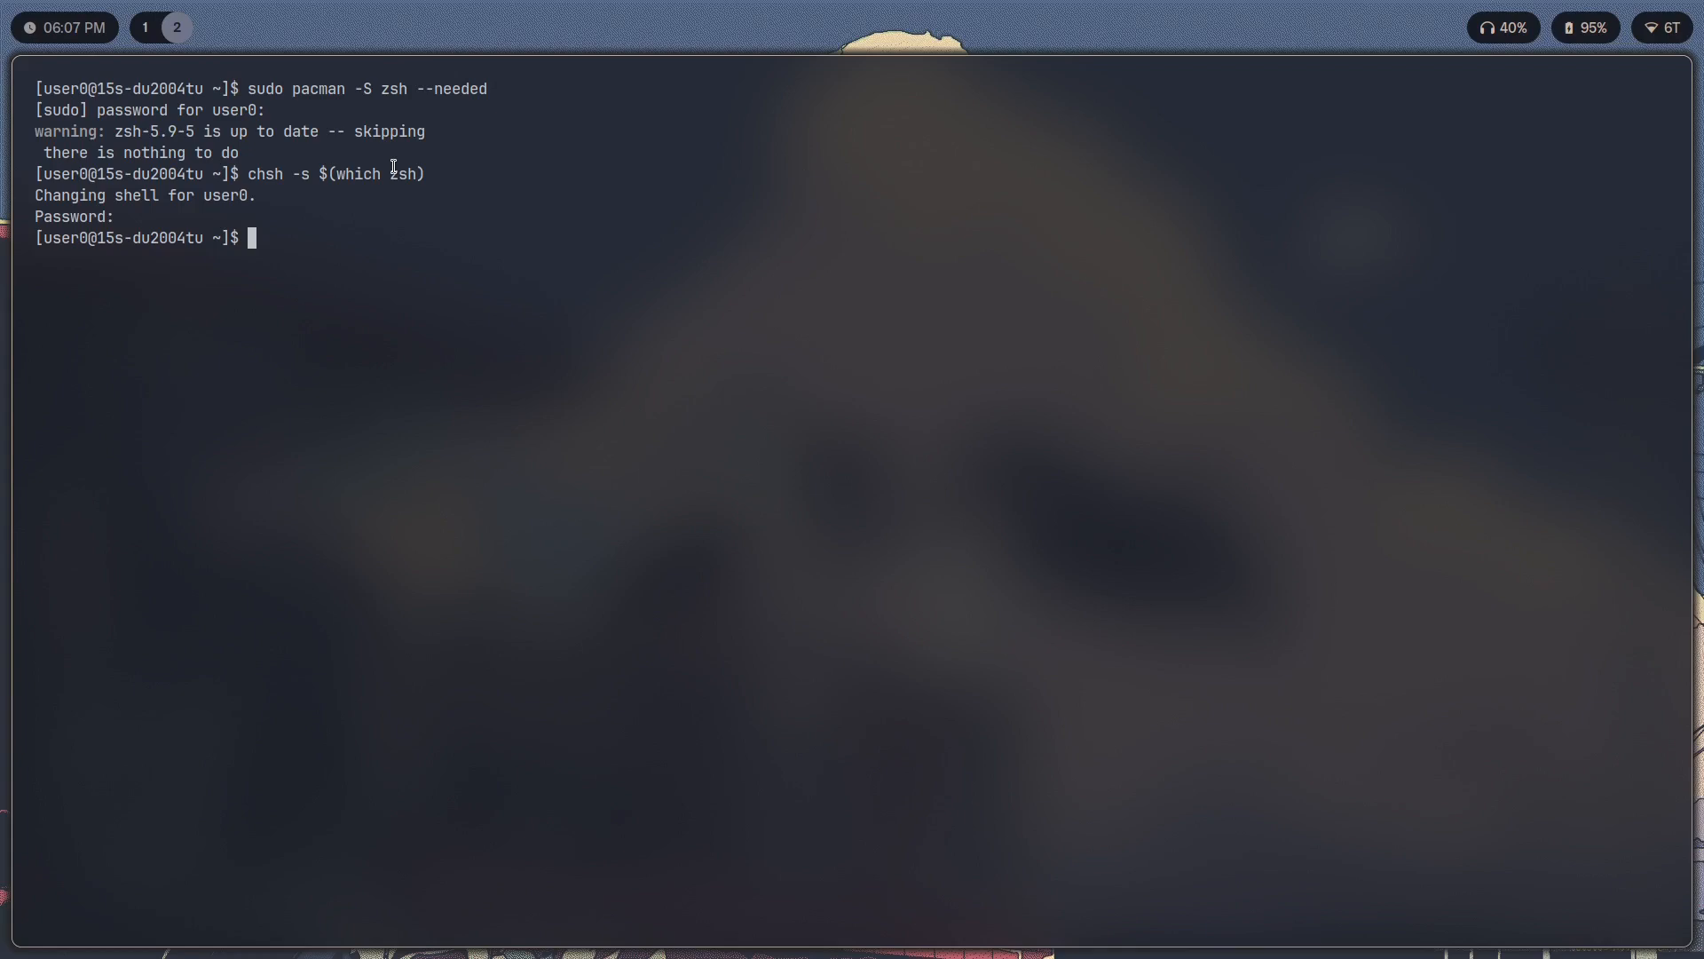
# Repeat the login-shell change as chsh -s /bin/zsh.
pyautogui.write('chsh -s')
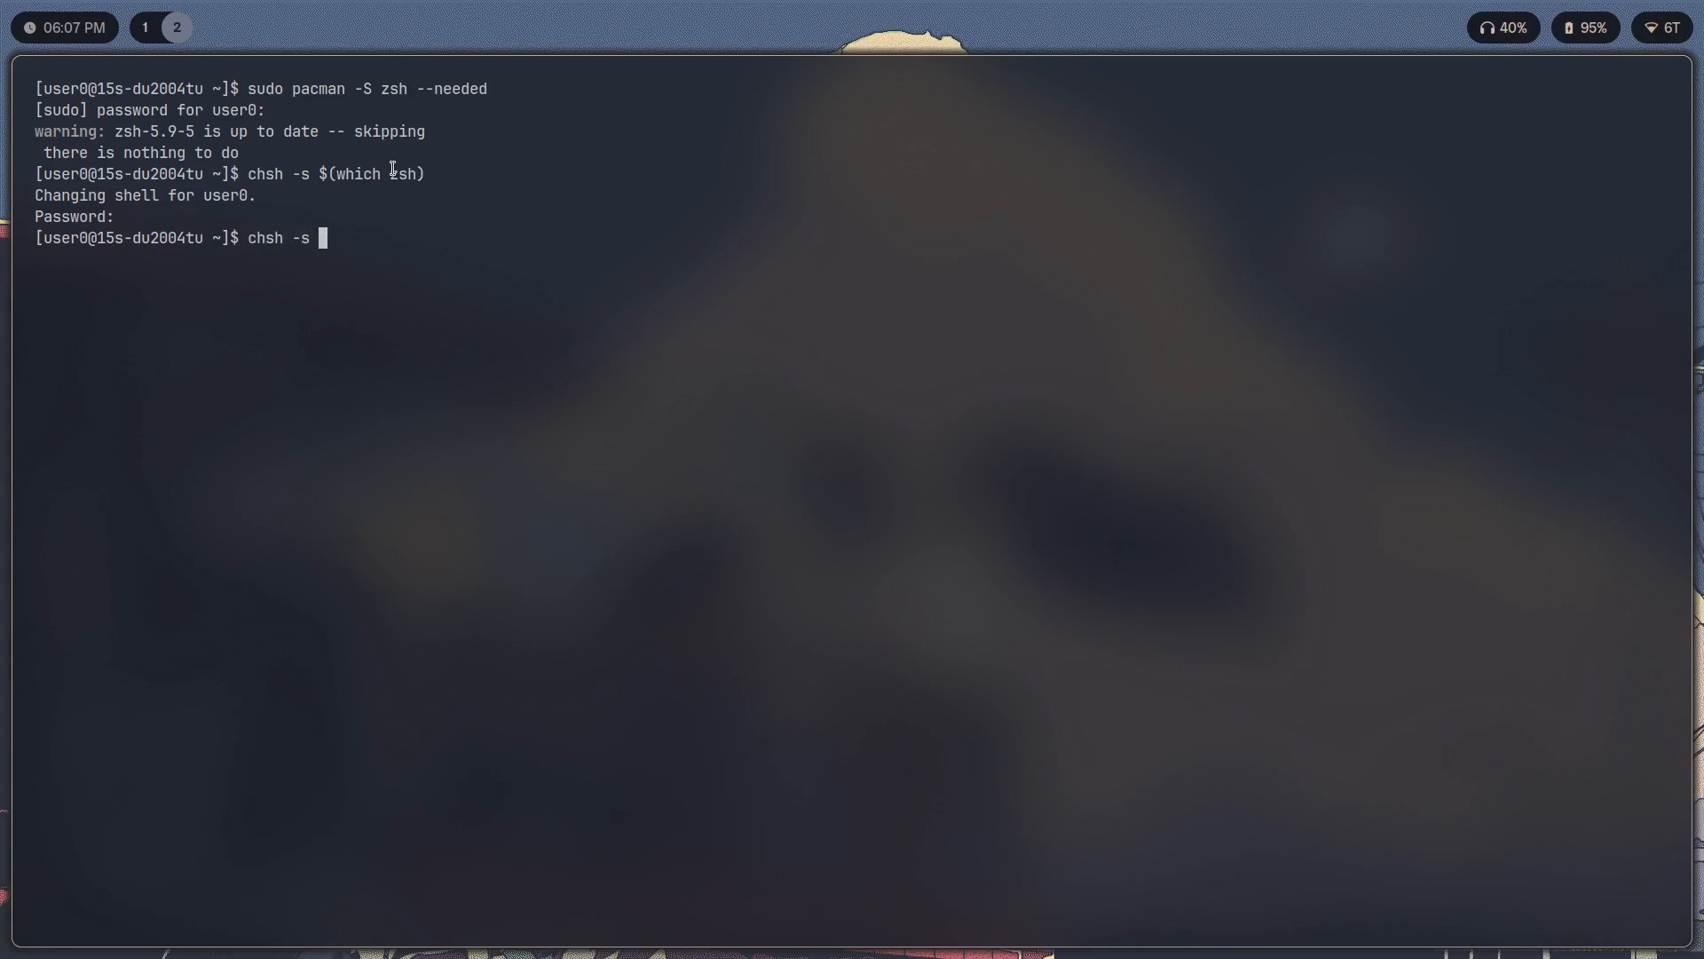
pyautogui.write('/')
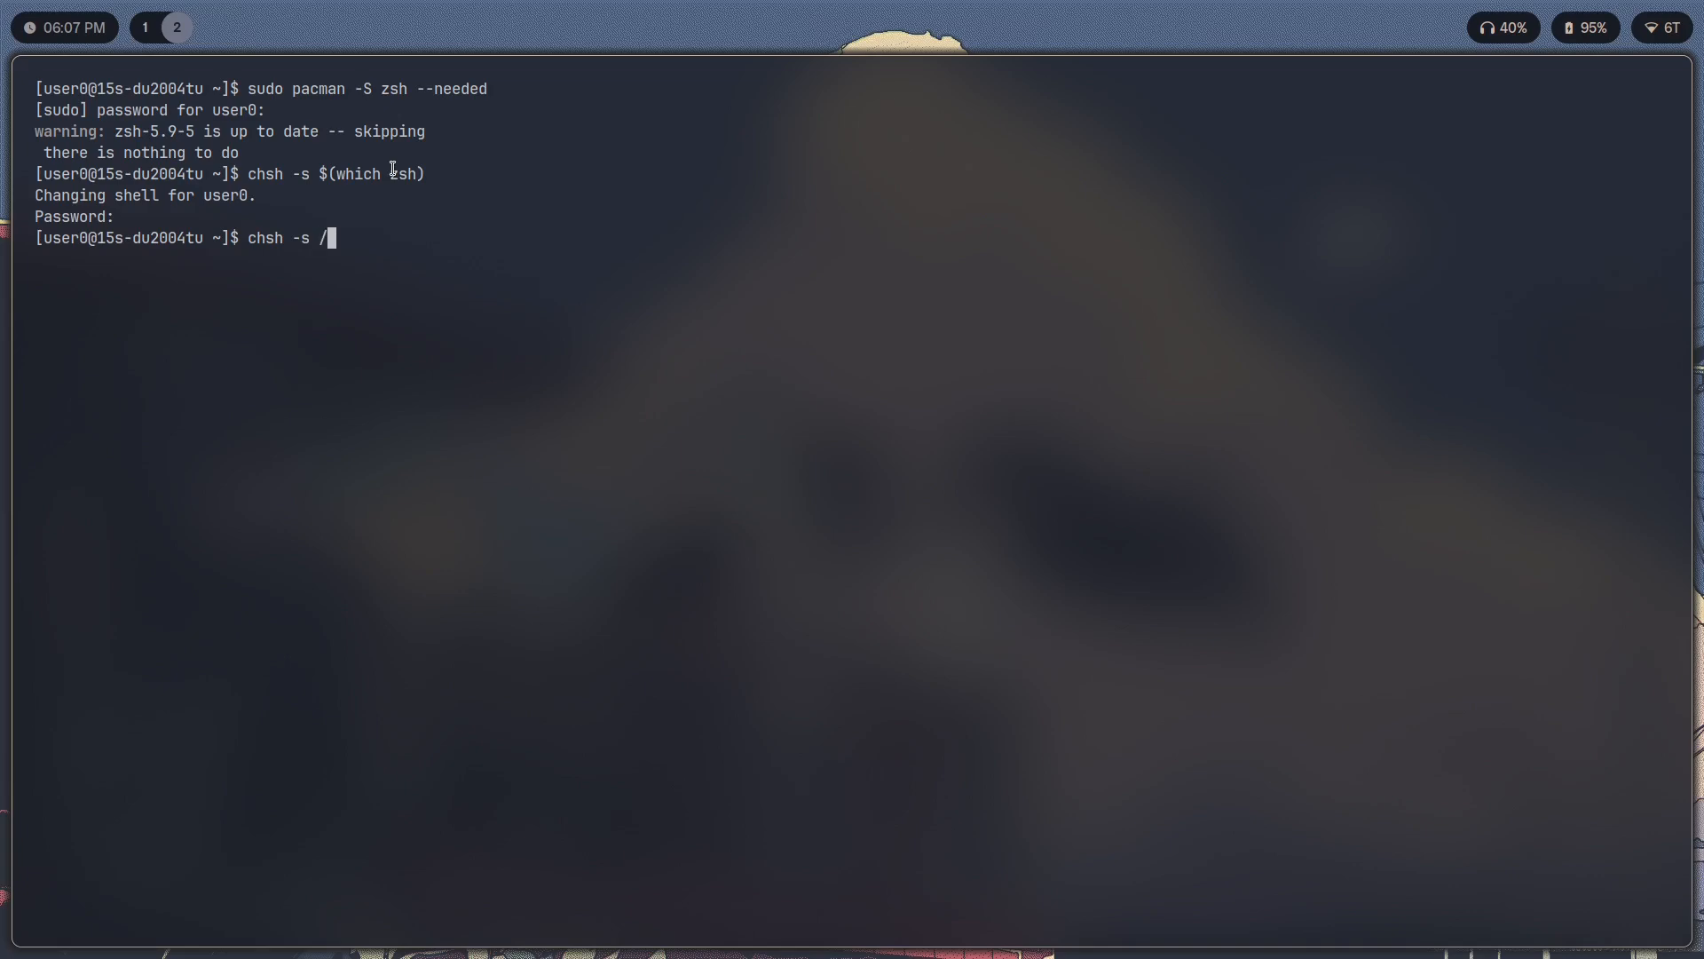
pyautogui.write('bin/zsh')
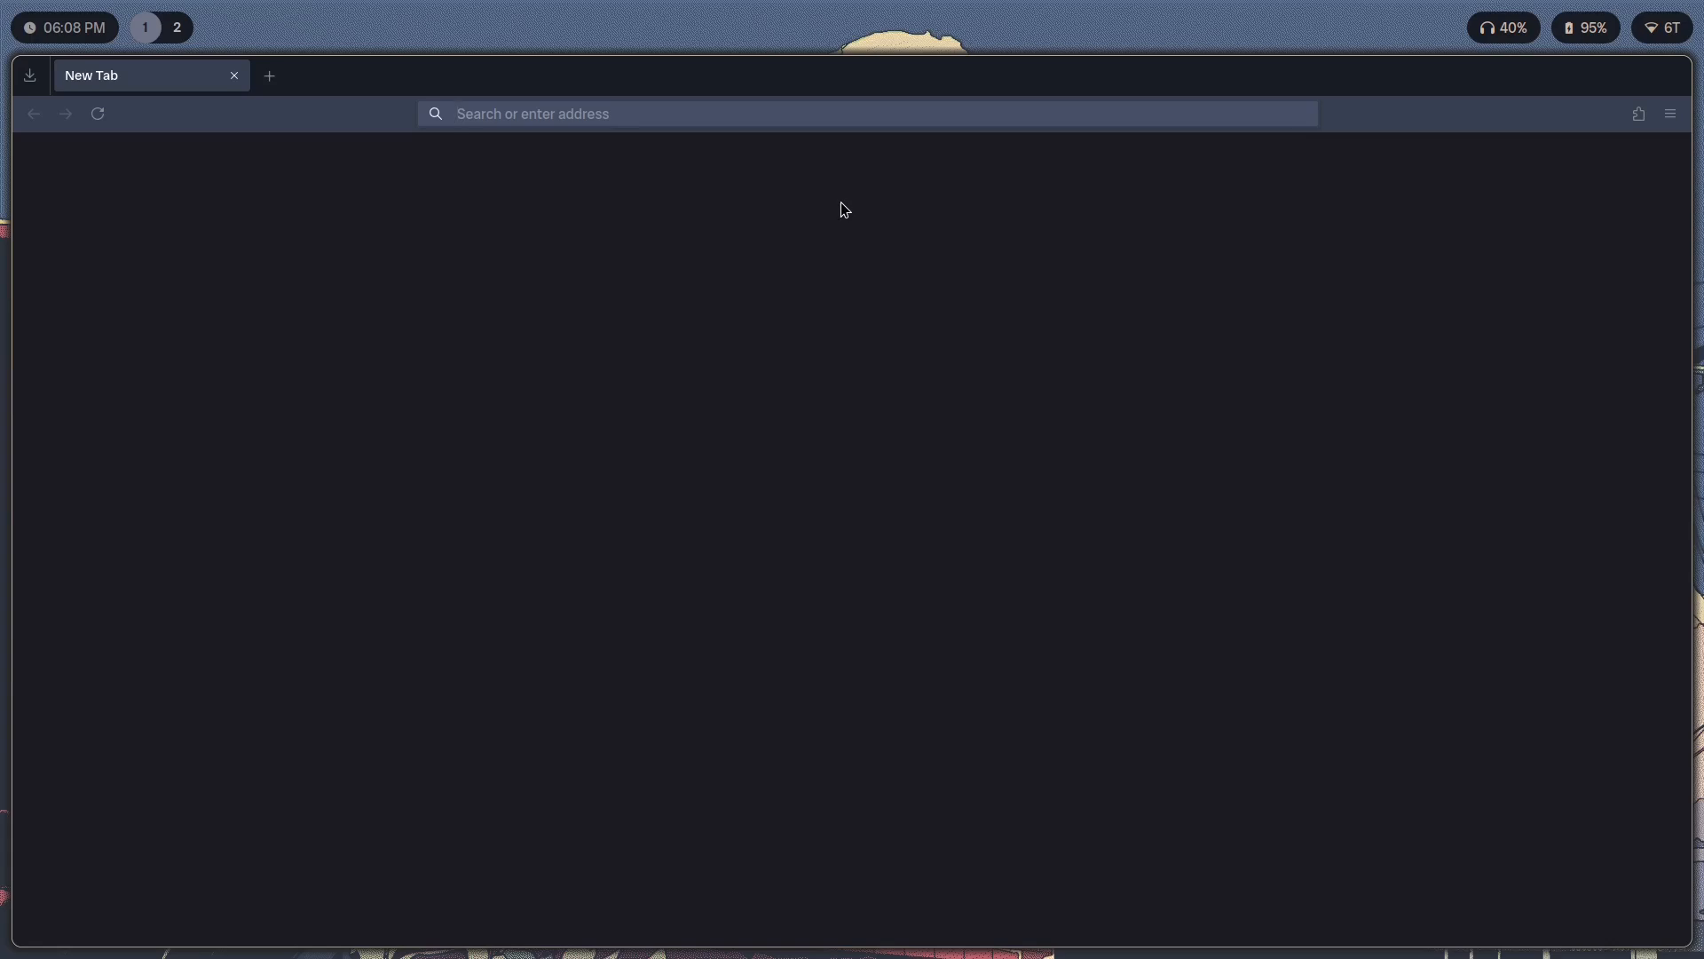
# Load ohmyz.sh in the browser and choose Install oh-my-zsh.
pyautogui.write('ohmyz.sh')
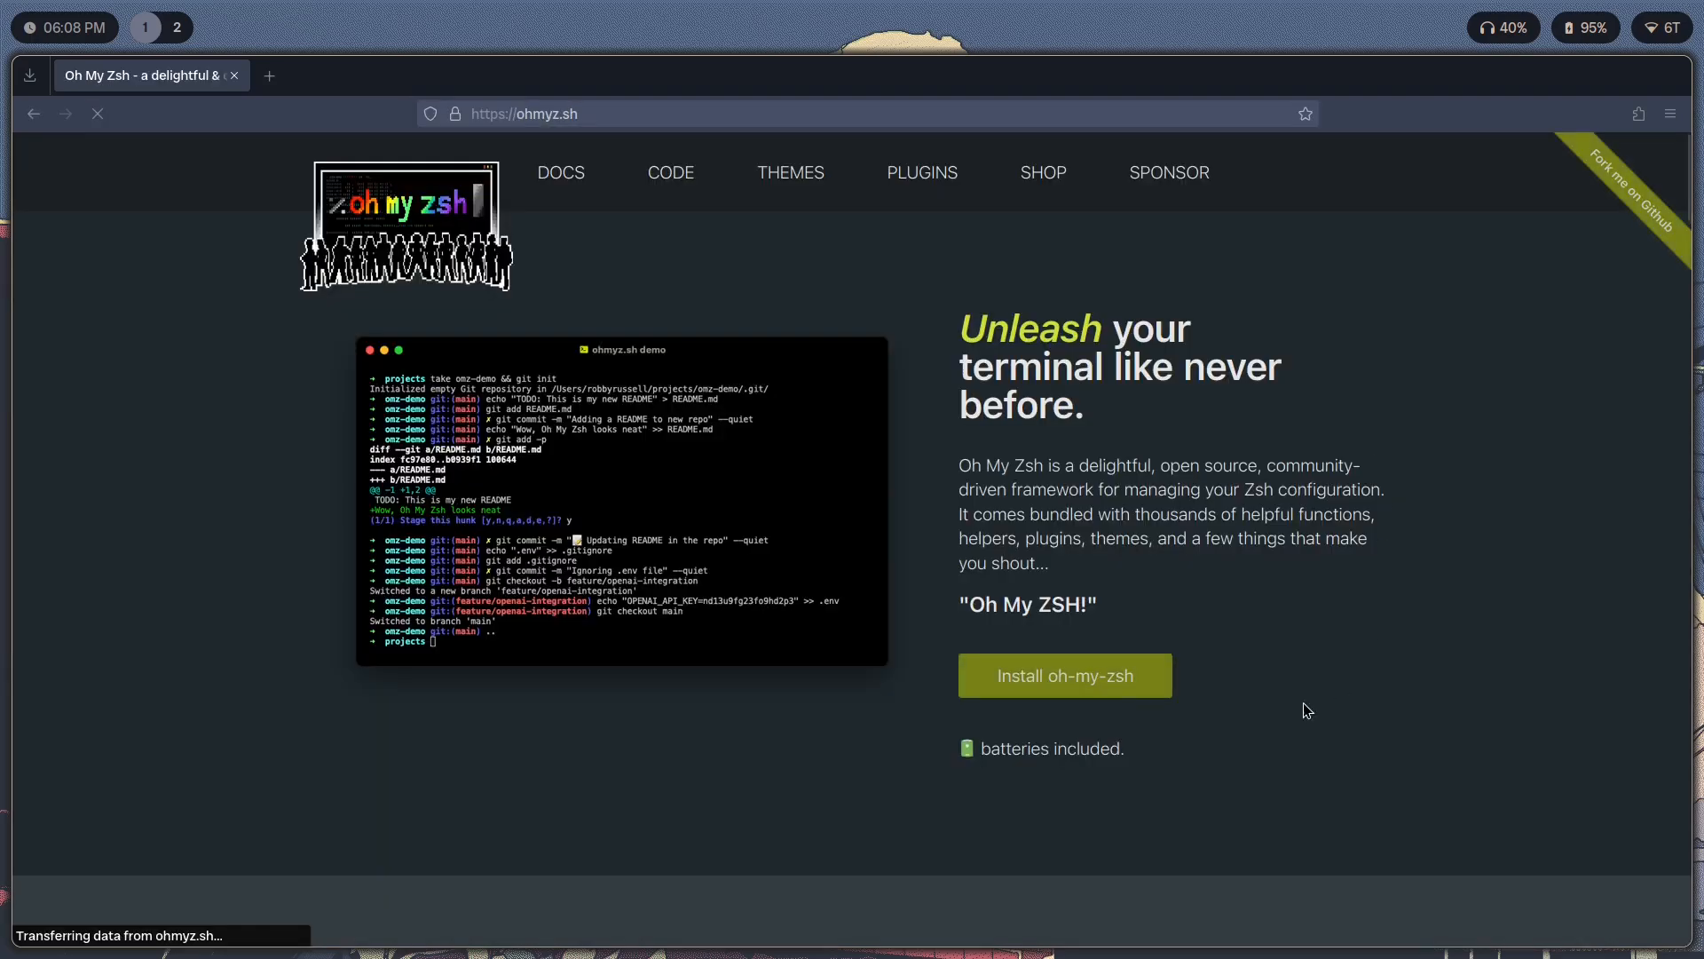
pyautogui.click(1064, 675)
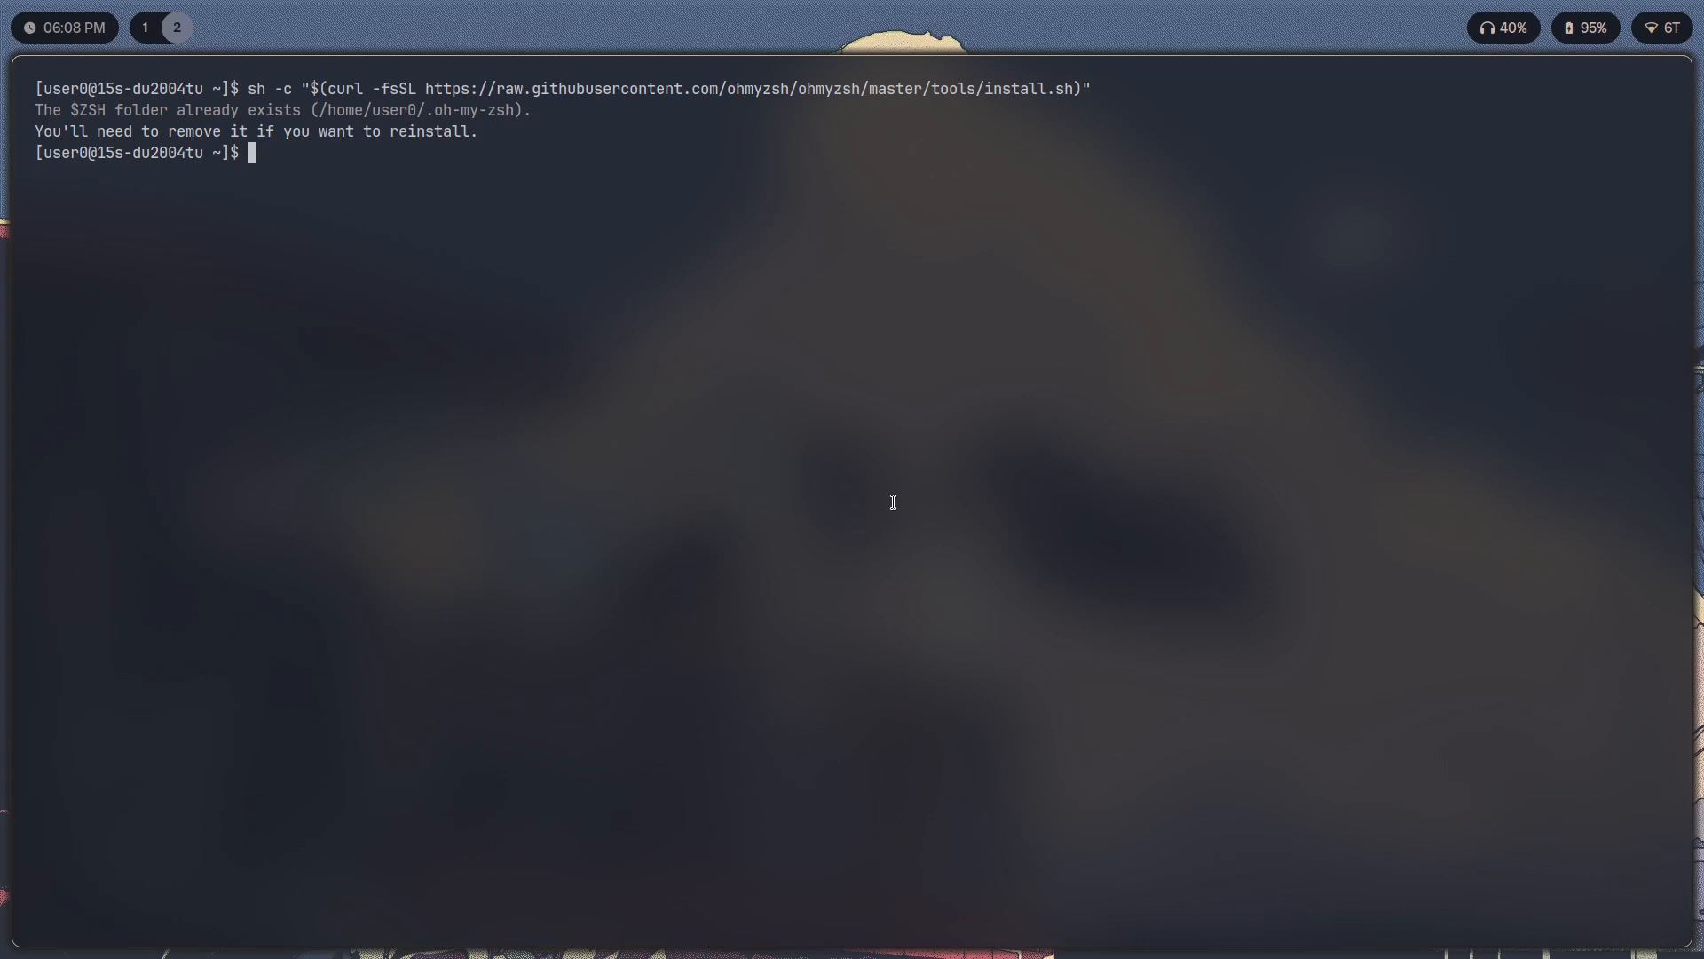
pyautogui.moveTo(71, 103)
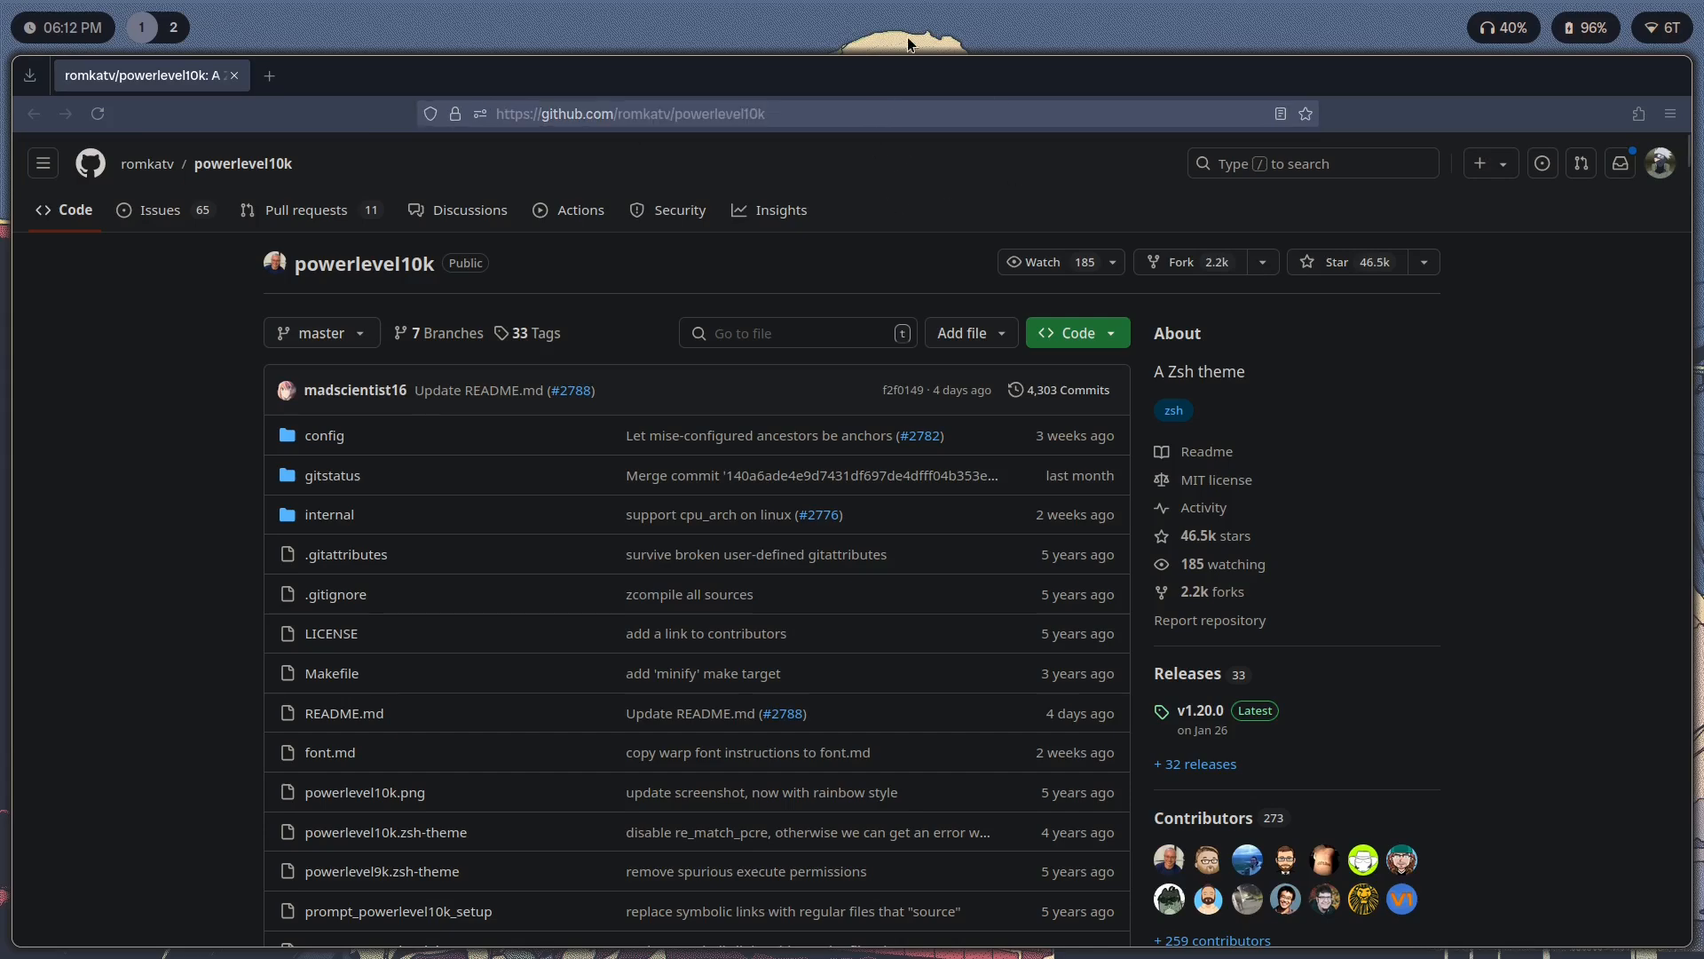
pyautogui.moveTo(346, 502)
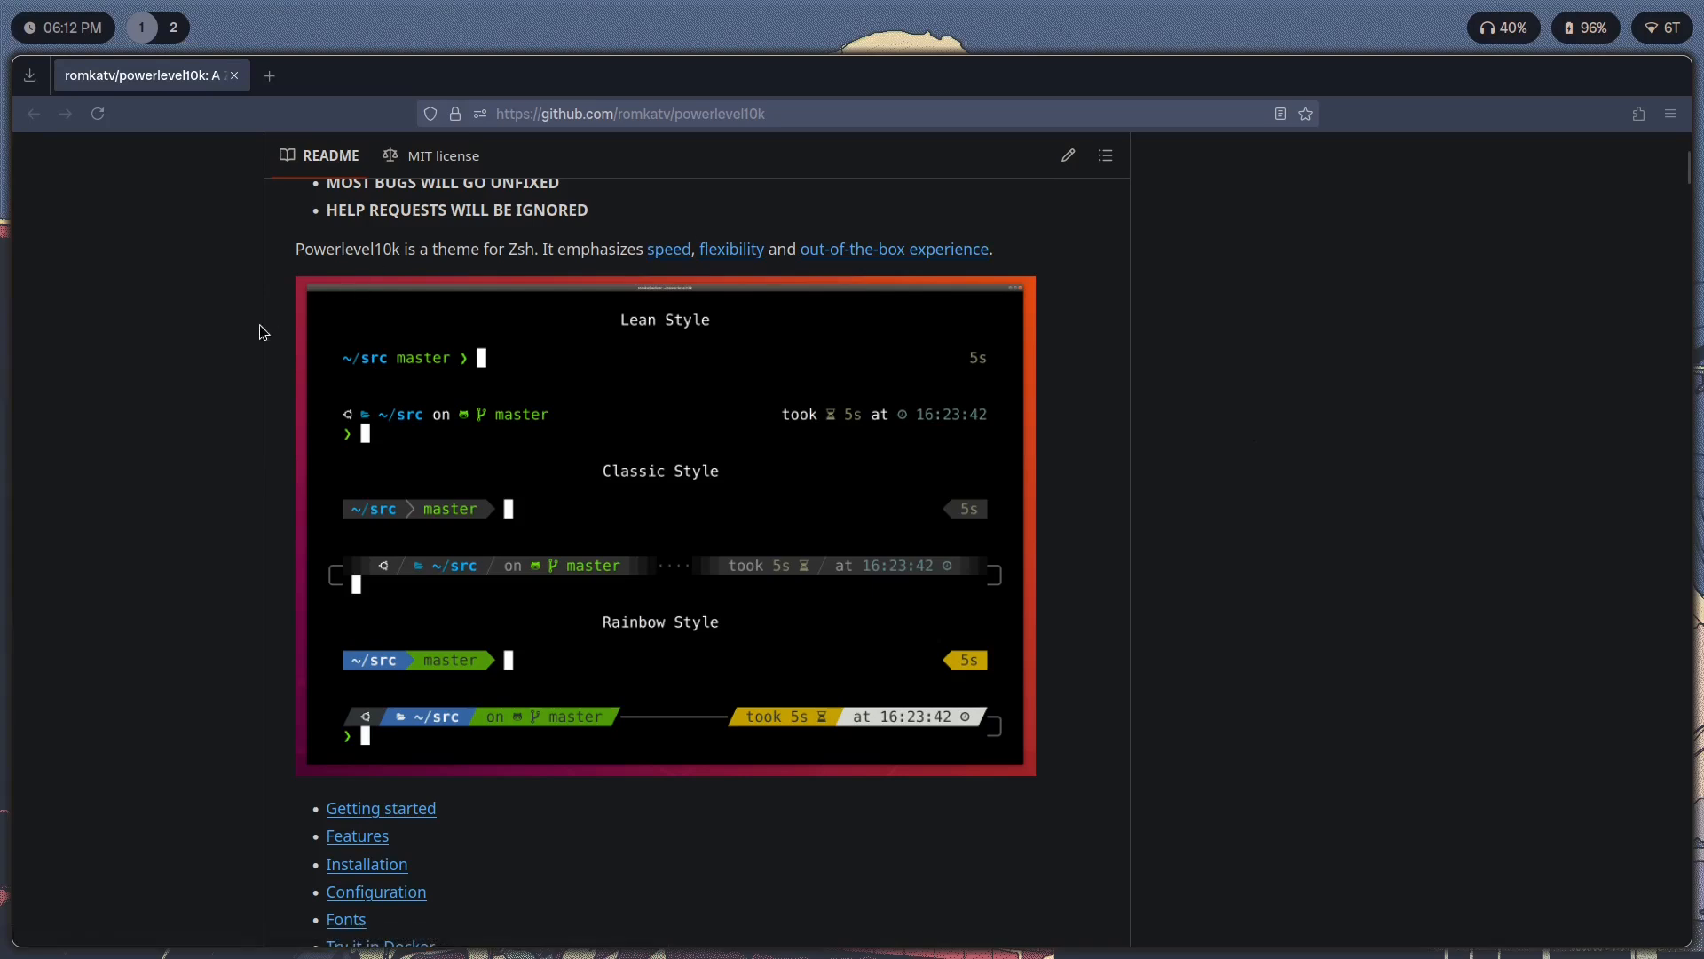
pyautogui.moveTo(991, 782)
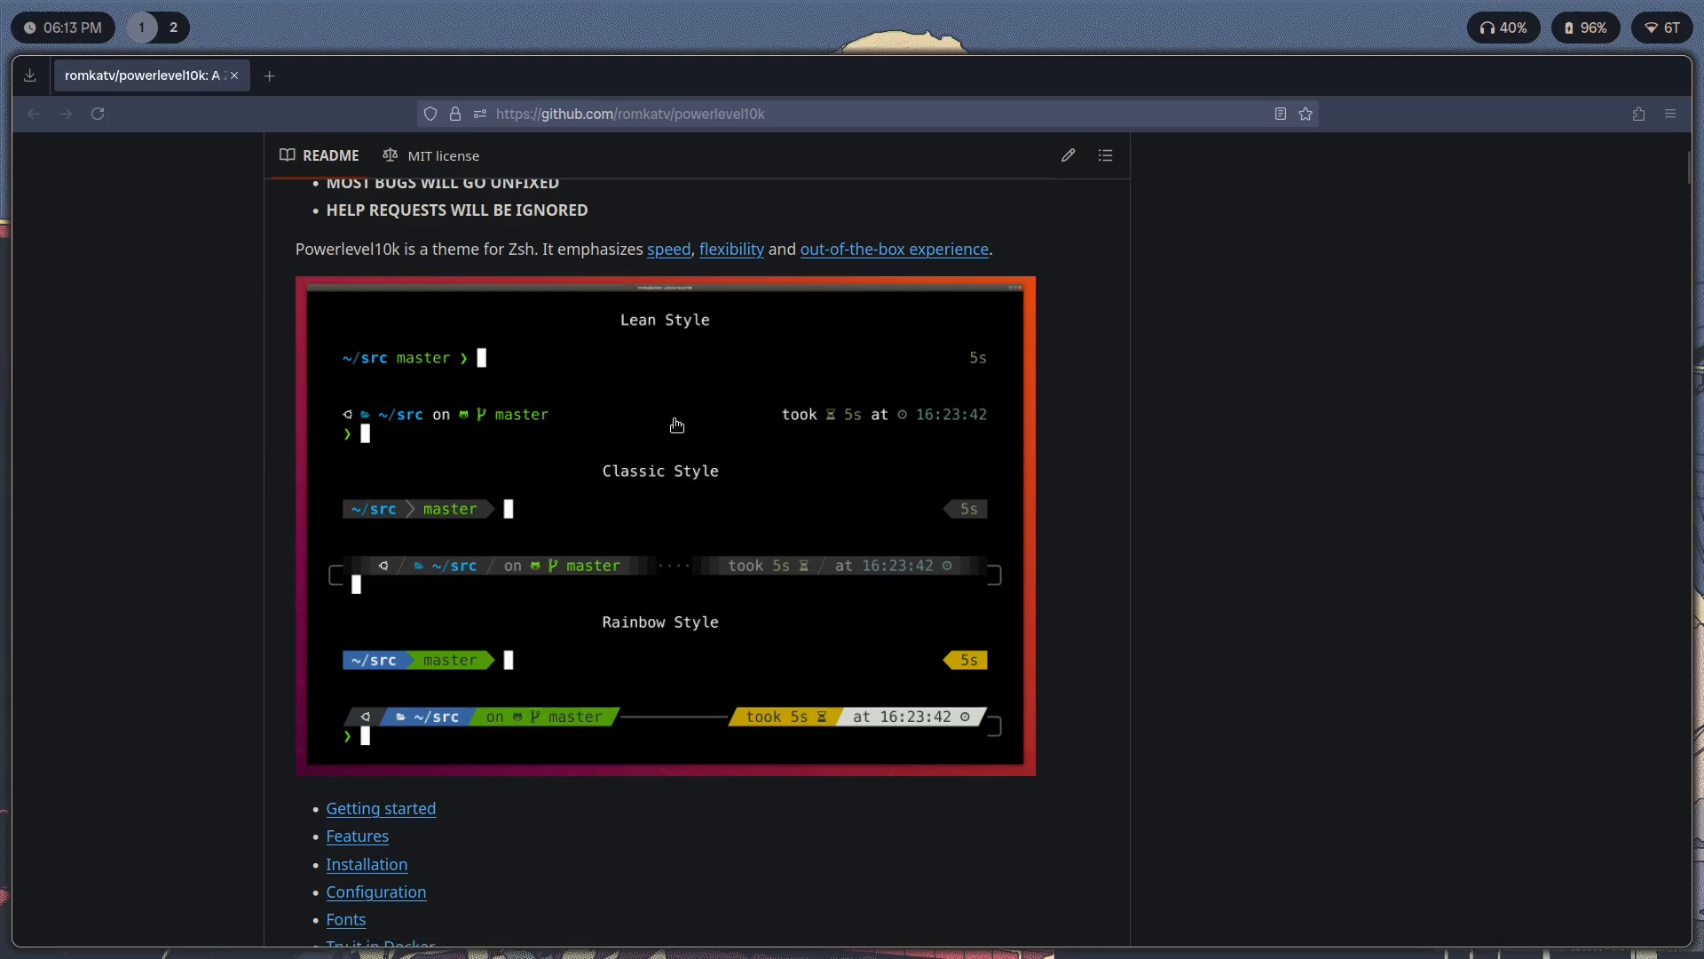
# Scroll the powerlevel10k README down to the Lean, Classic and Rainbow style screenshots.
pyautogui.scroll(-3)
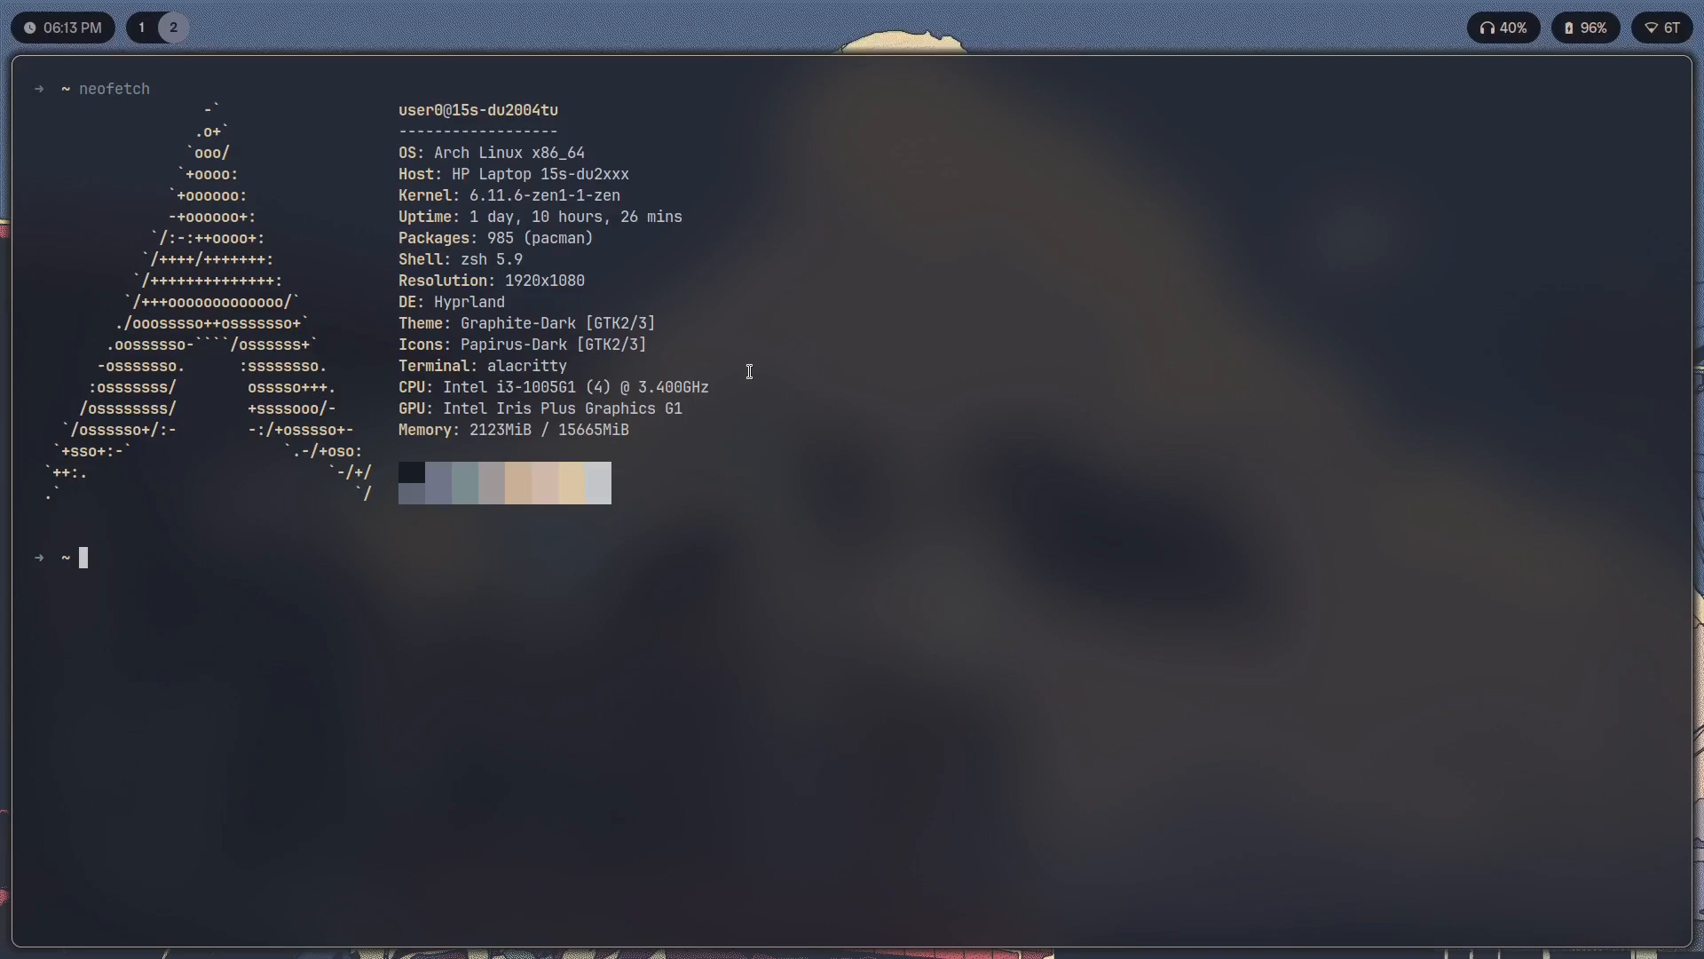
pyautogui.moveTo(637, 406)
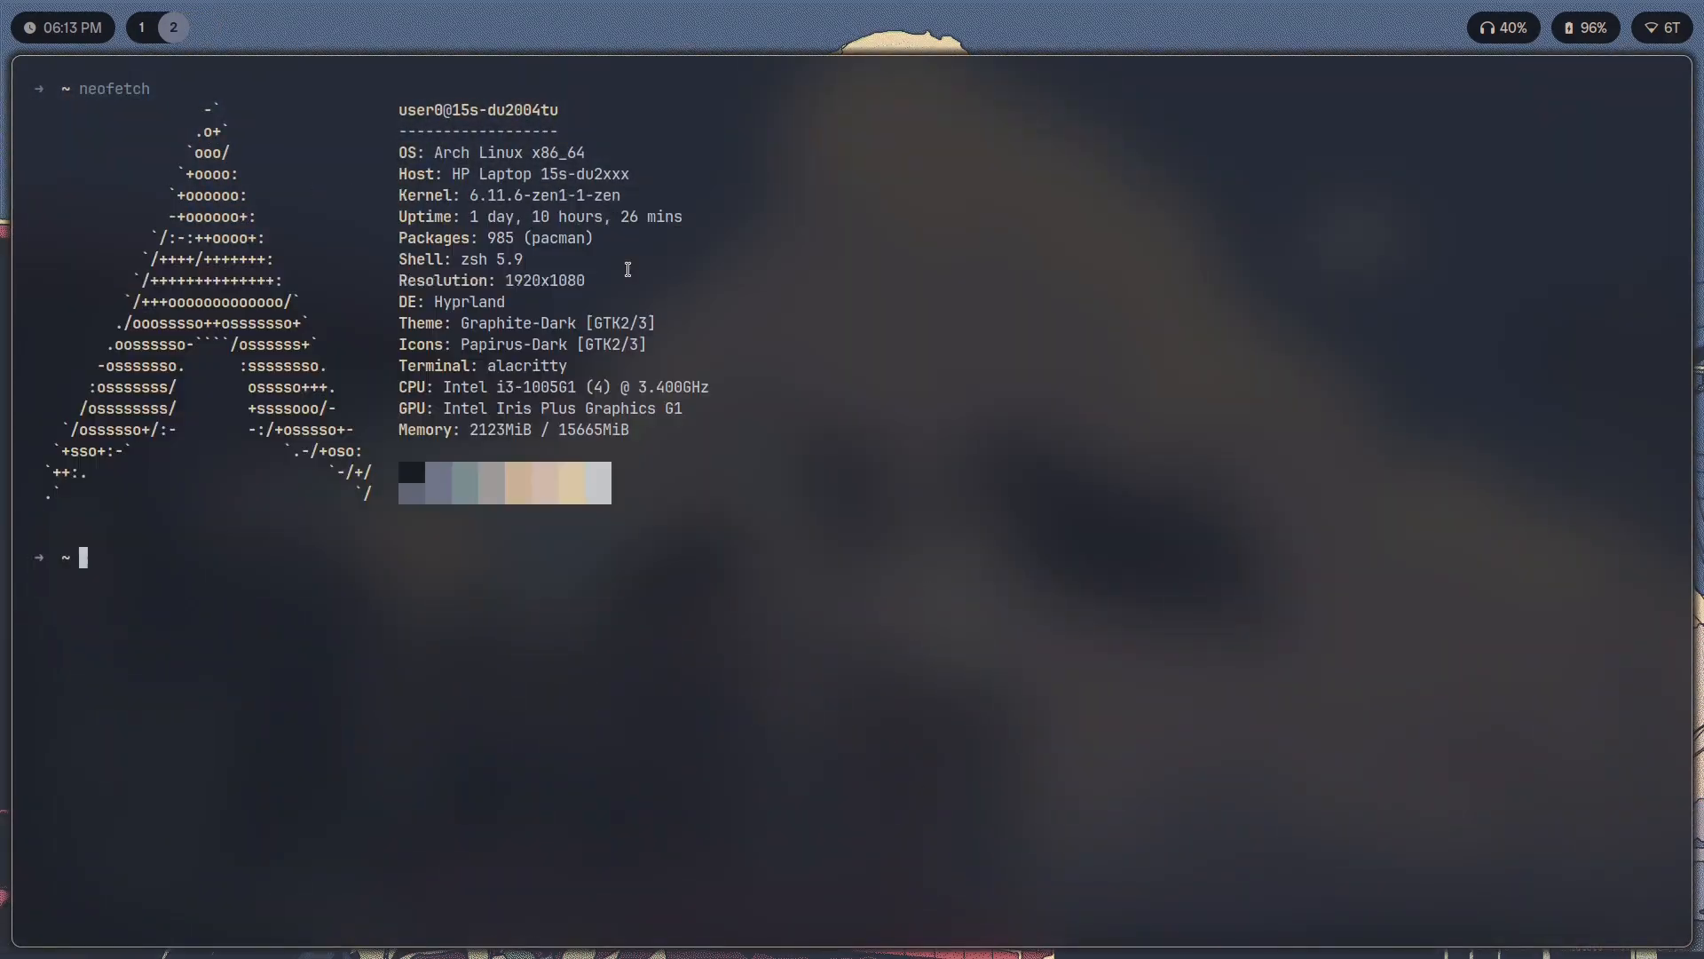
# Bring up the application launcher with the super key.
pyautogui.press('super')
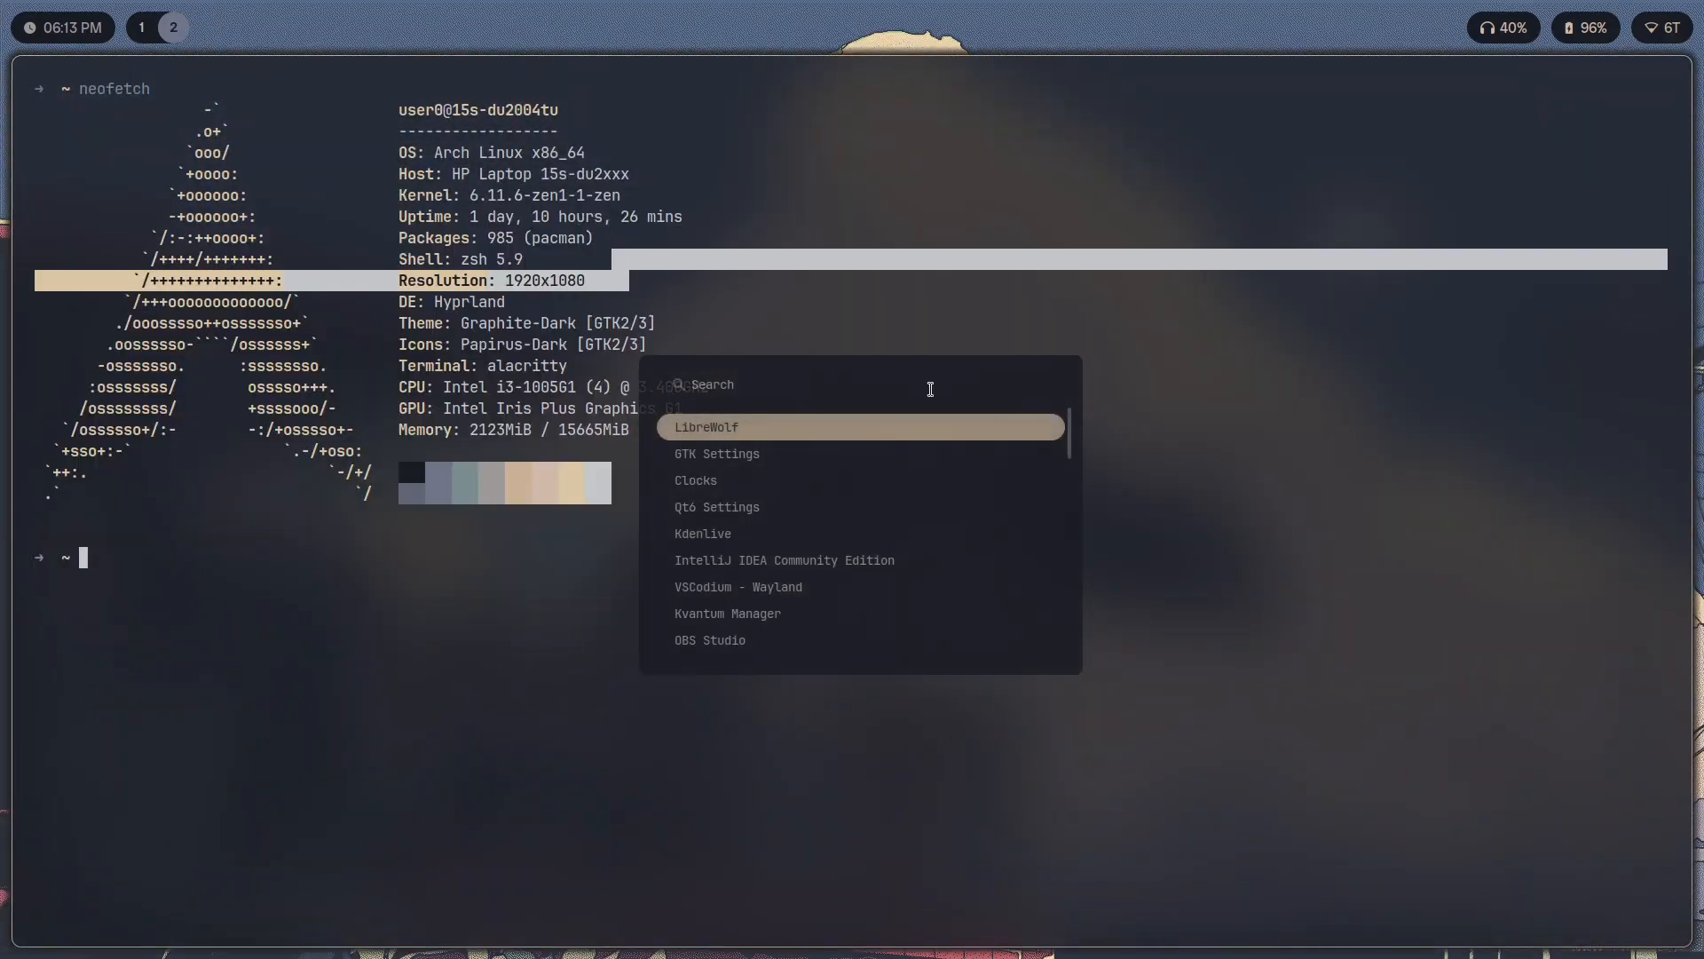
# Return to LibreWolf and scroll the README to the manual git clone install steps.
pyautogui.click(705, 427)
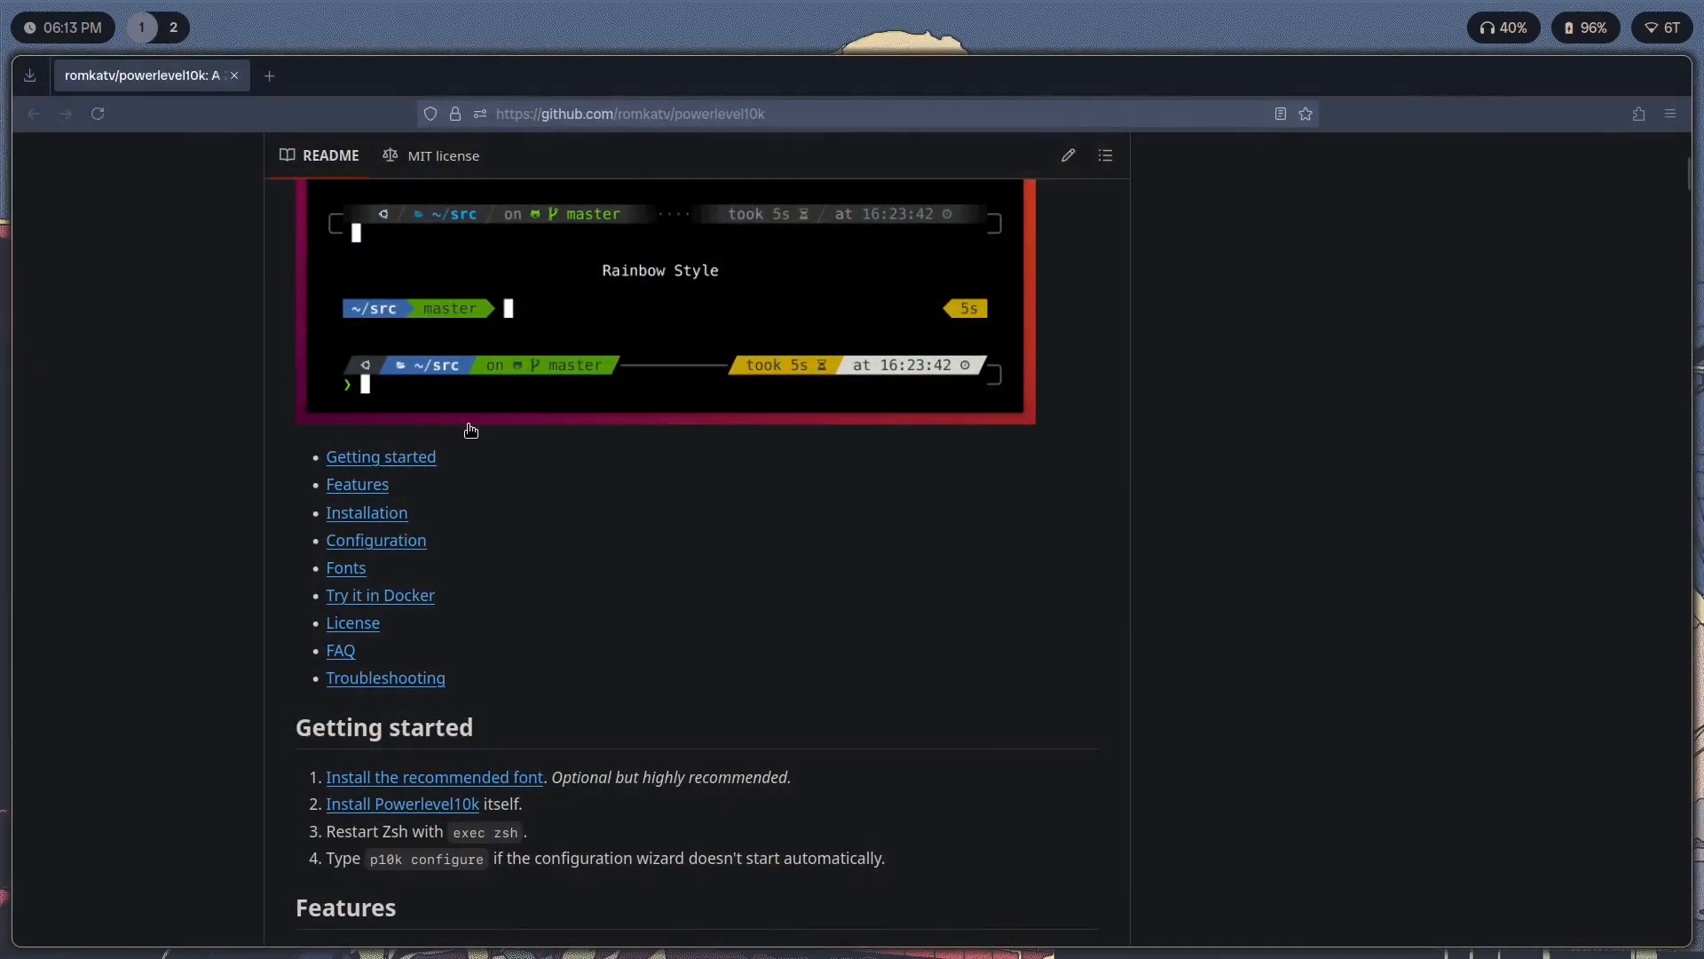
pyautogui.scroll(-3)
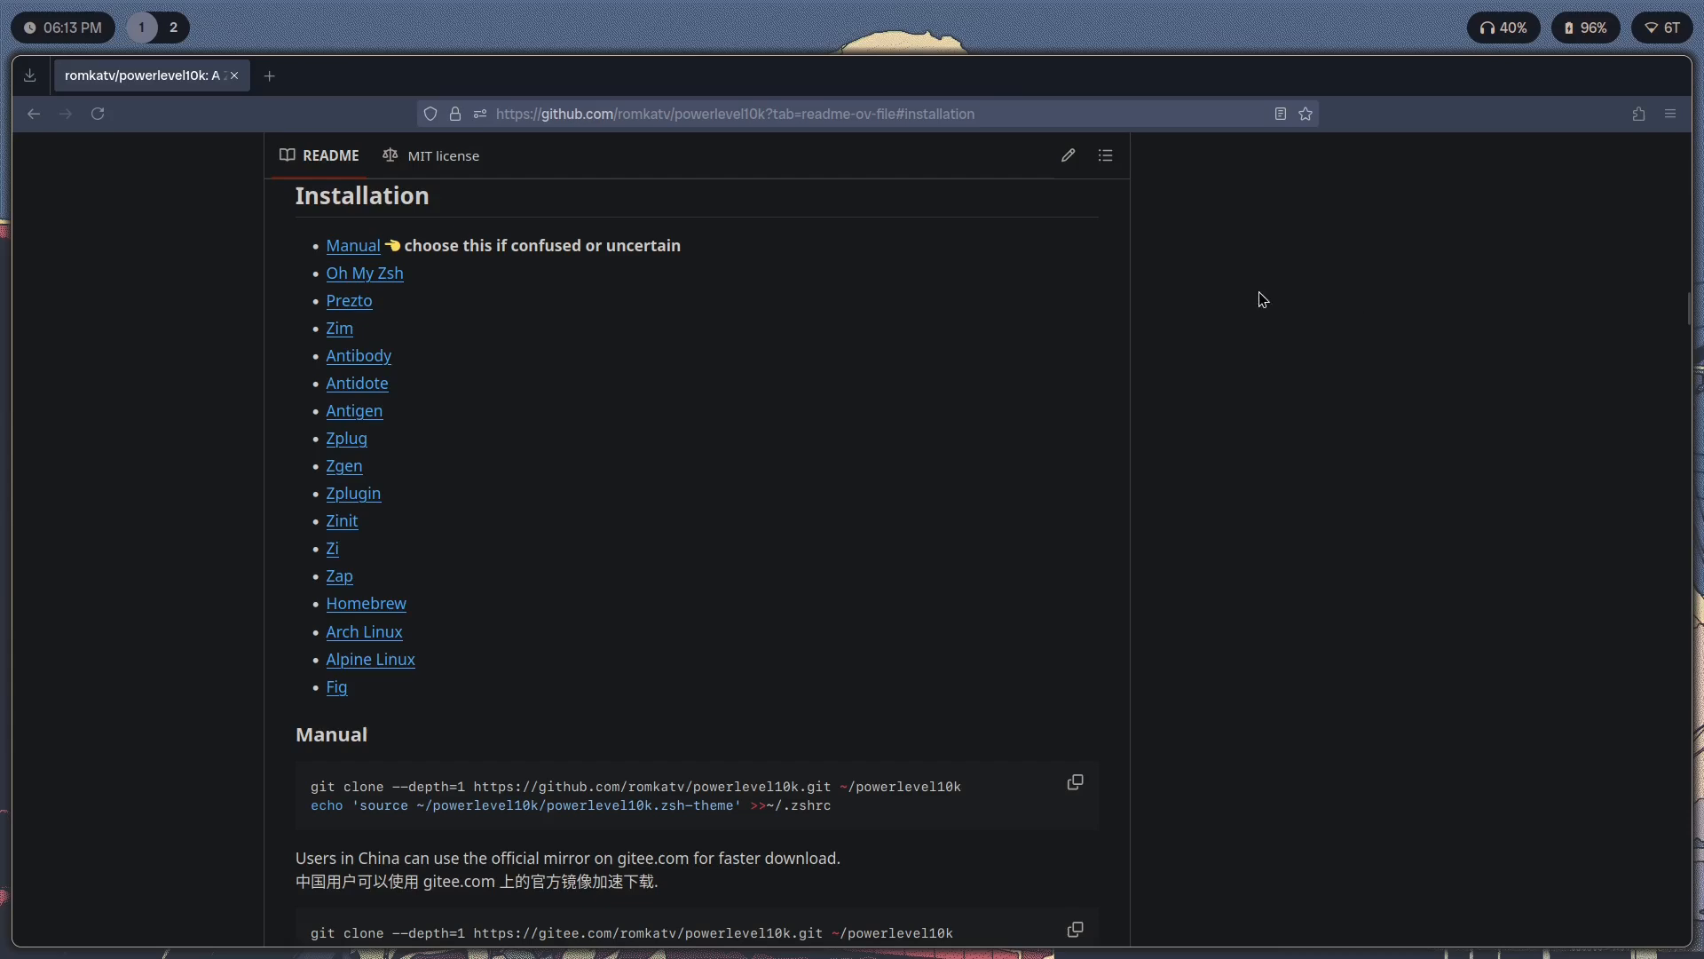
pyautogui.scroll(-3)
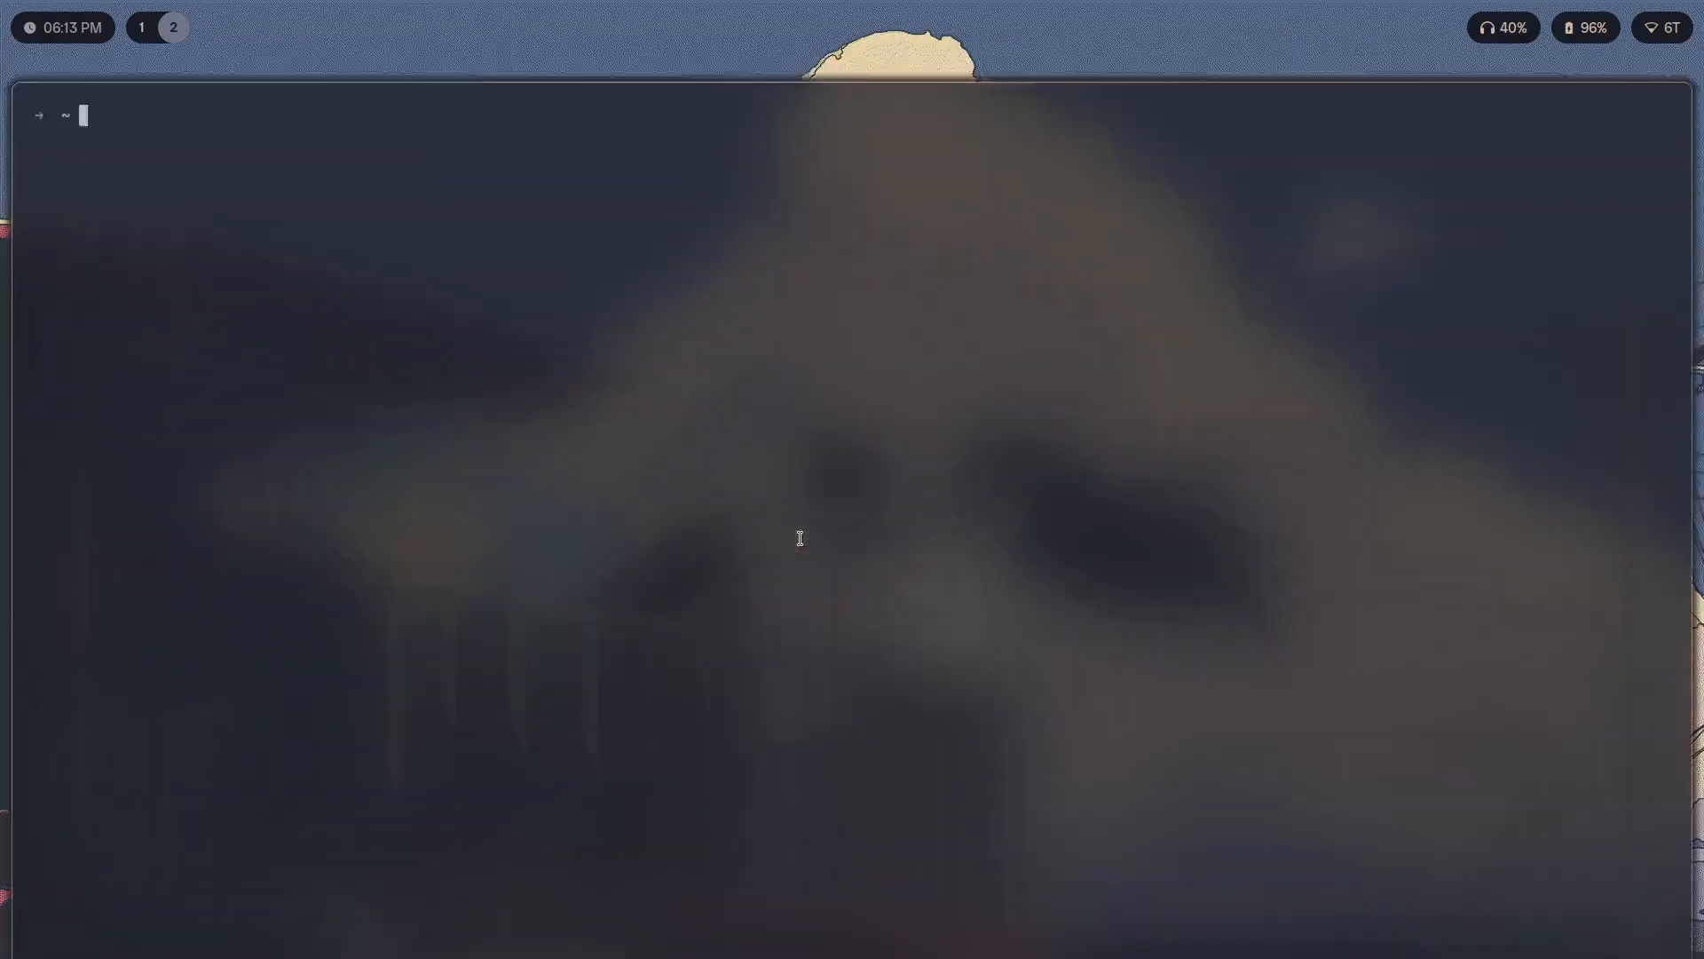
pyautogui.write('git clone --depth=1 https://github.com/romkatv/powerlevel10k.git ~/powerlevel10k')
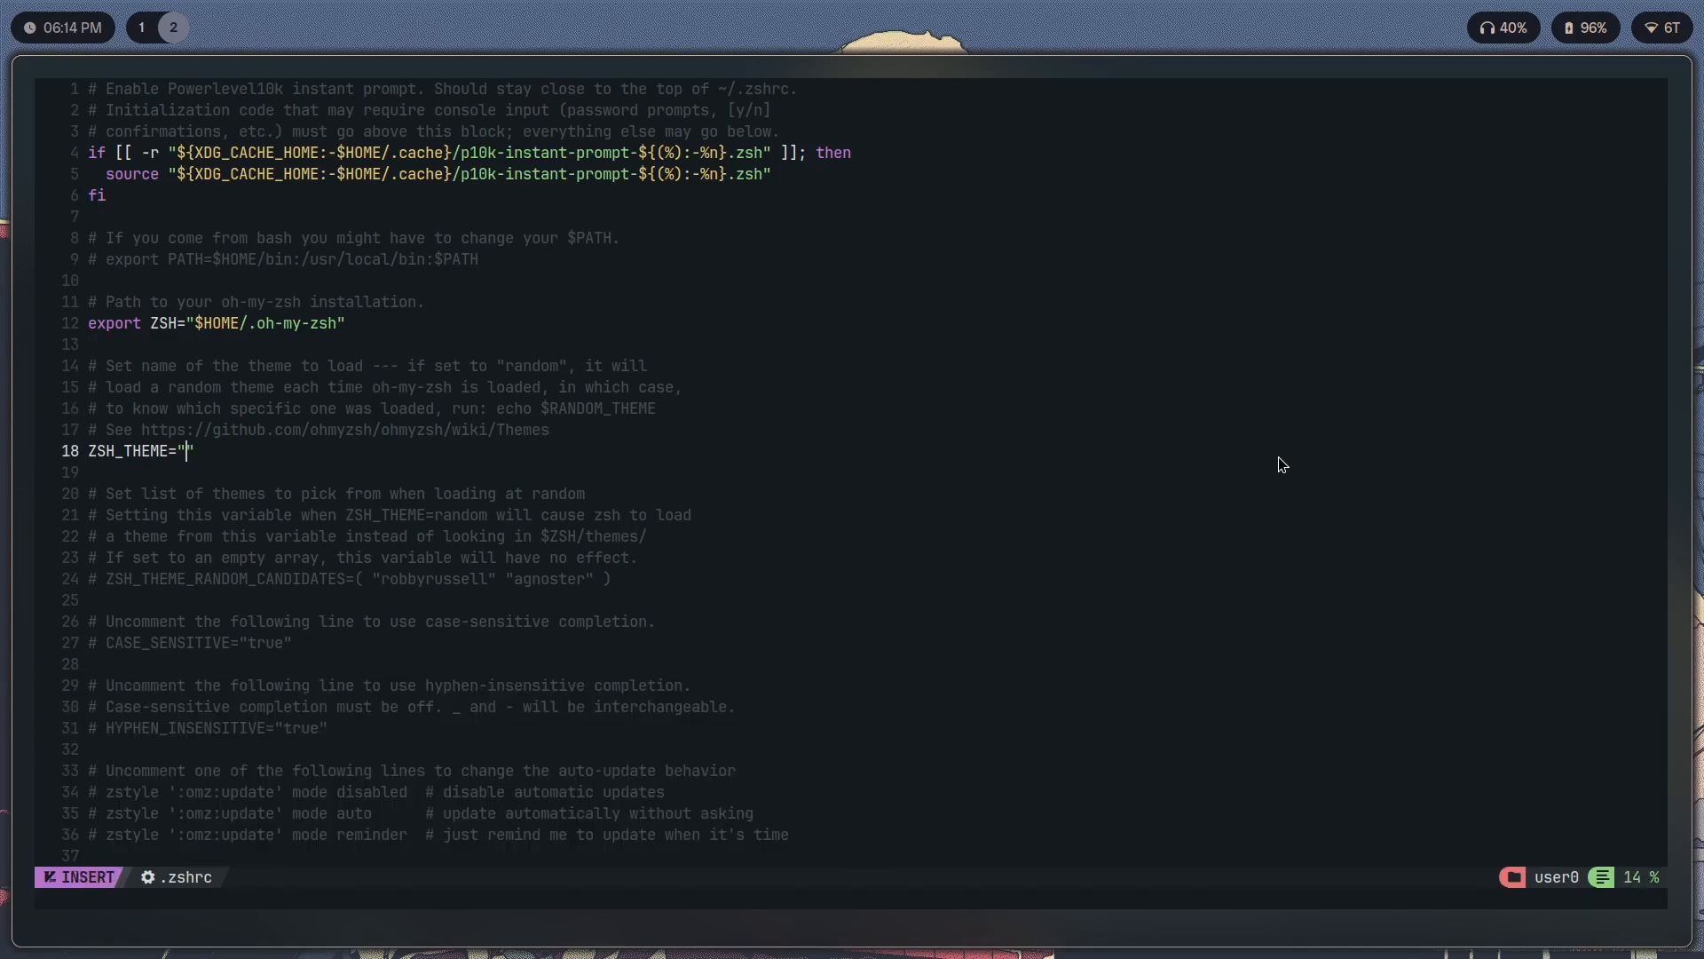
# Begin entering powerlevel10k as the ZSH_THEME value in .zshrc.
pyautogui.write('power')
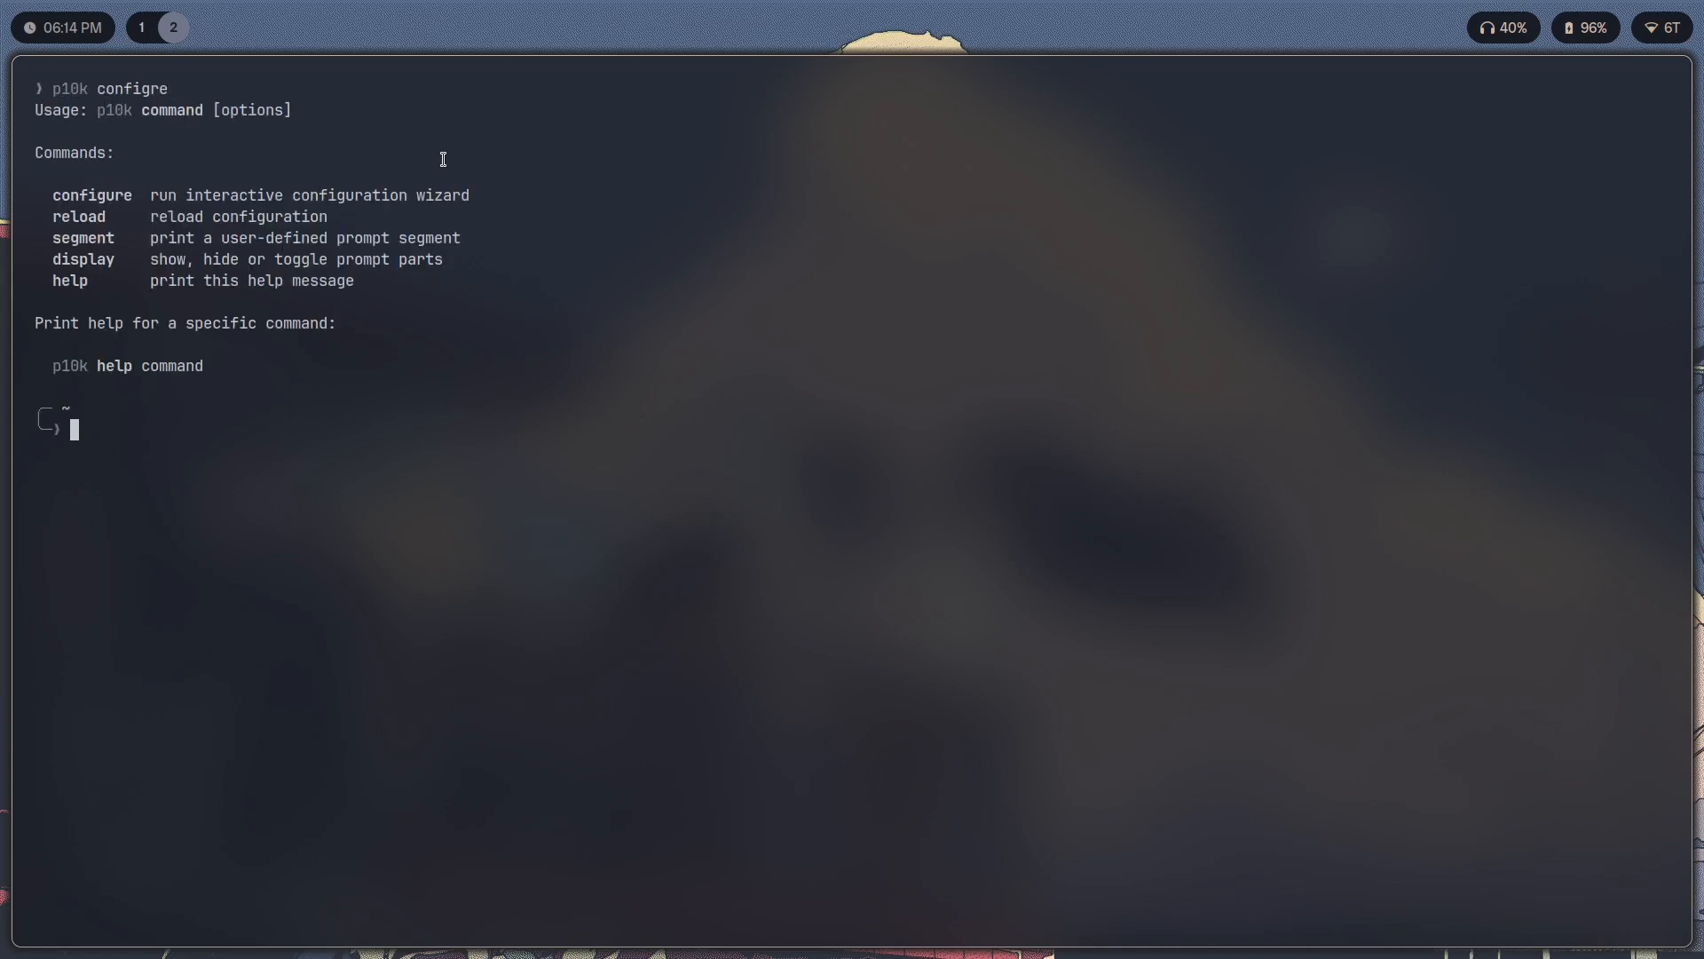
# Retype the command as p10k configure to launch the wizard.
pyautogui.write('p10k c')
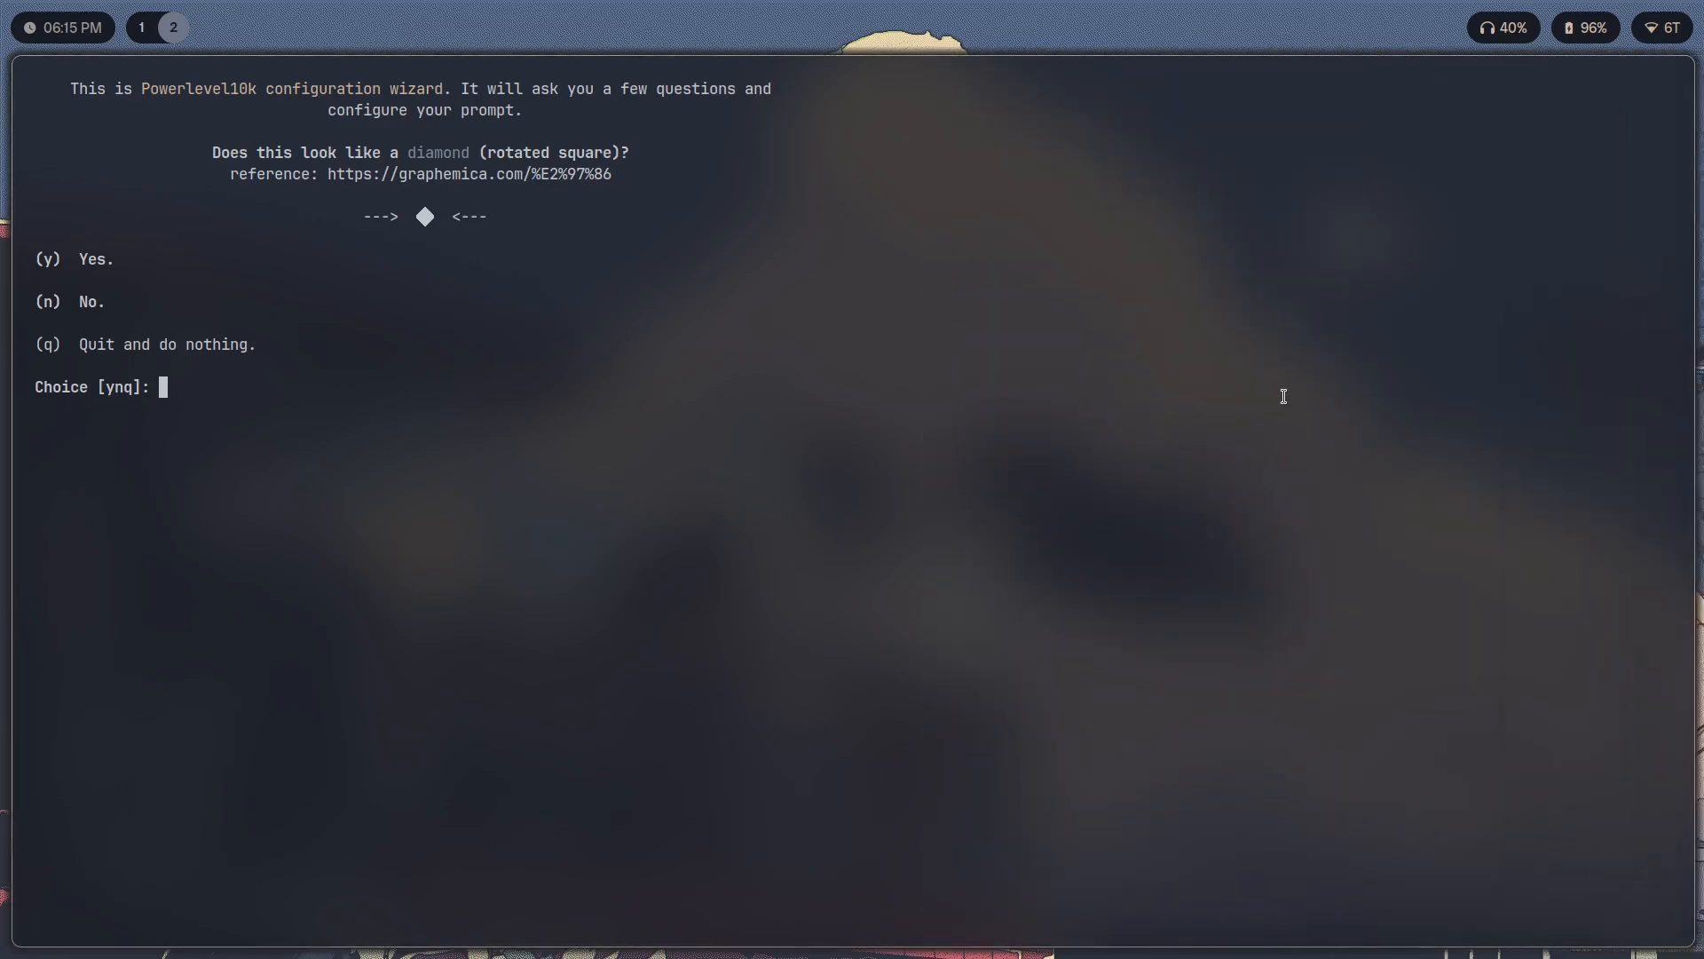
pyautogui.moveTo(410, 392)
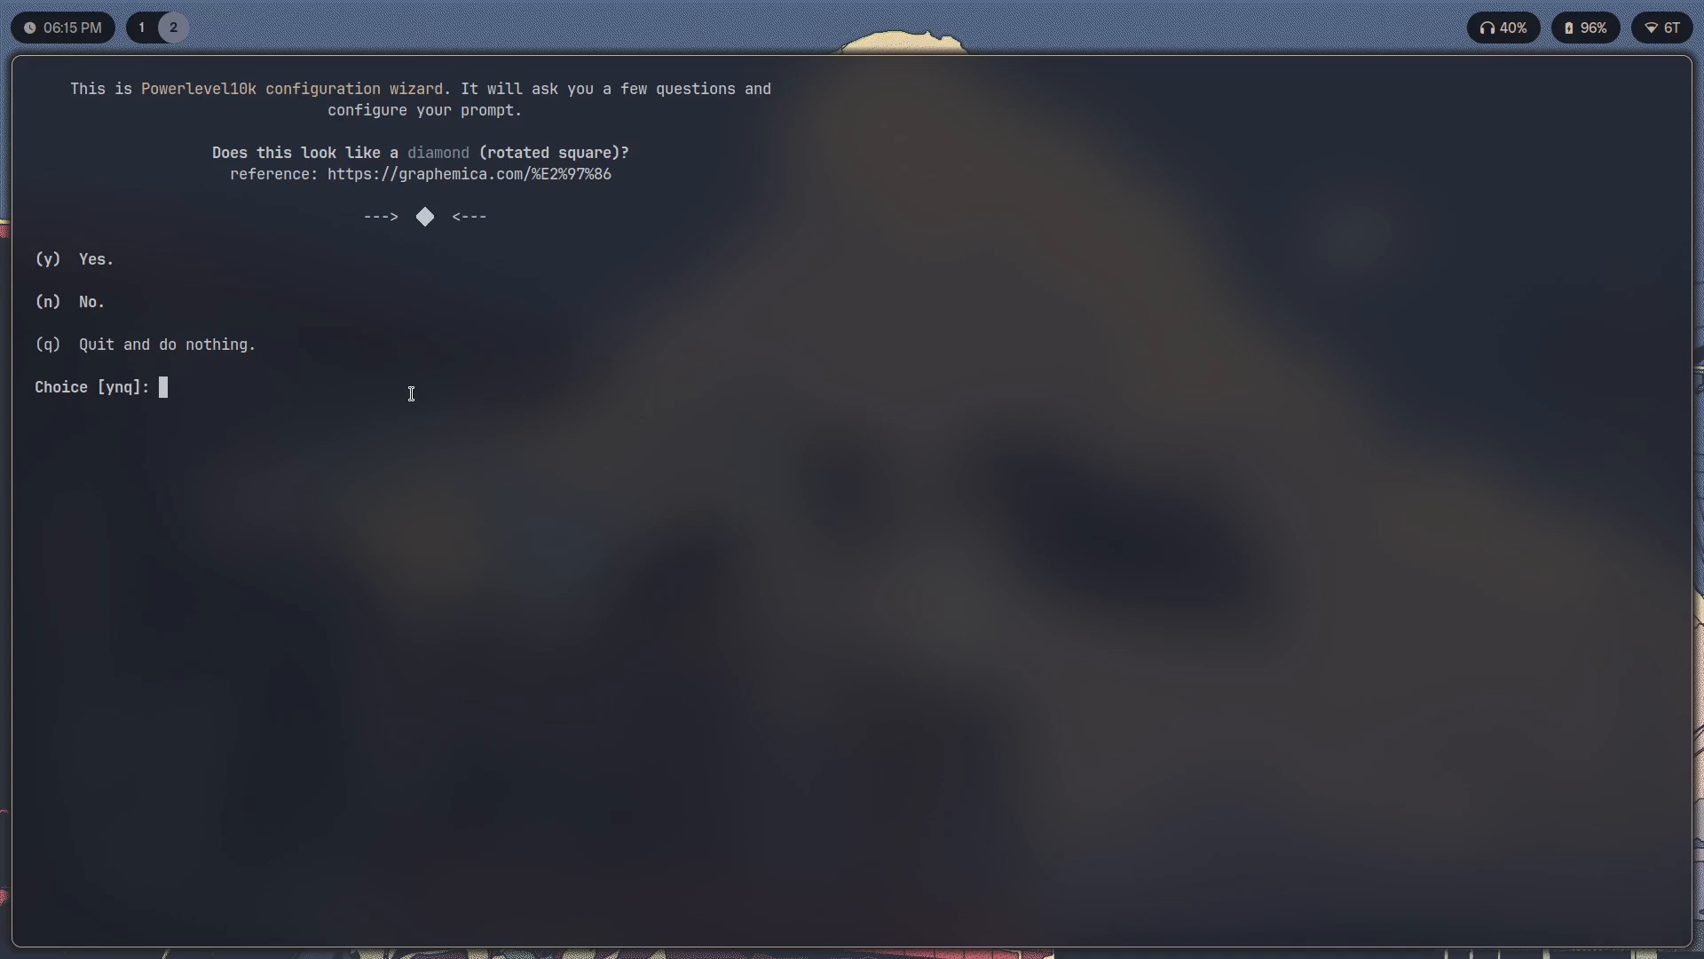
# Answer y to the diamond, upwards arrow and icon-fit glyph checks.
pyautogui.write('y')
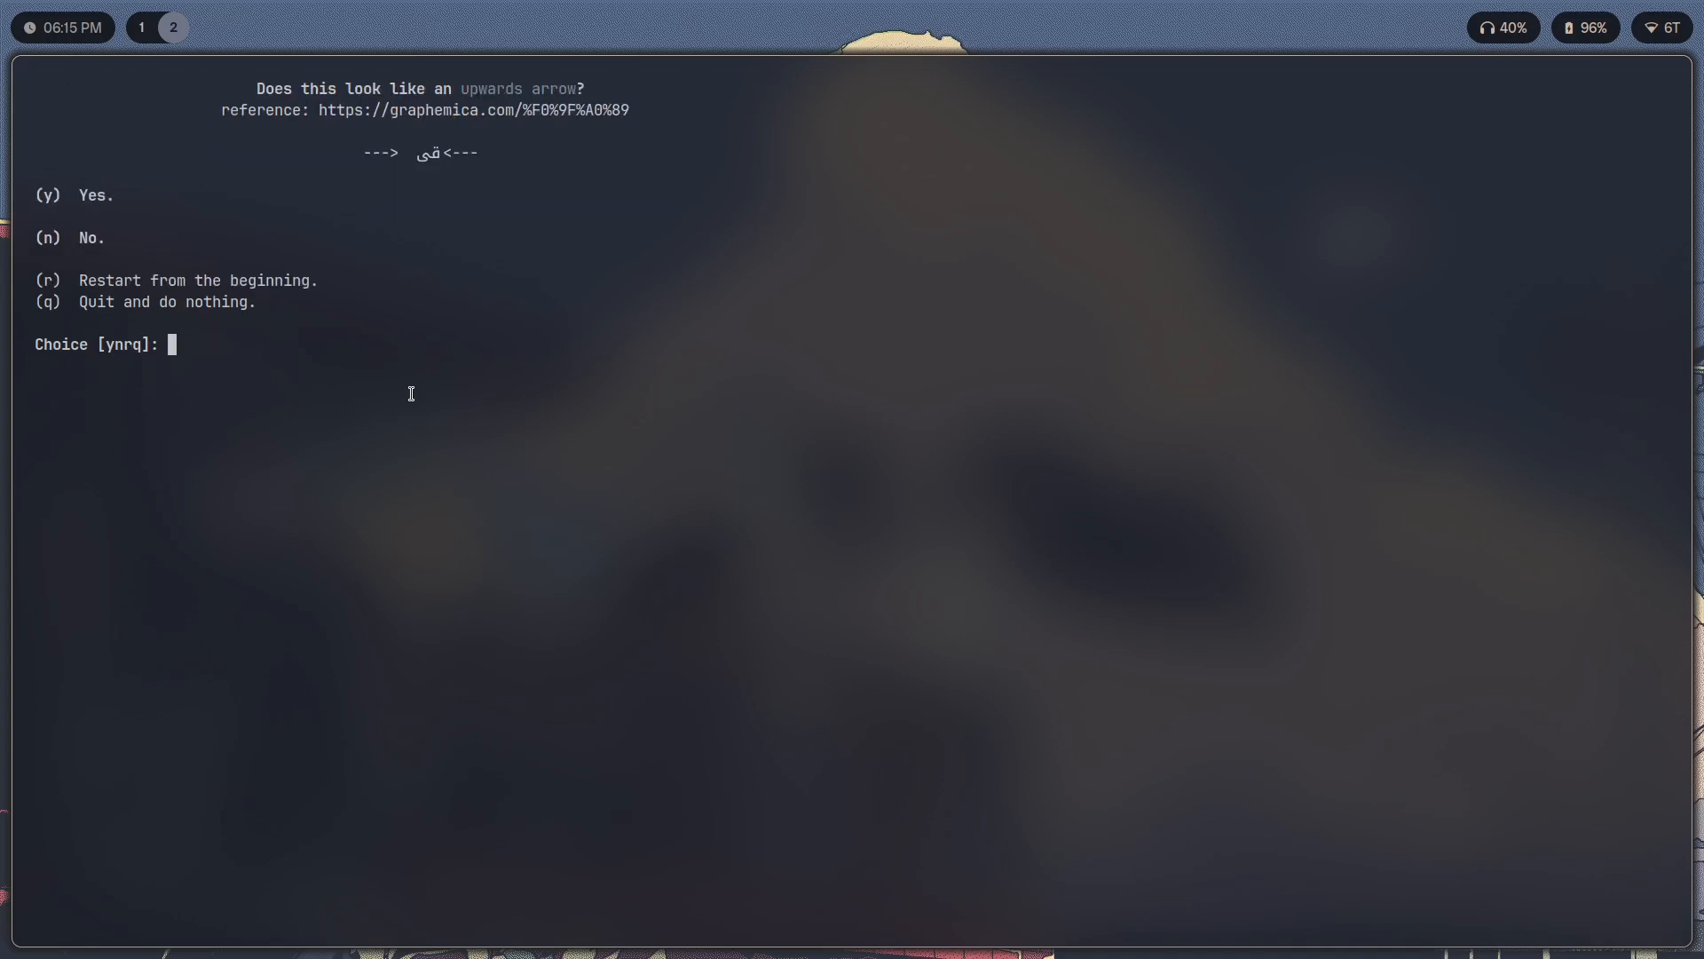
pyautogui.write('y')
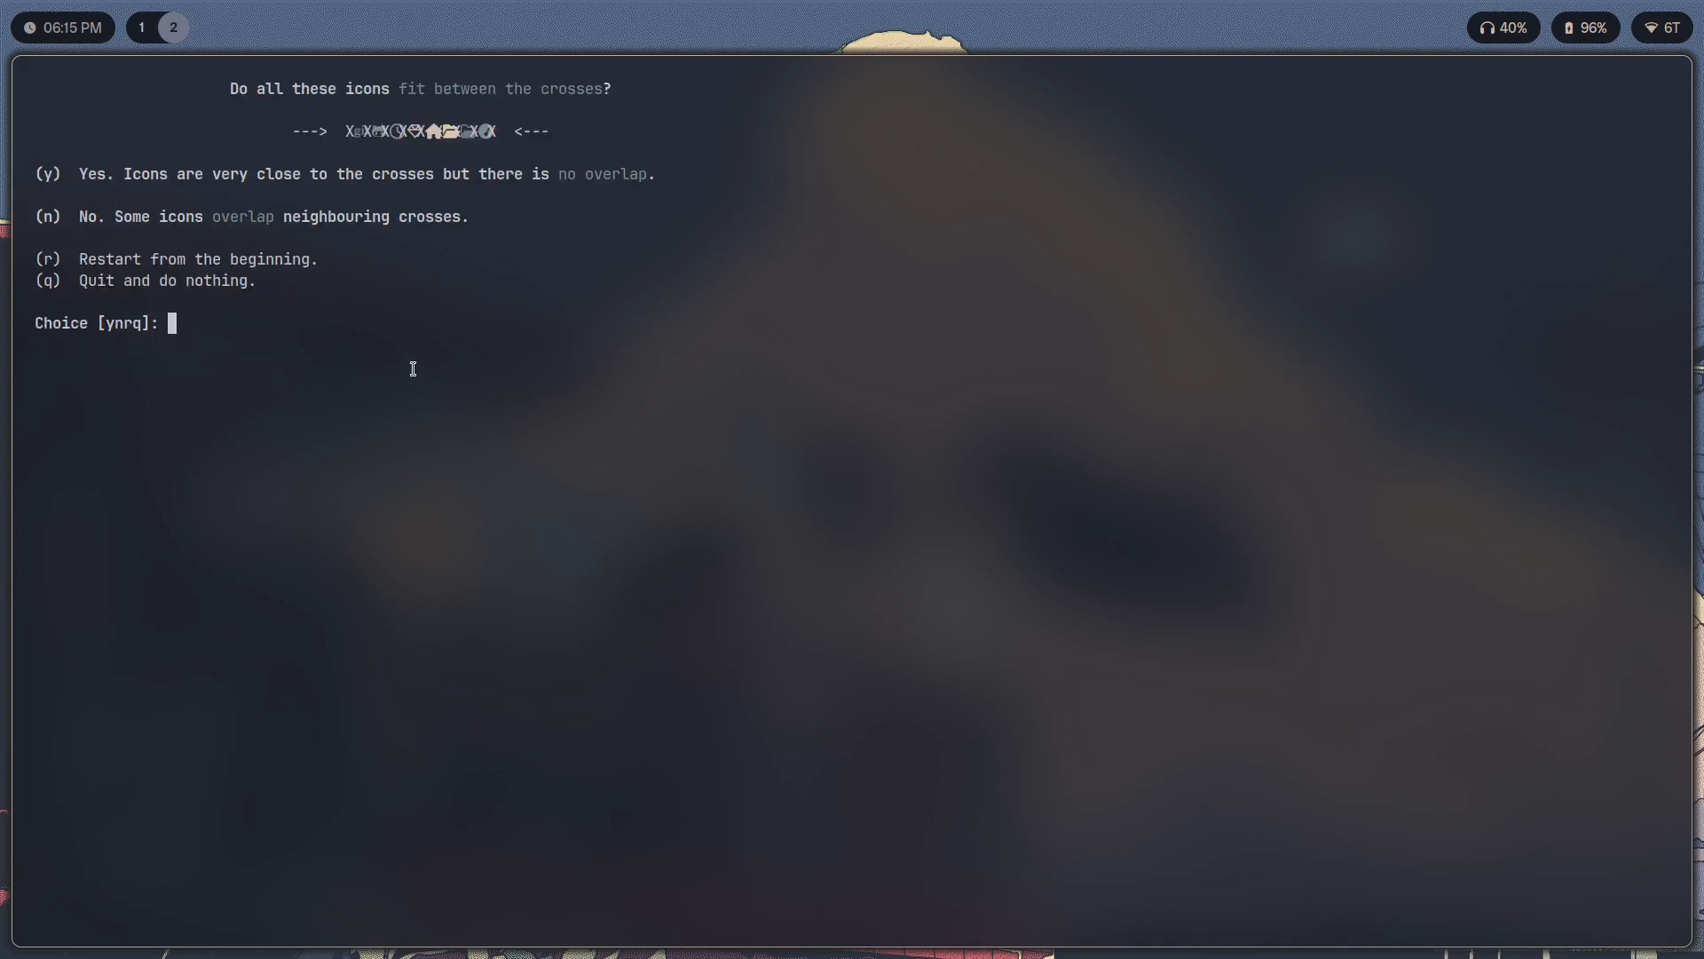
pyautogui.write('y')
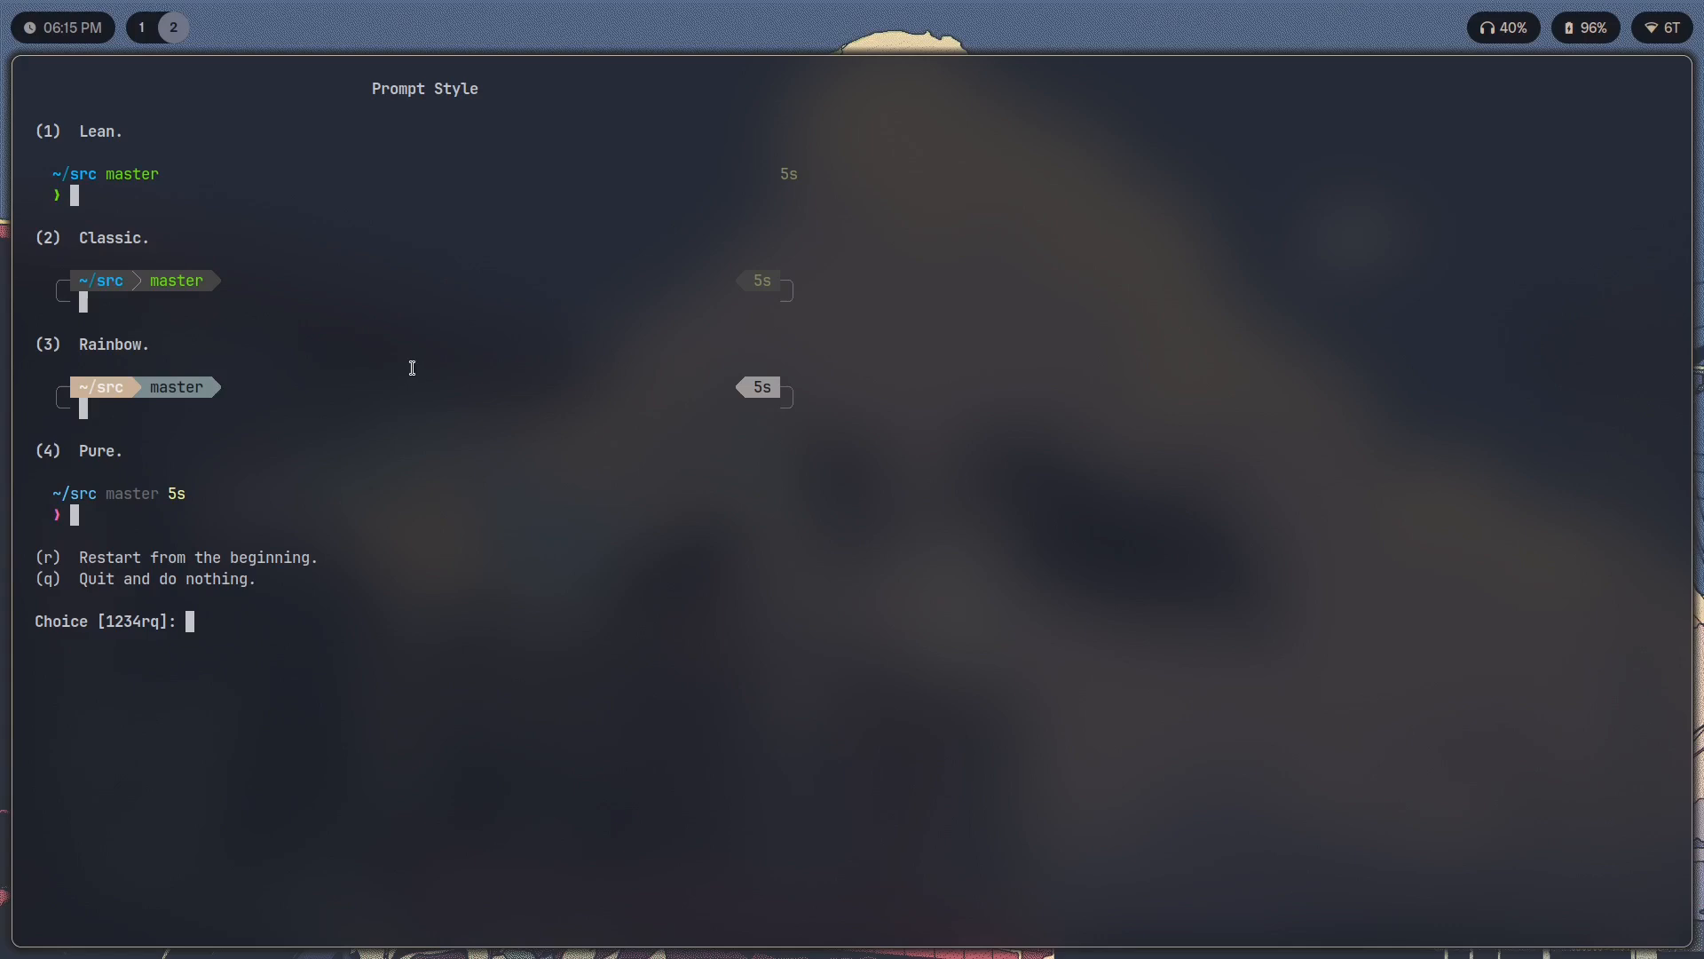
pyautogui.moveTo(837, 352)
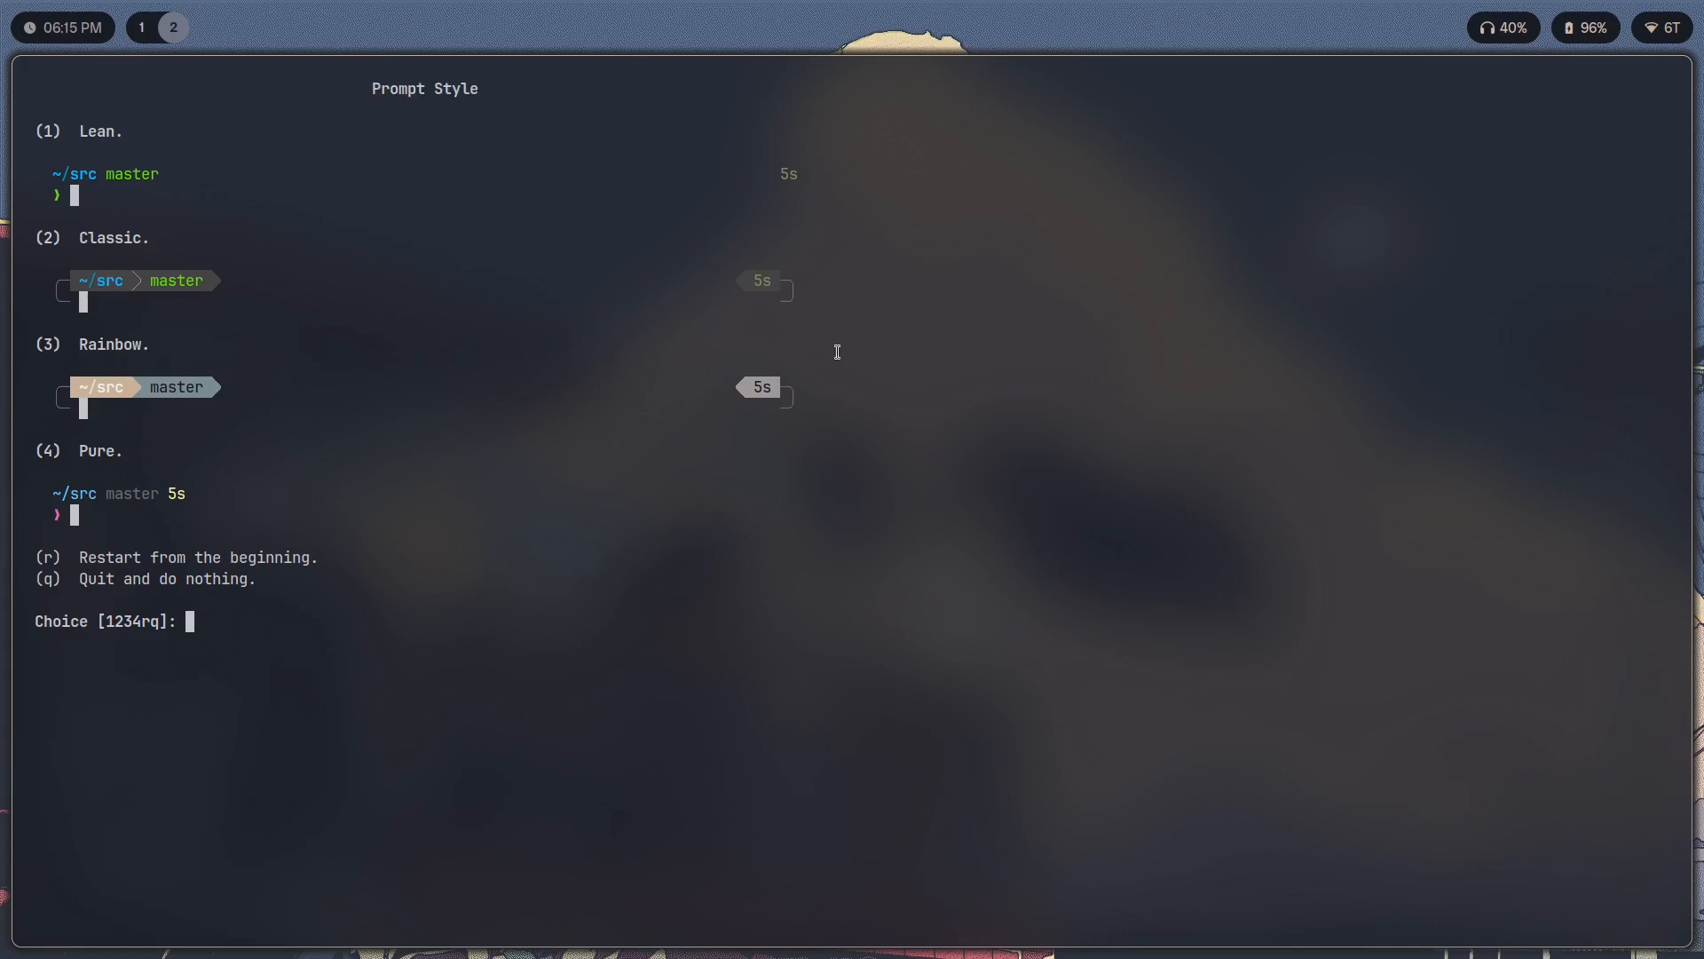
pyautogui.moveTo(476, 494)
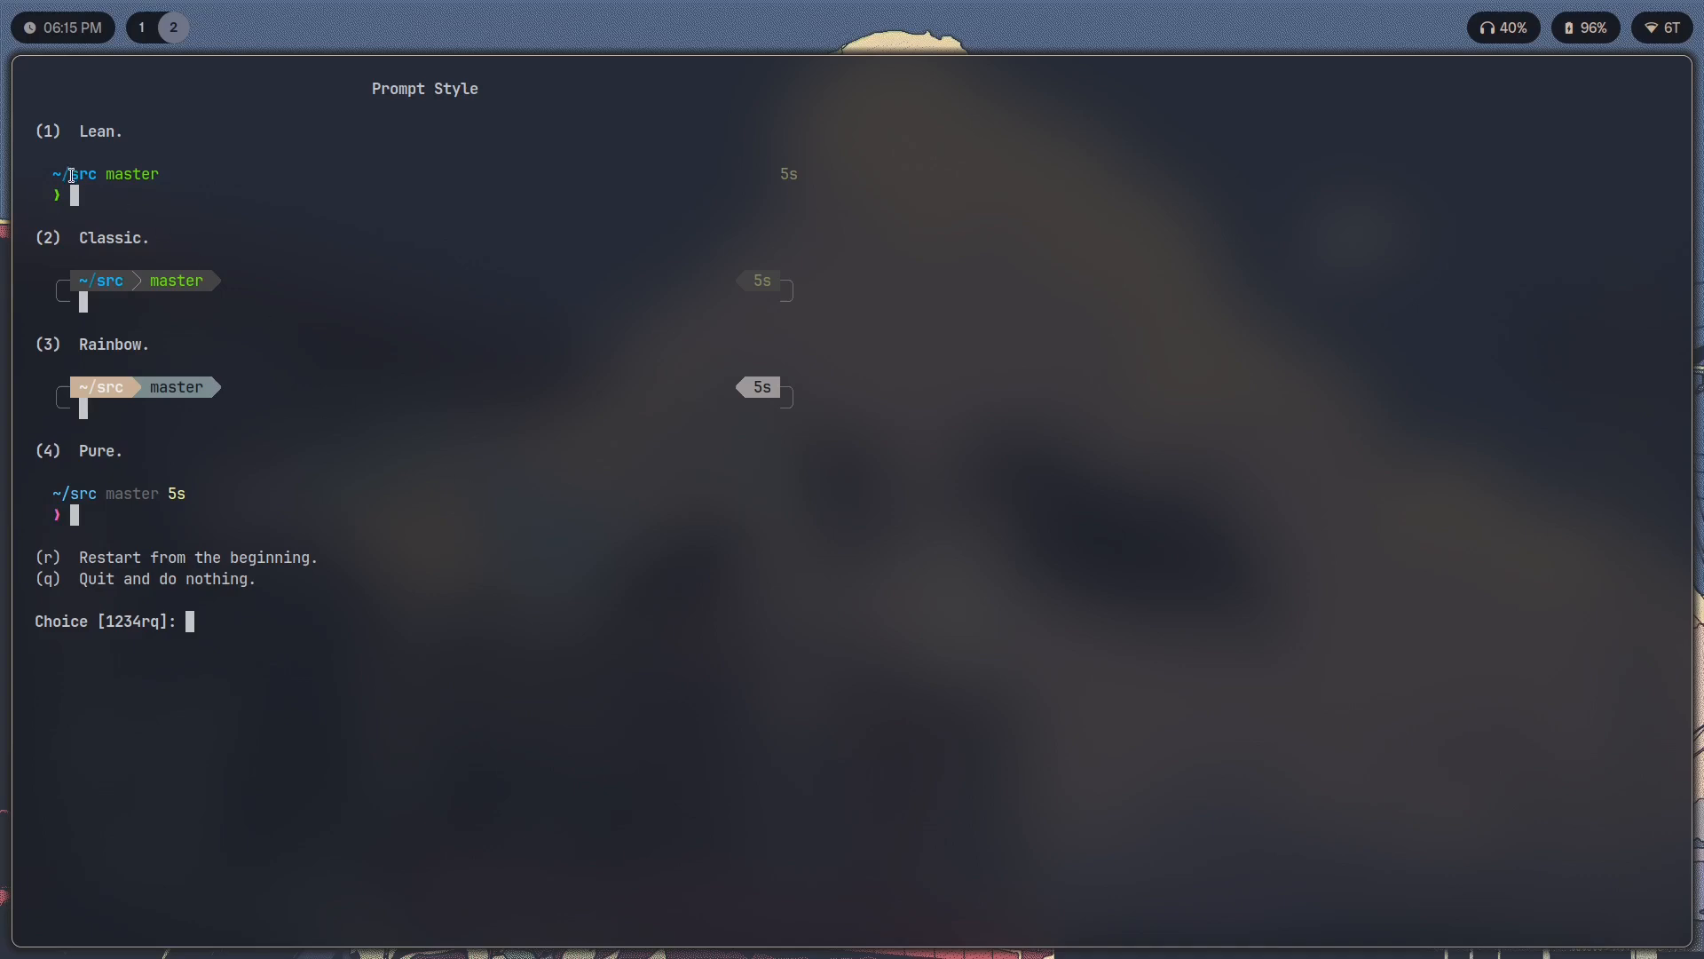
# Choose Lean as the Powerlevel10k prompt style.
pyautogui.write('1')
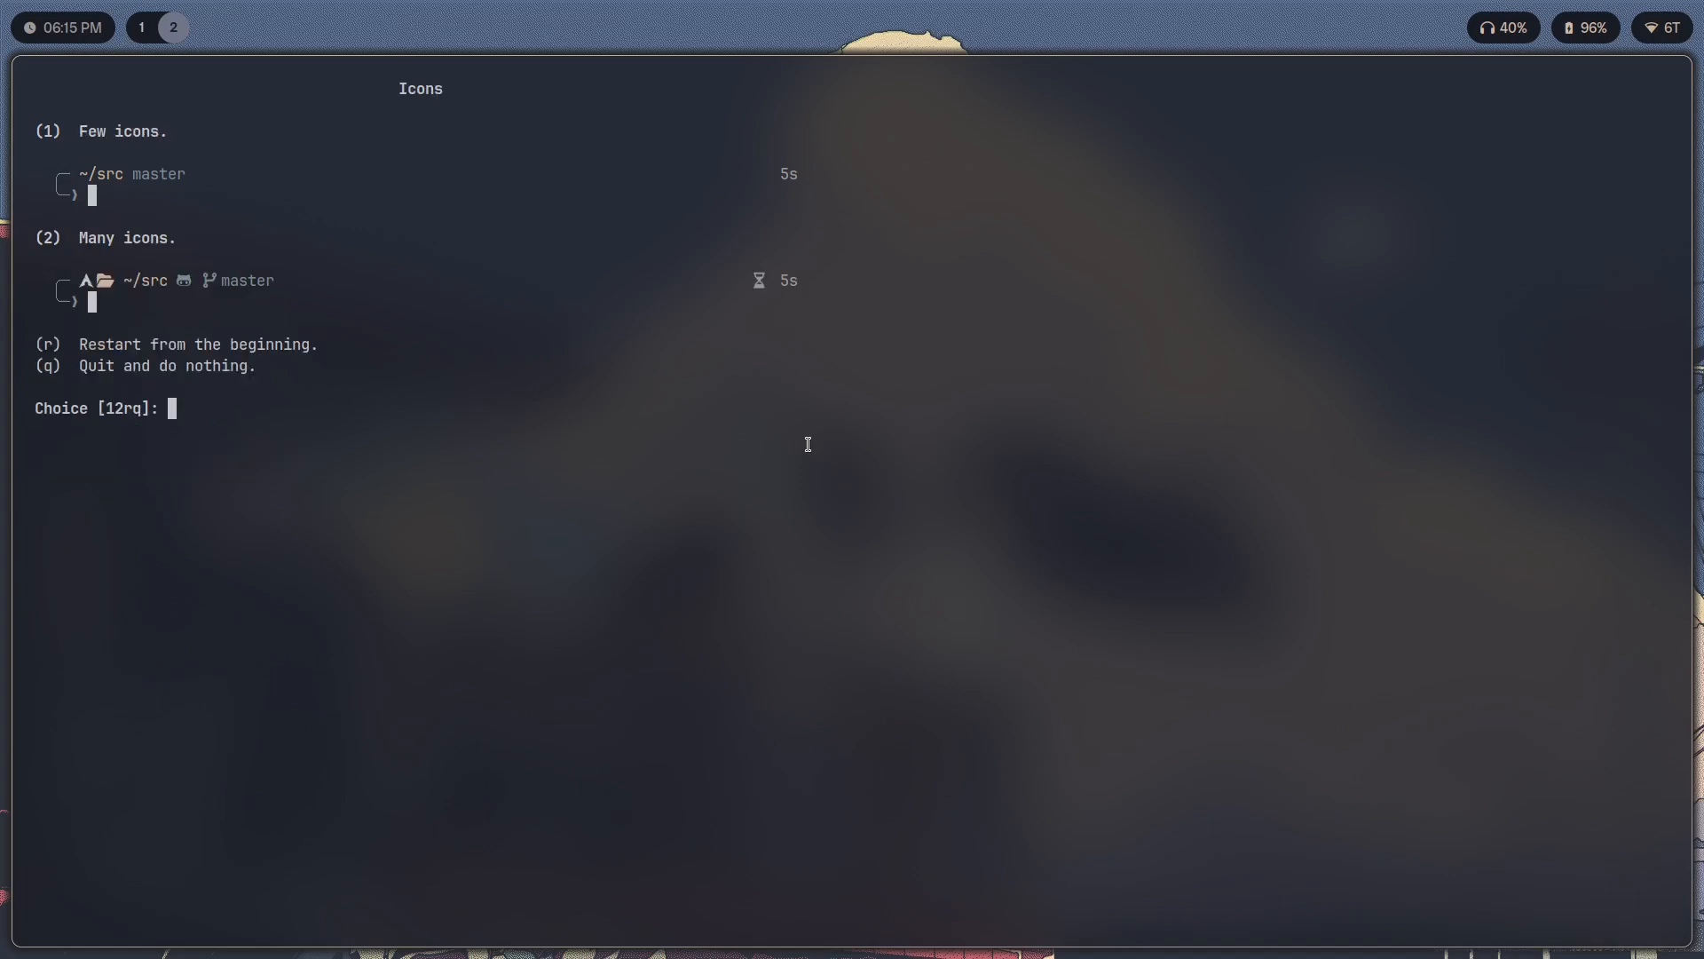
# Choose Many icons in the Powerlevel10k wizard.
pyautogui.write('2')
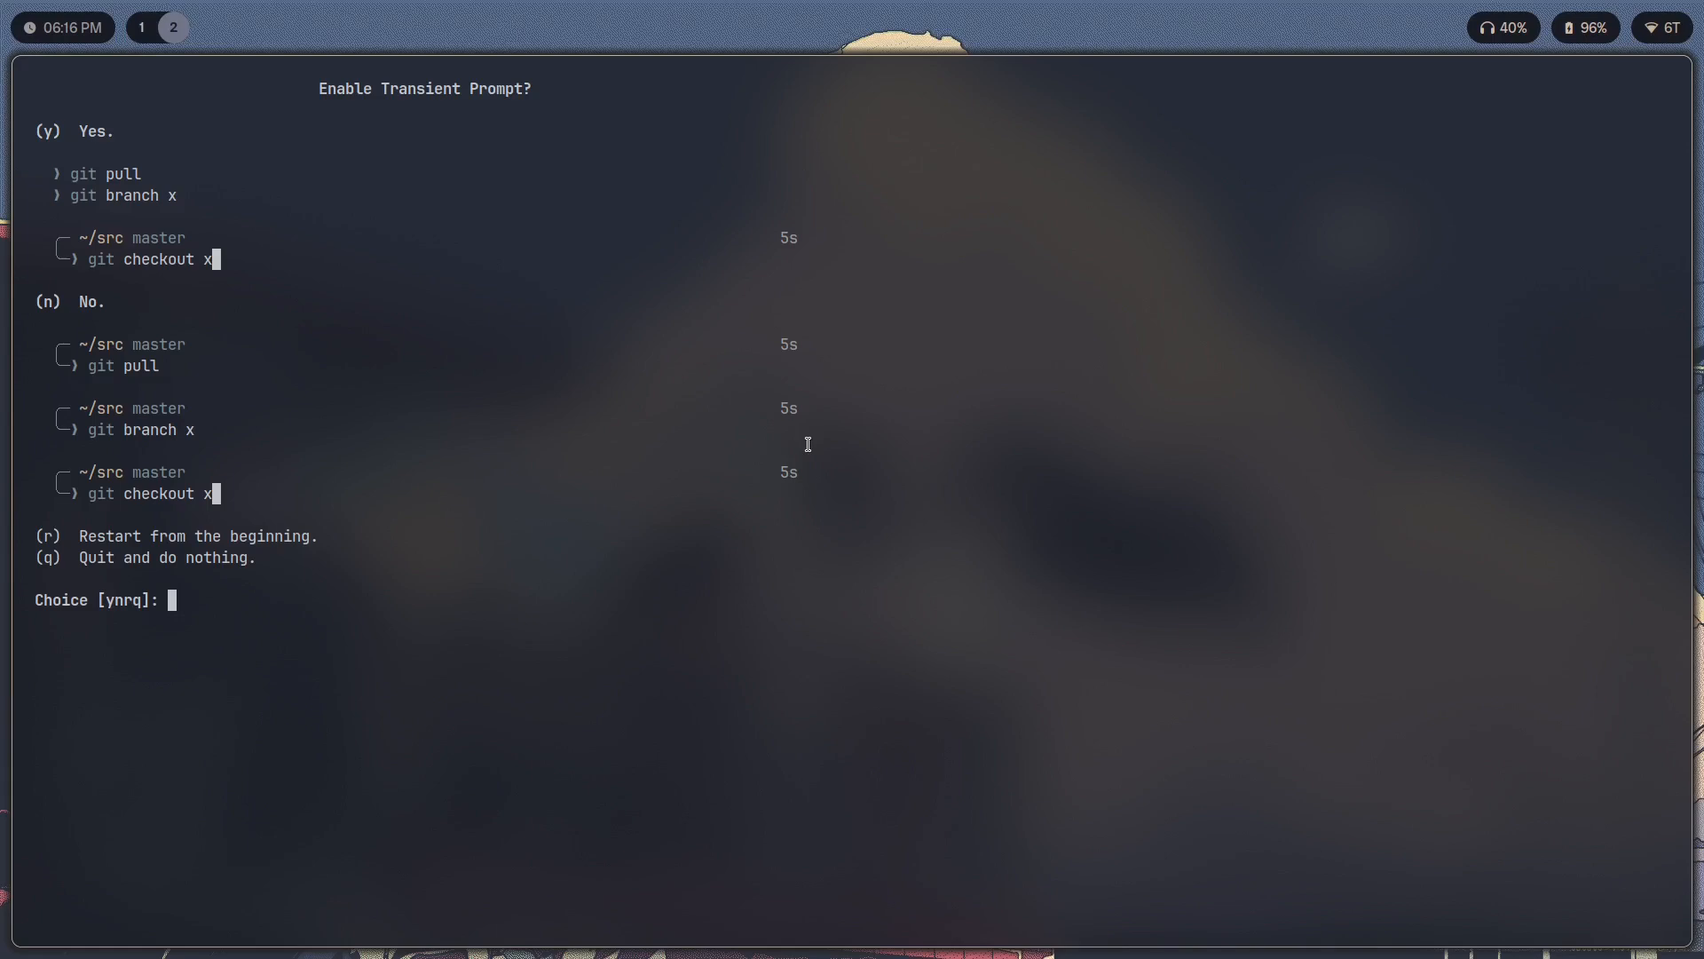
pyautogui.moveTo(254, 351)
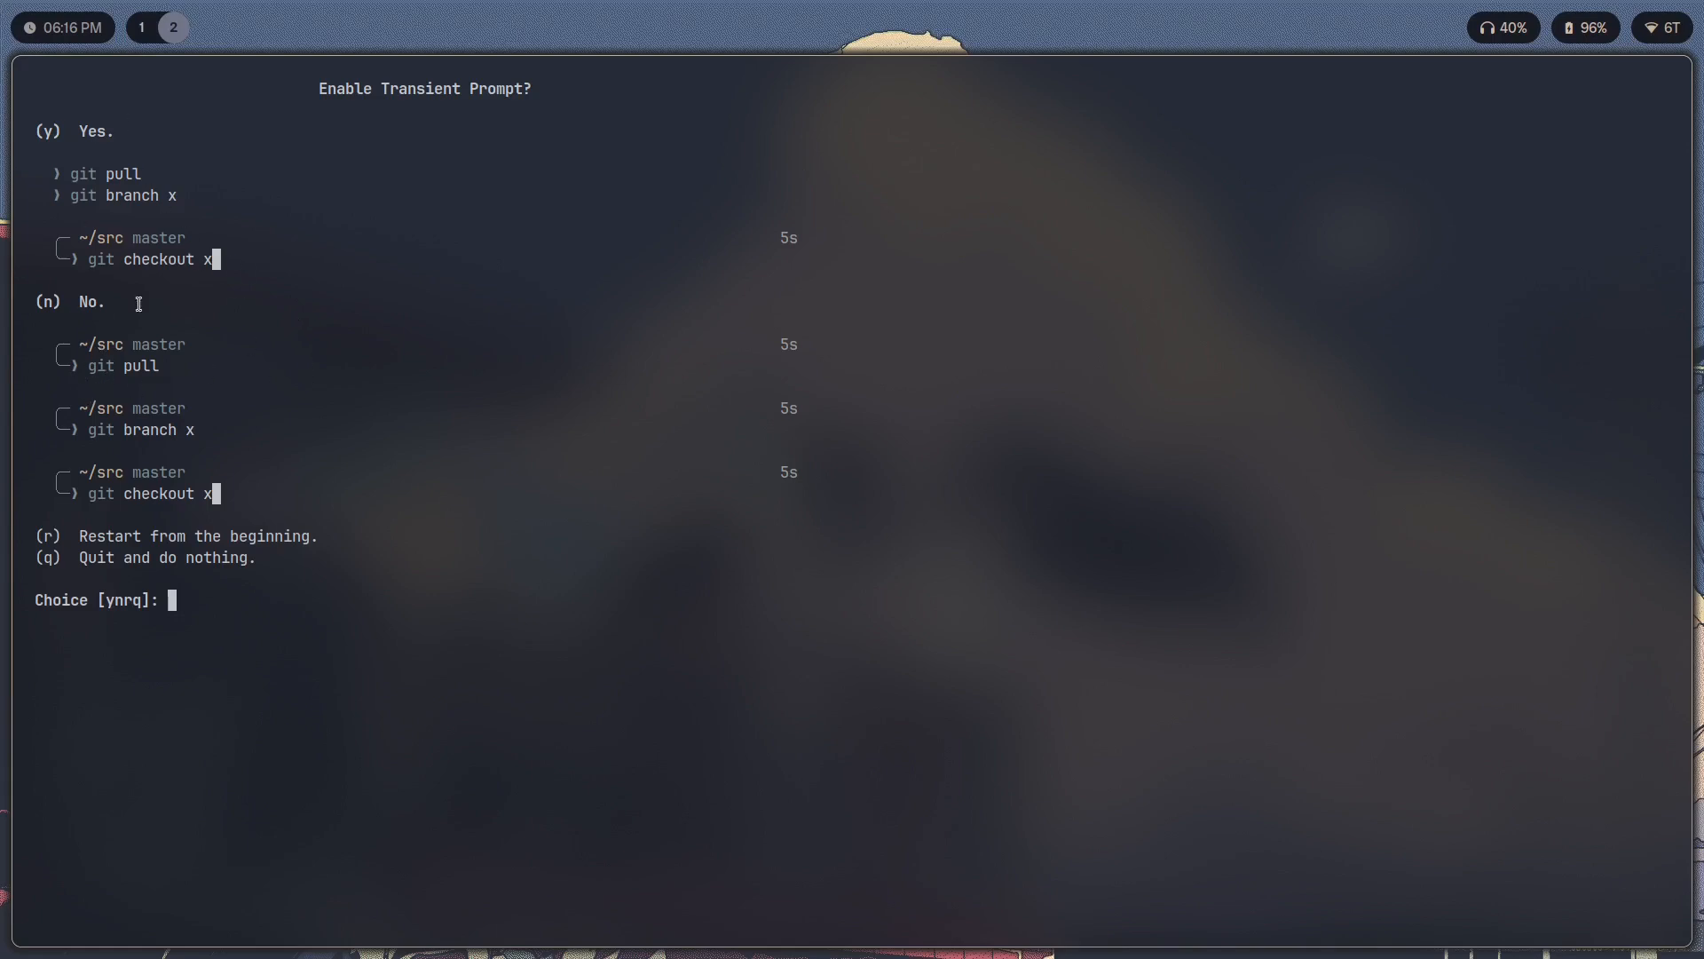
pyautogui.moveTo(87, 433)
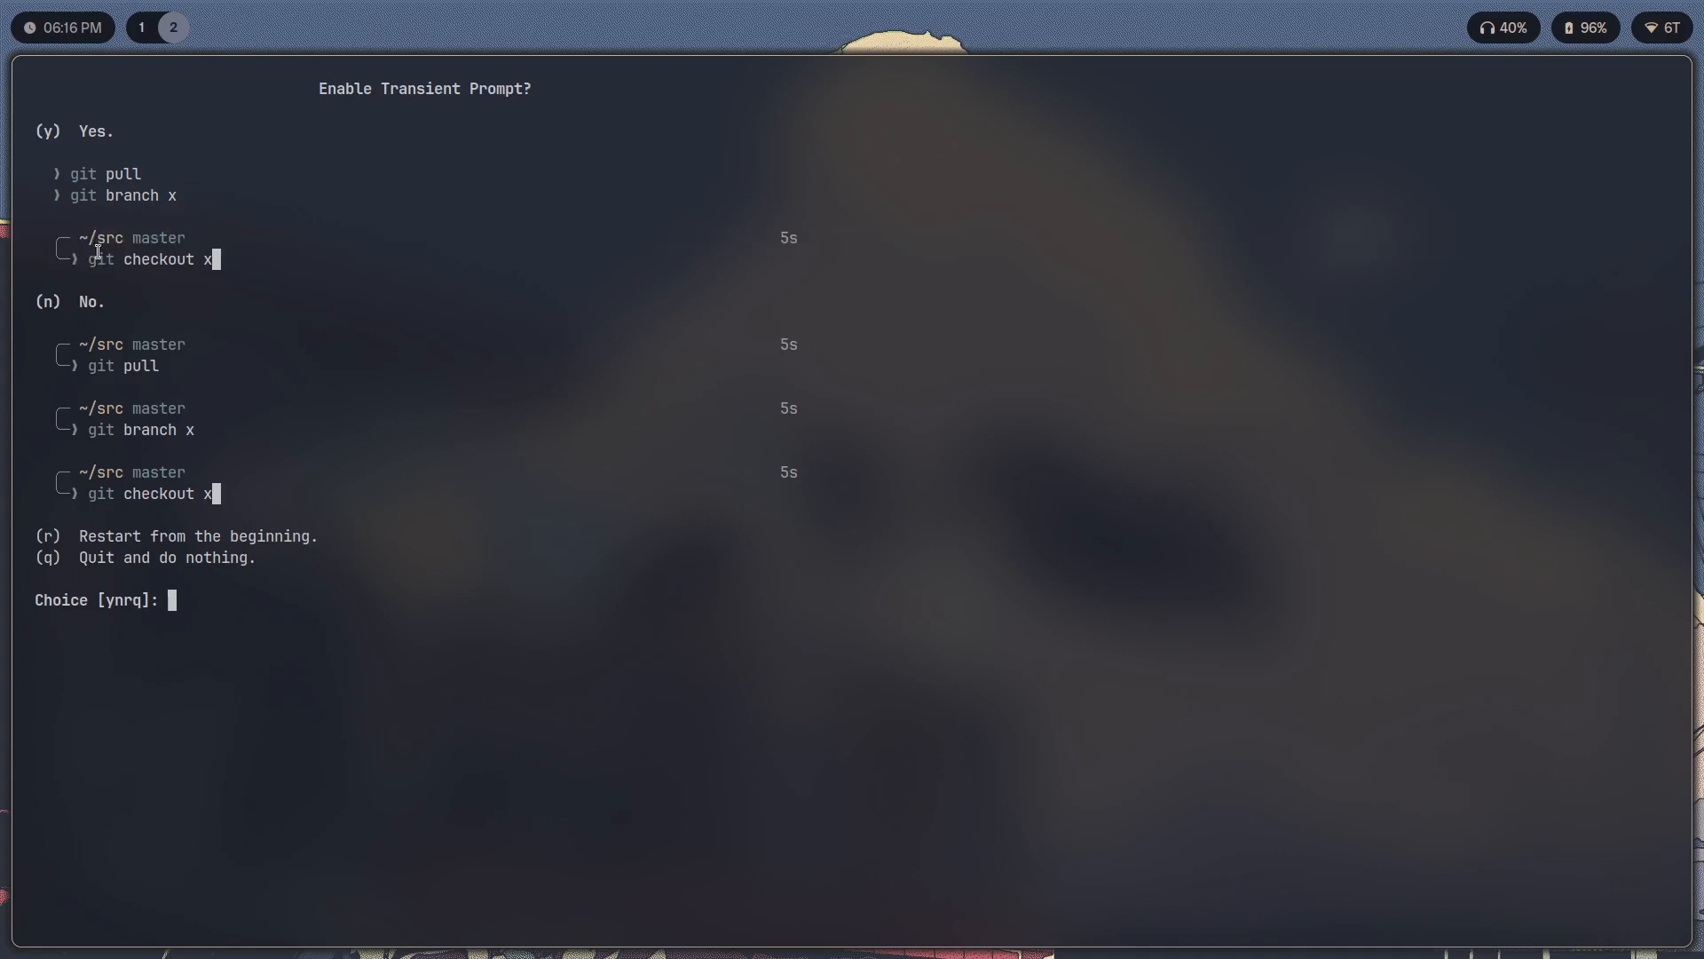
pyautogui.moveTo(112, 240)
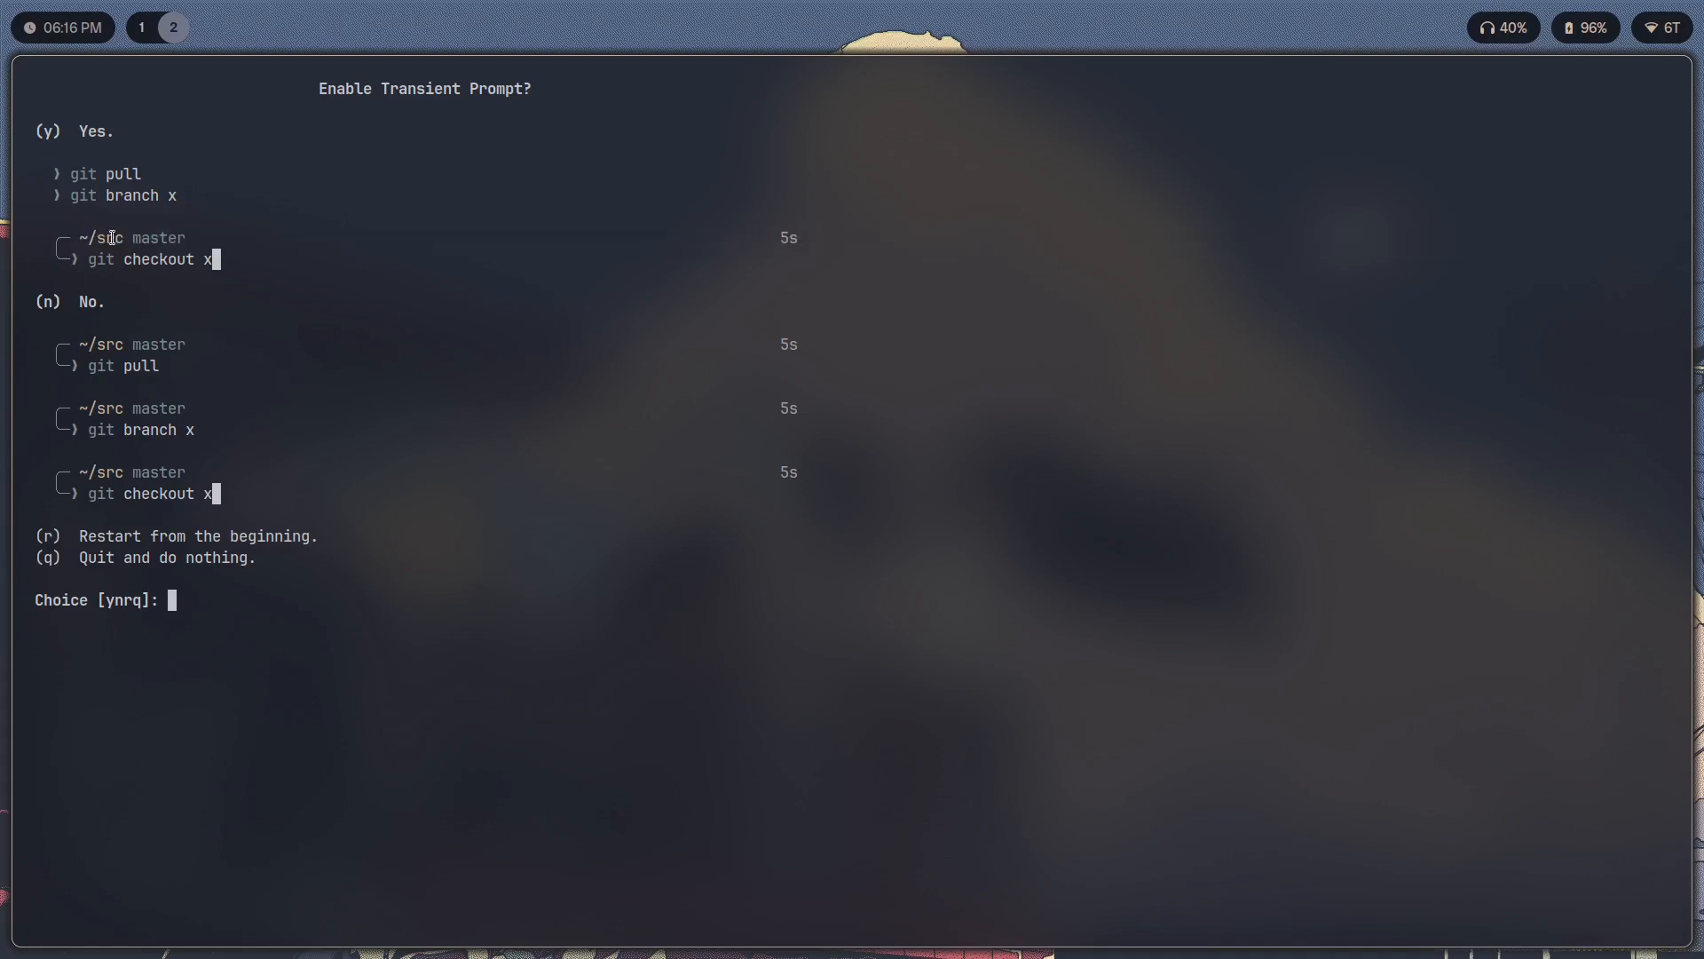
pyautogui.moveTo(226, 220)
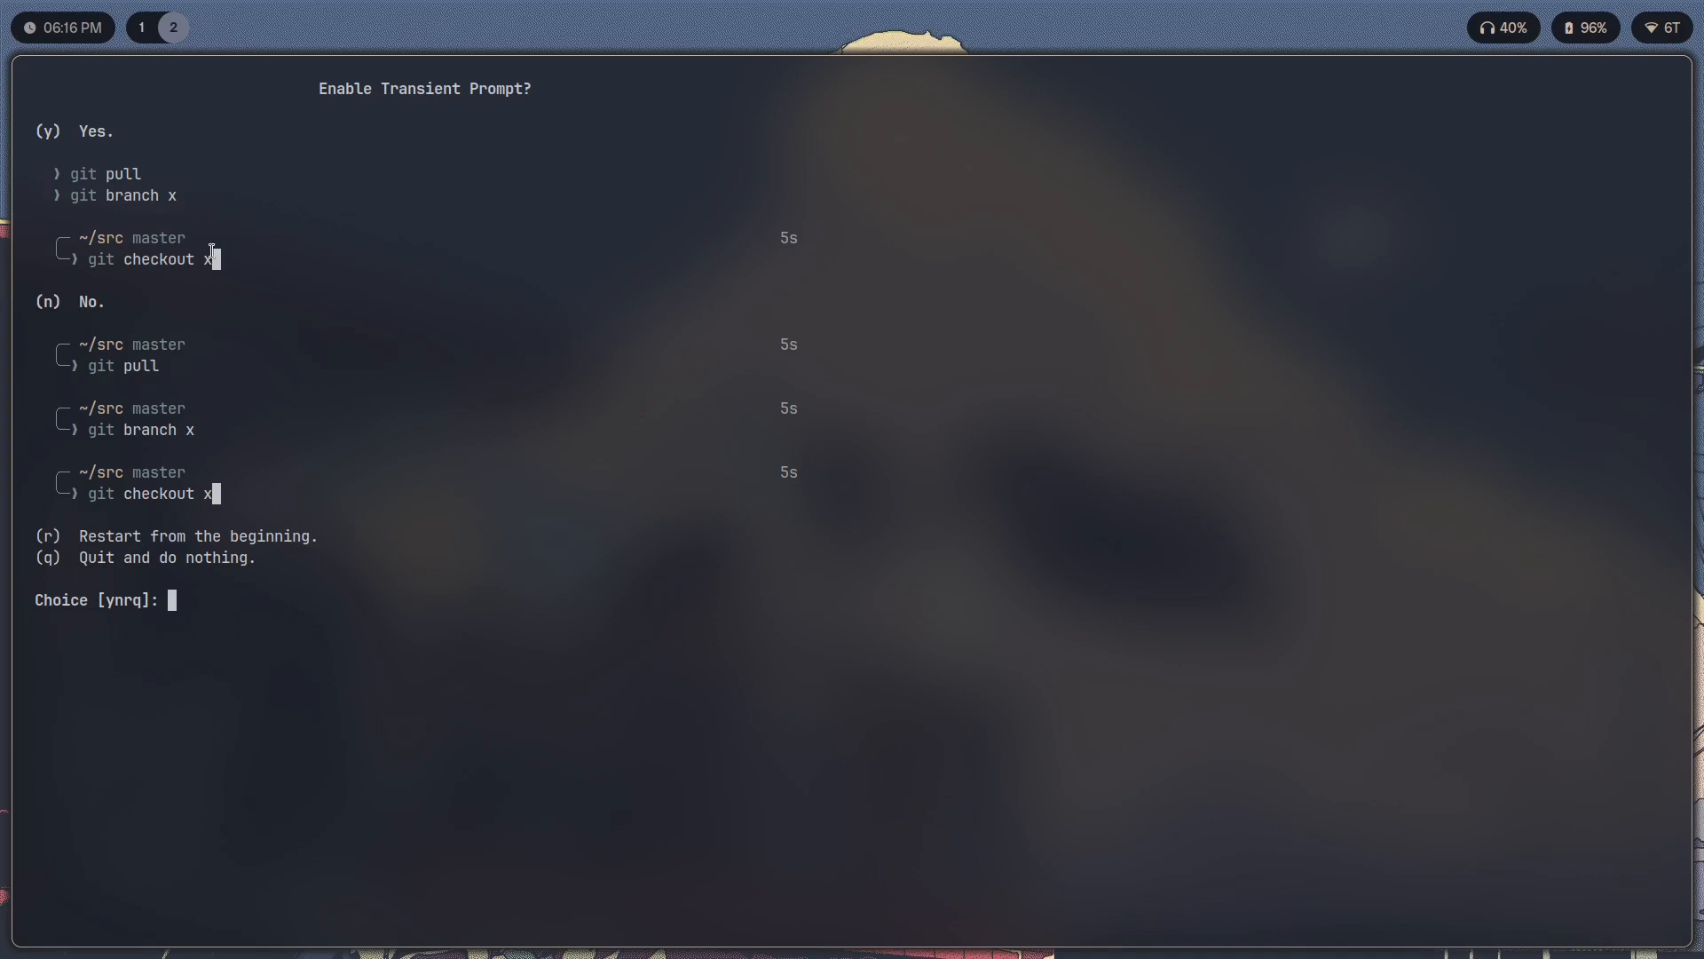
pyautogui.moveTo(22, 335)
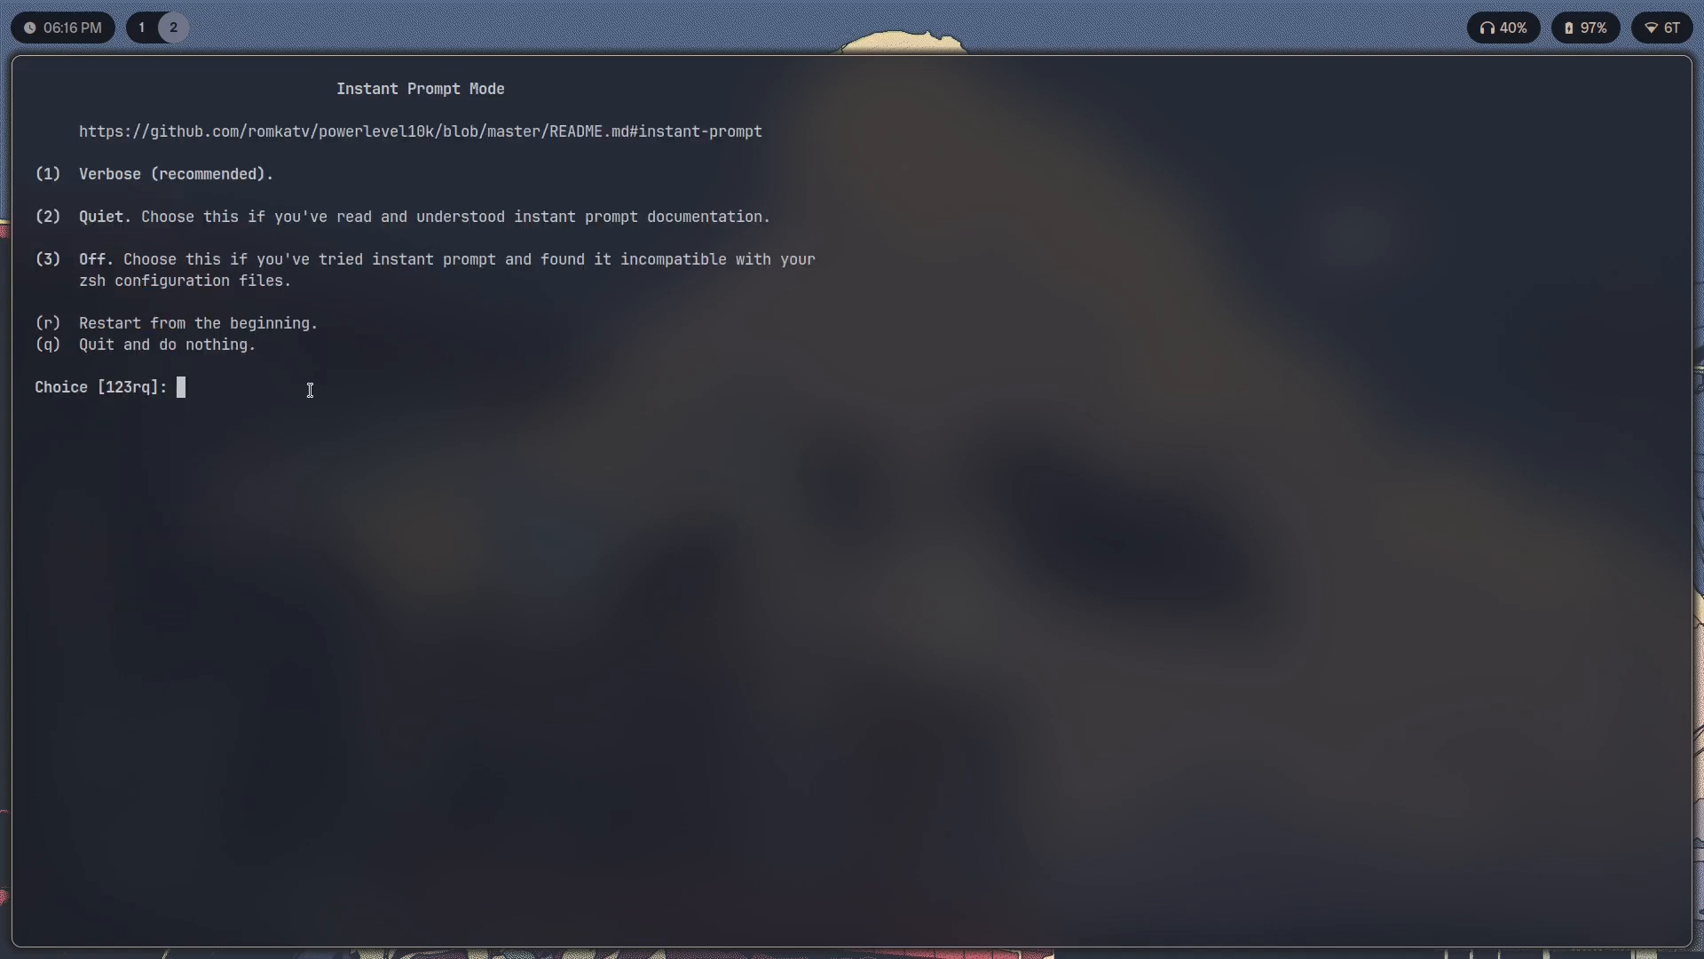
# Choose Verbose instant prompt mode to finish the wizard.
pyautogui.write('1')
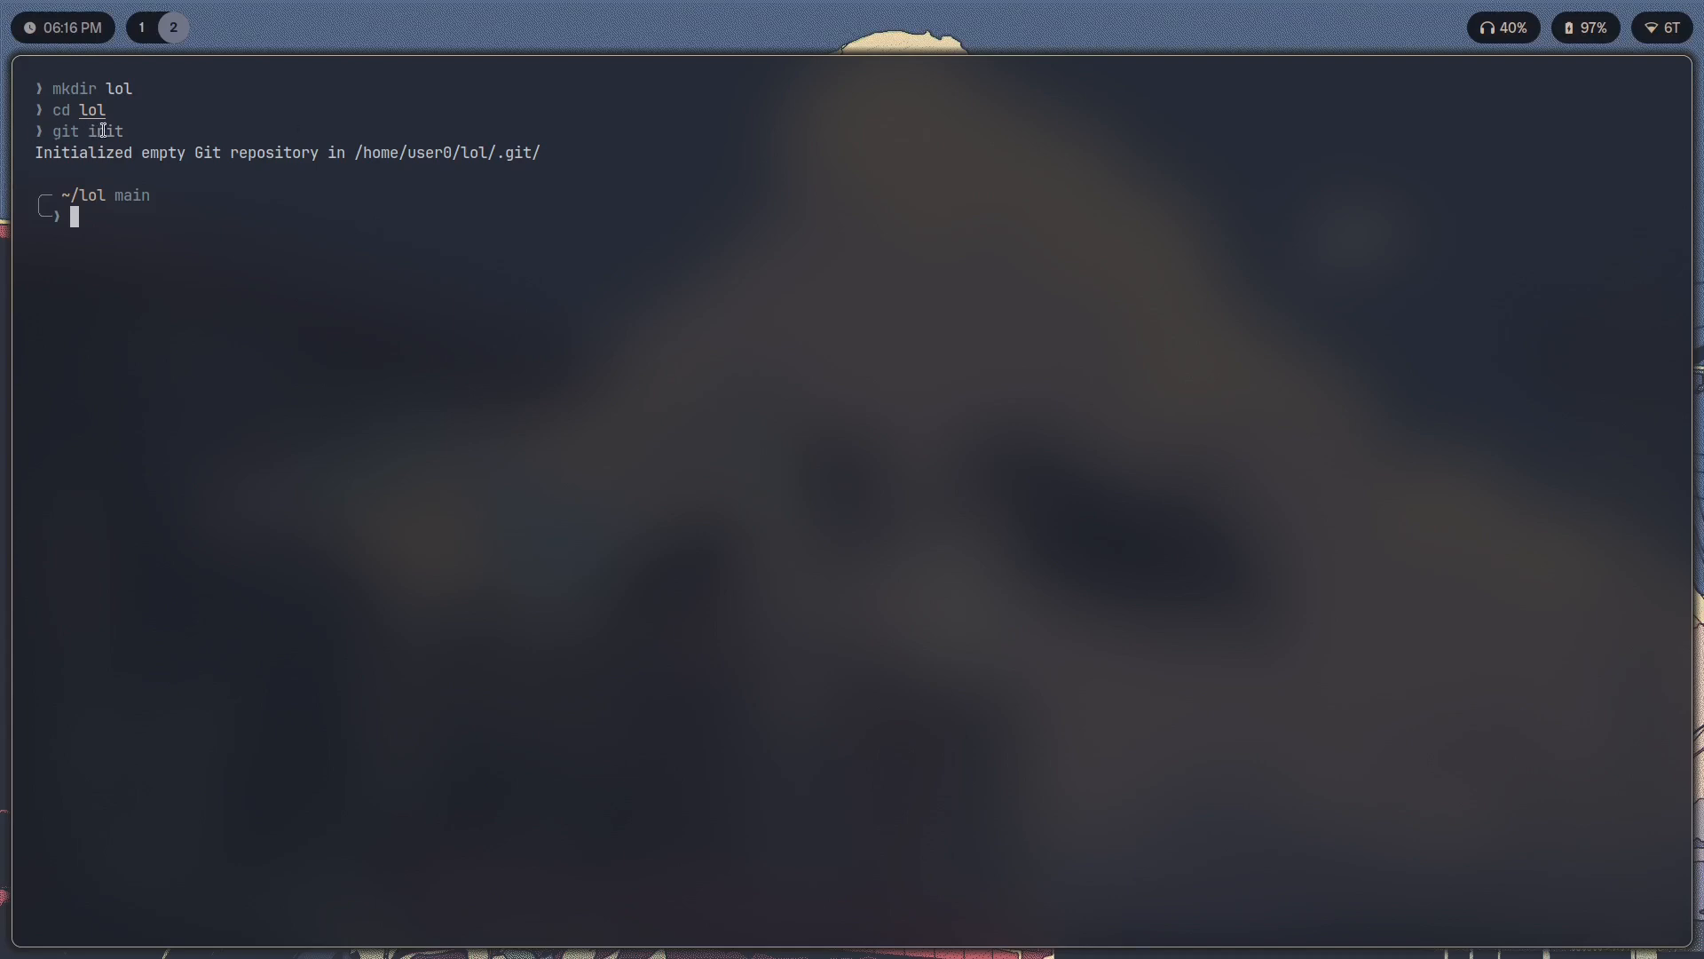
pyautogui.moveTo(133, 123)
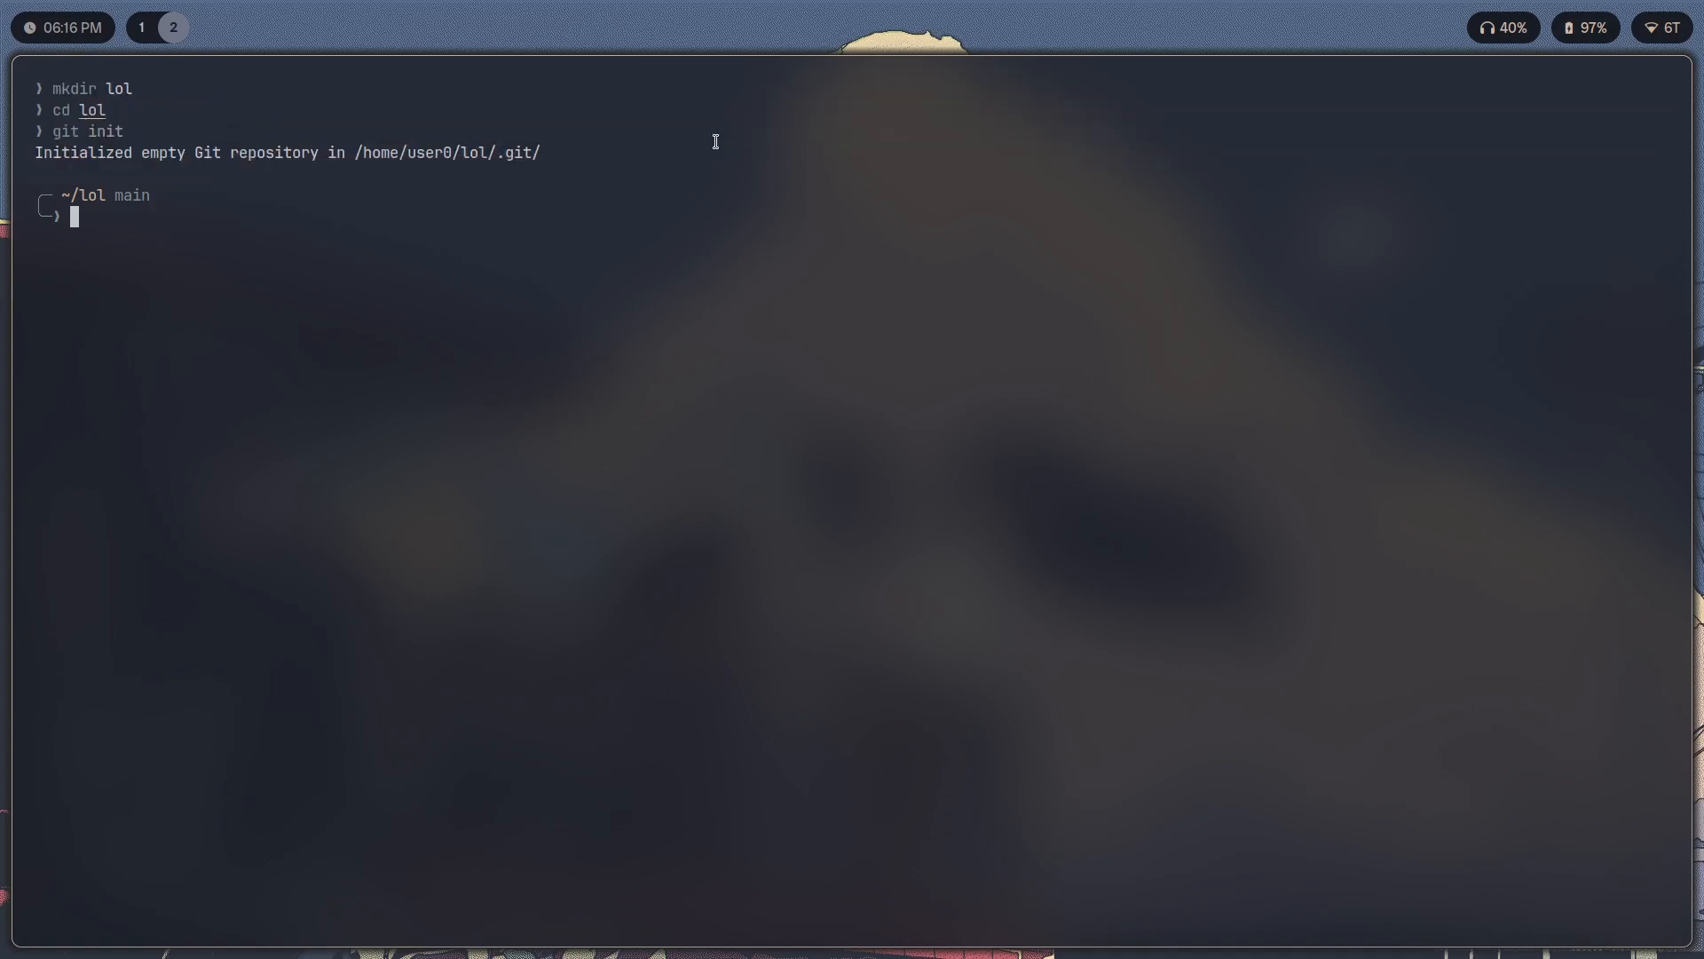
pyautogui.moveTo(142, 197)
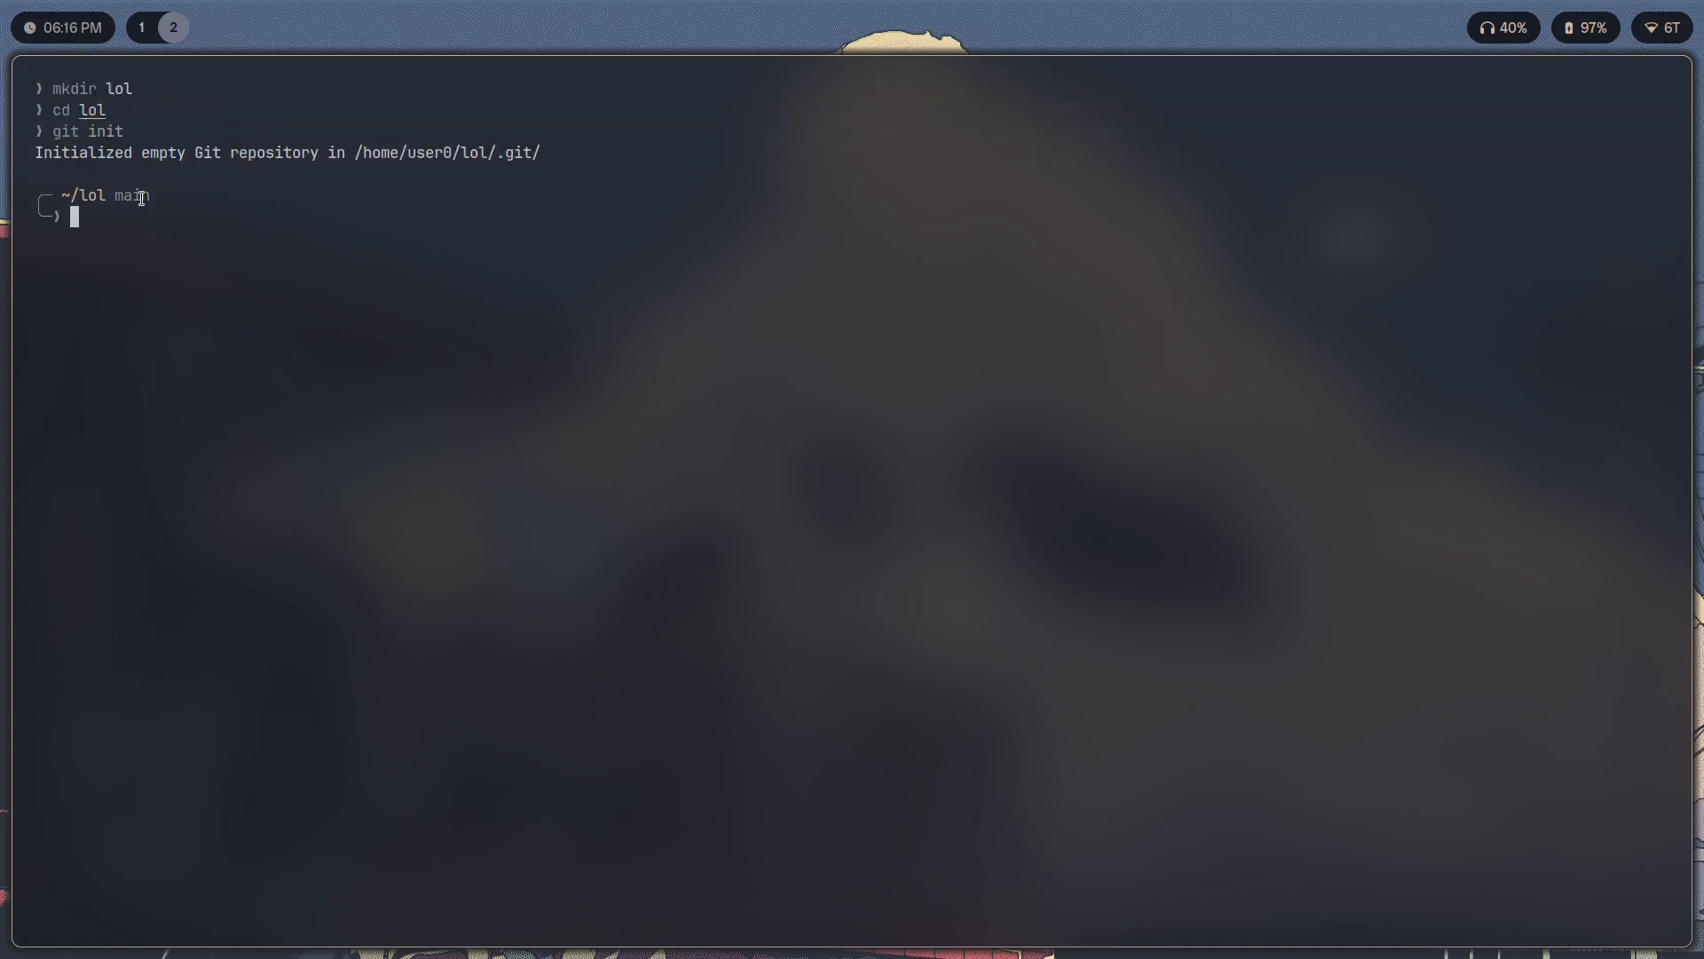
pyautogui.moveTo(63, 307)
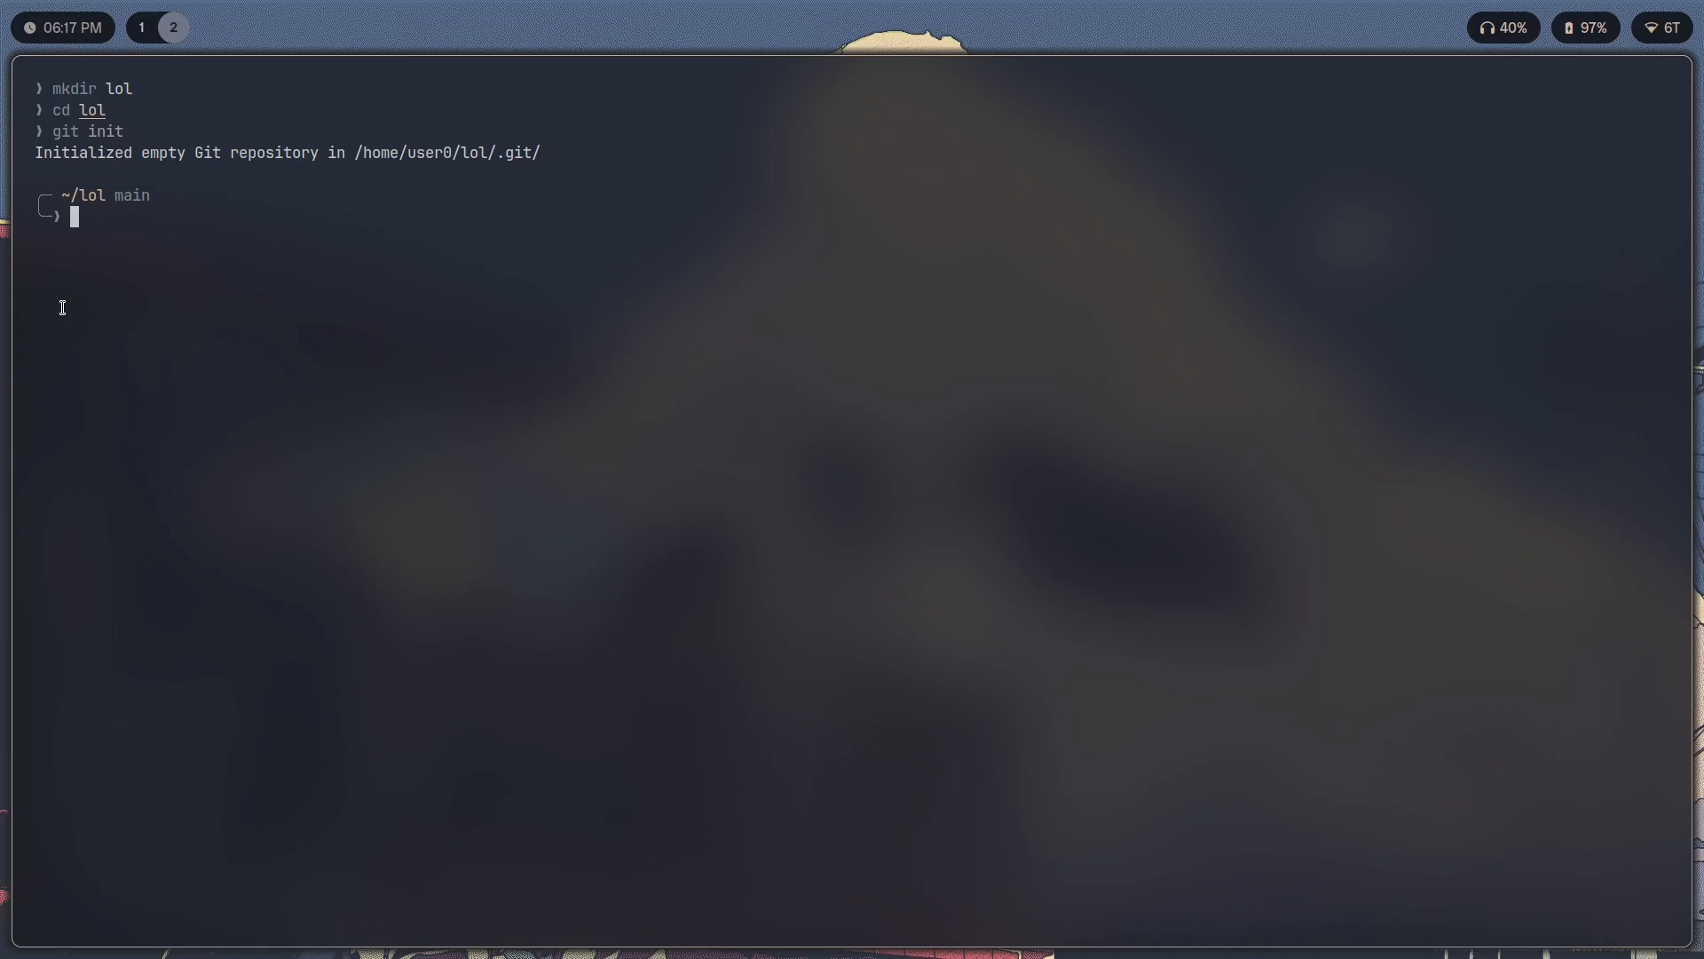
pyautogui.moveTo(269, 79)
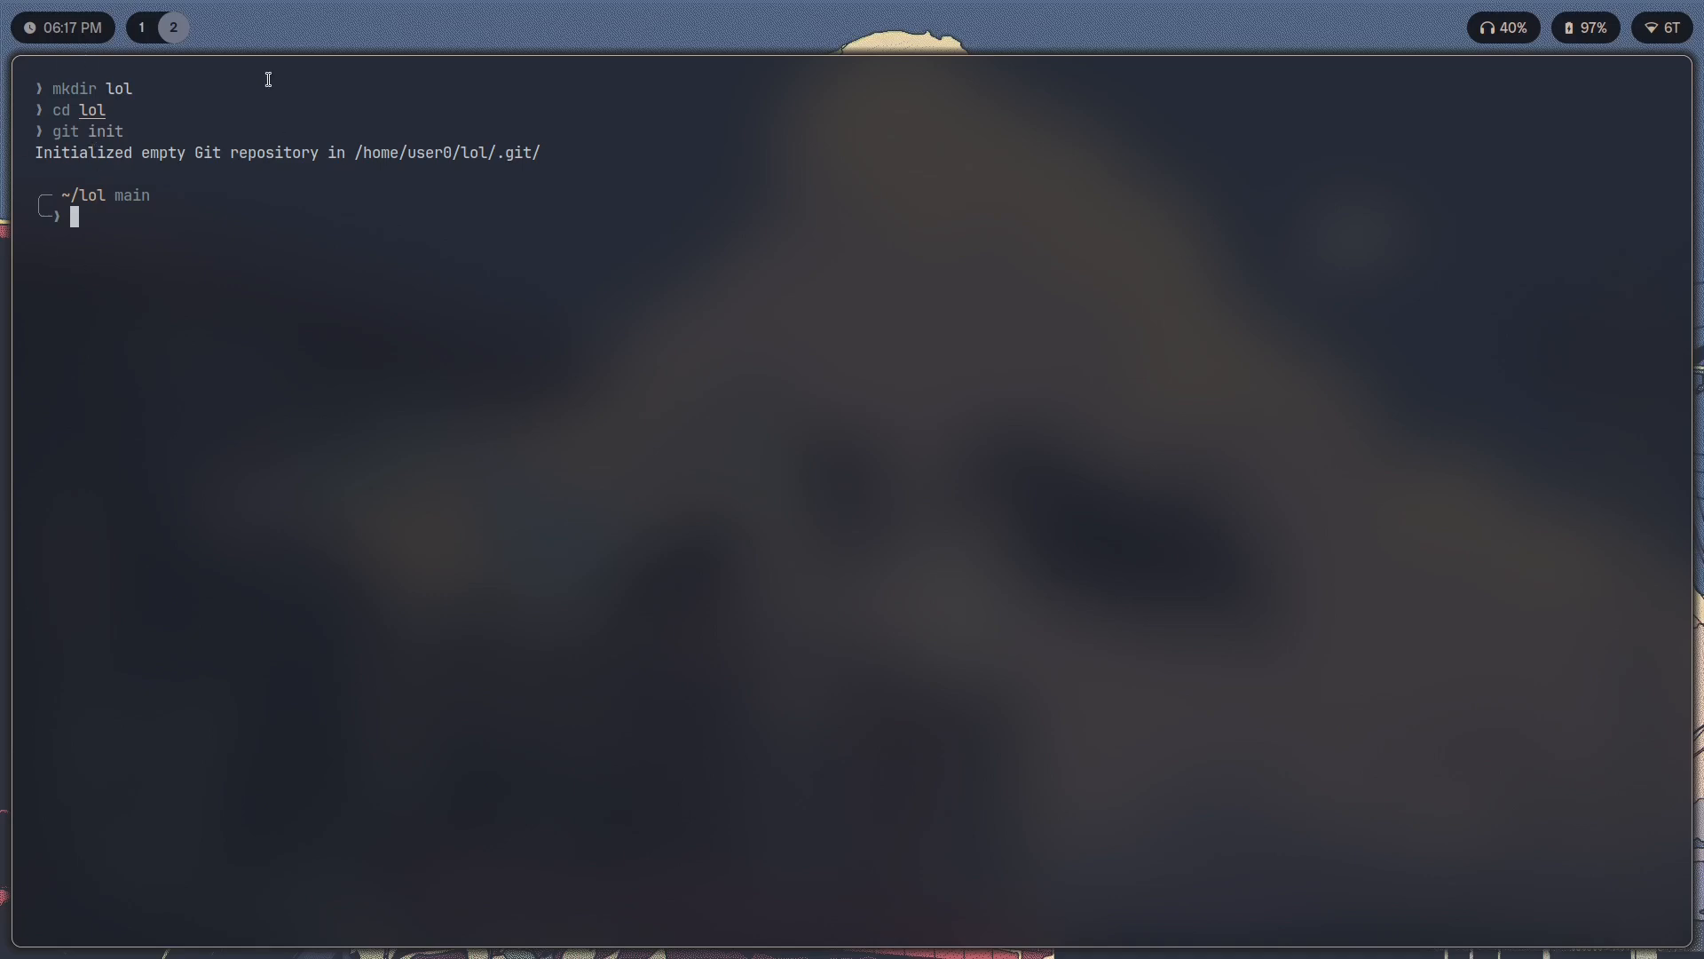
pyautogui.moveTo(540, 193)
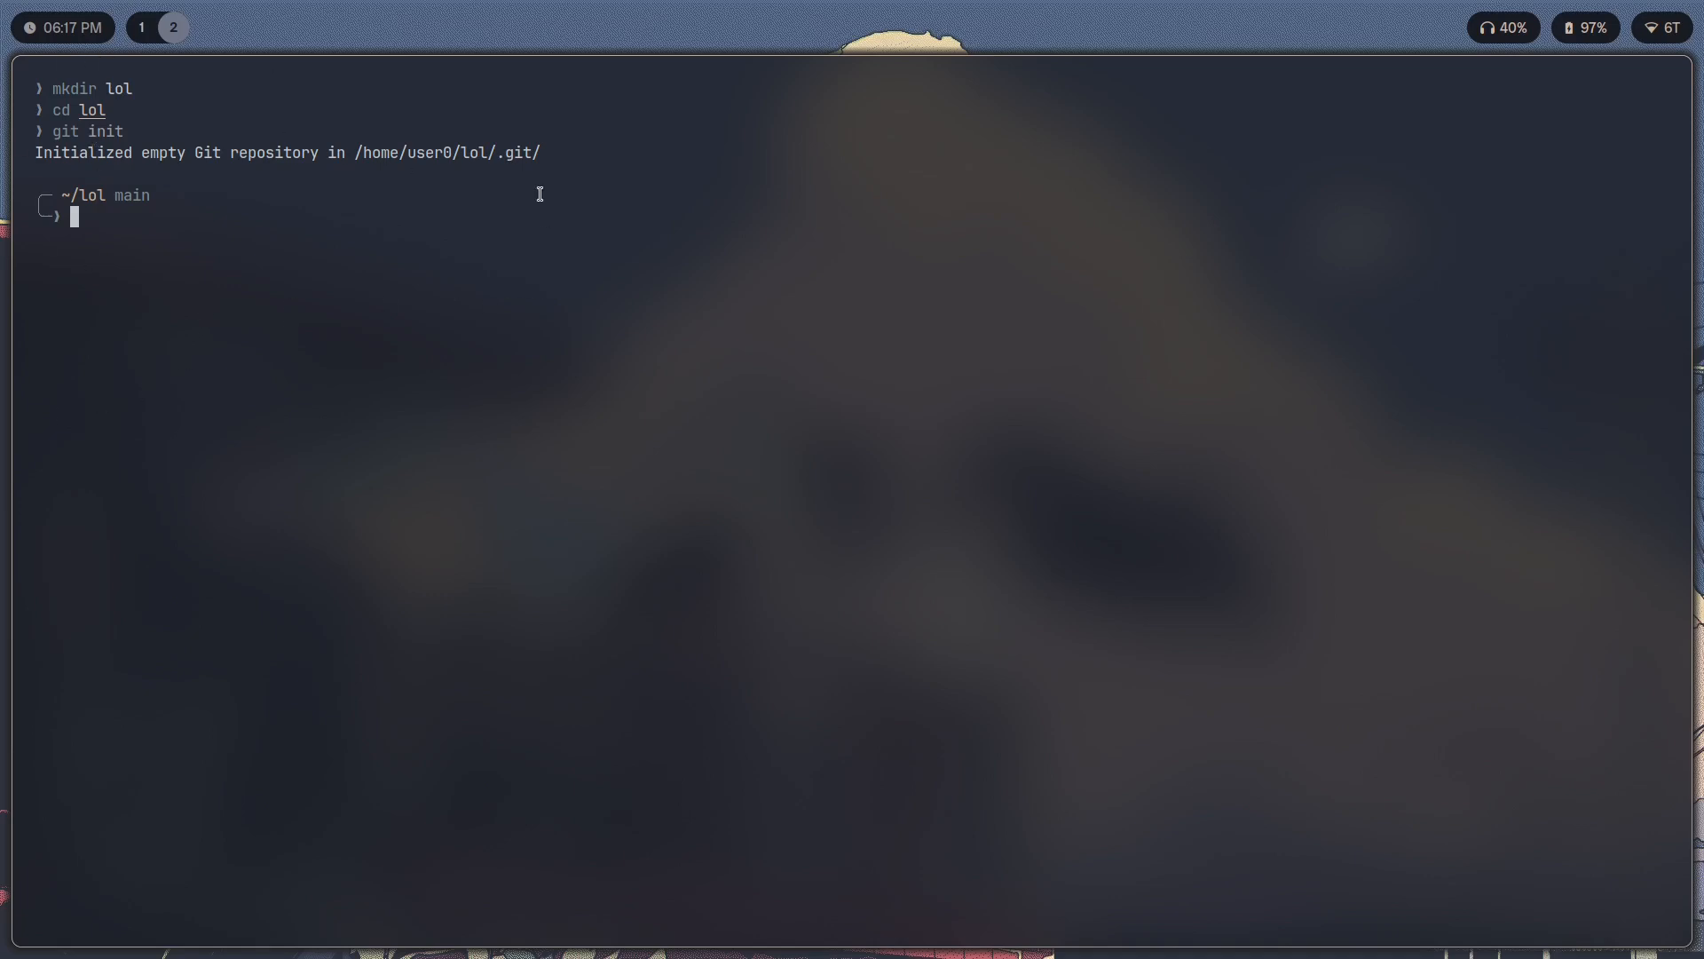
pyautogui.moveTo(467, 224)
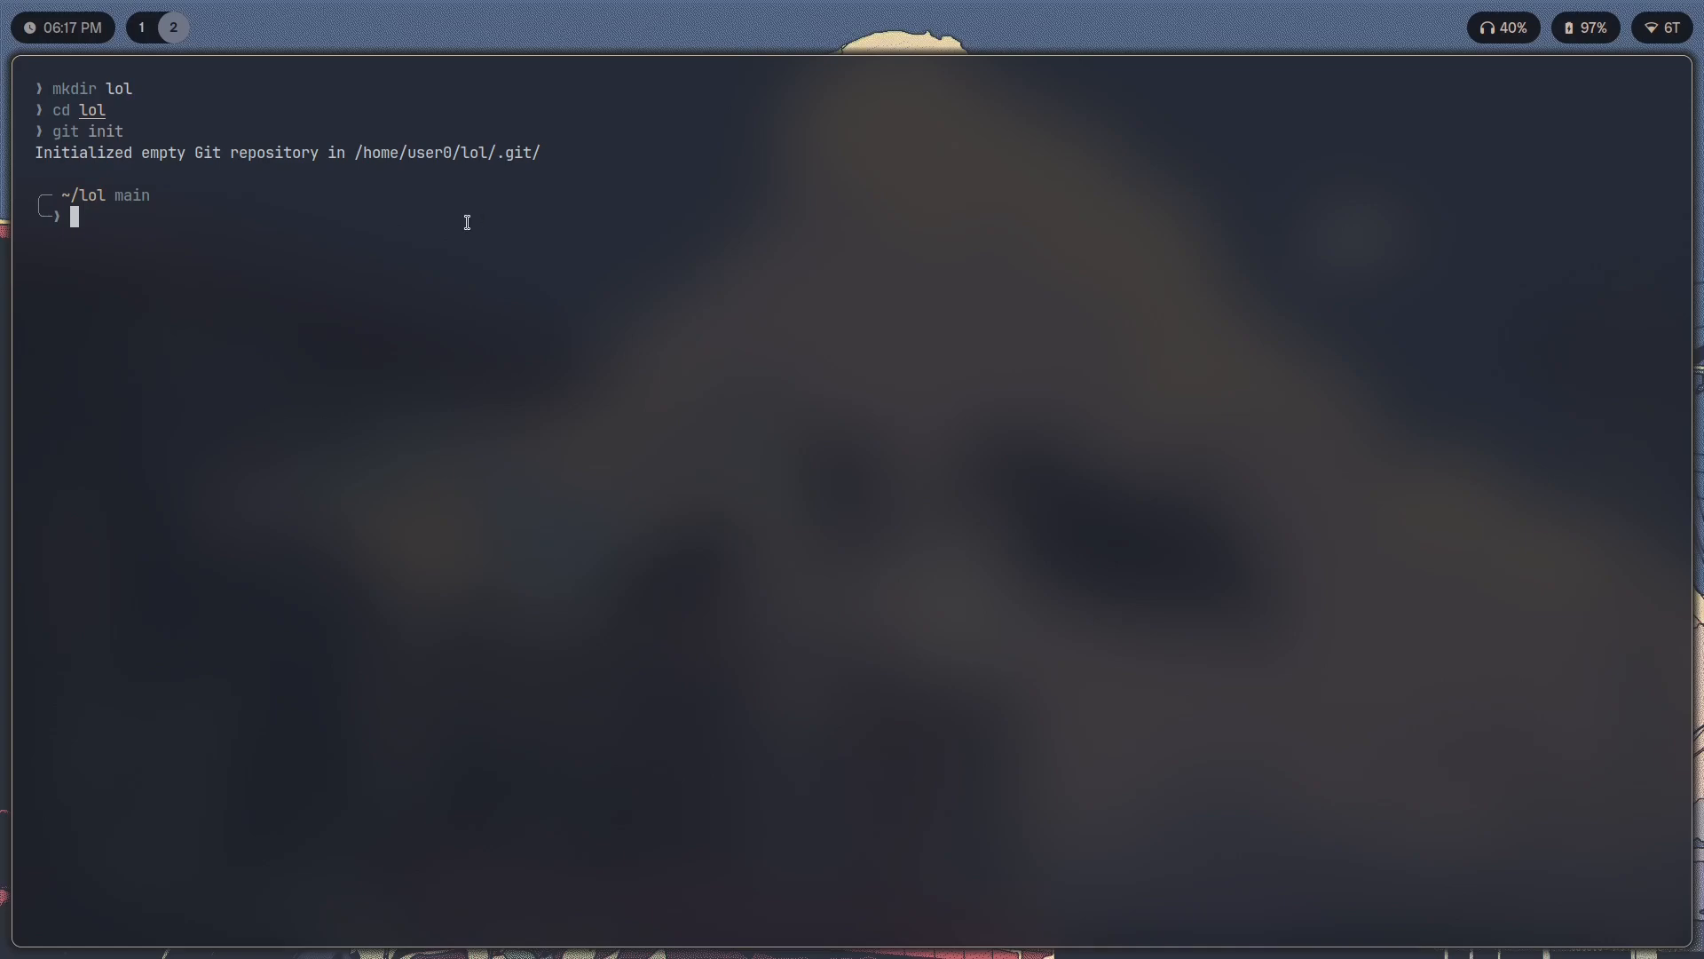
pyautogui.moveTo(490, 192)
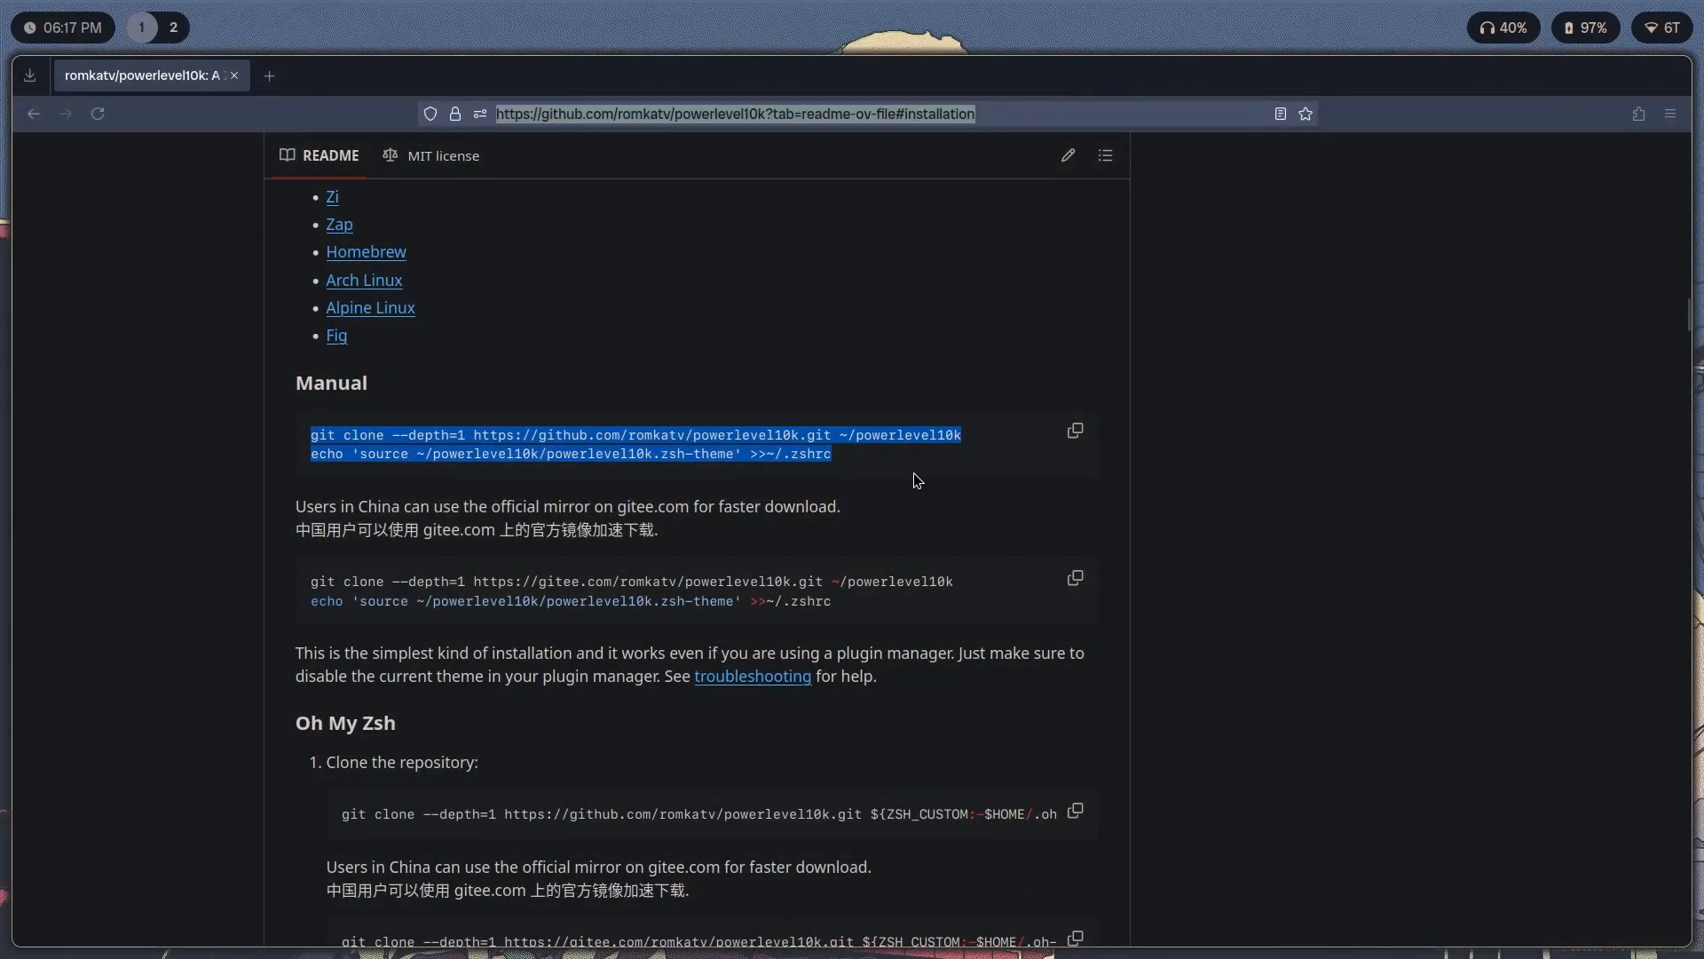
# Search 'zsh syn', reach the zsh-syntax-highlighting GitHub repo and its INSTALL.md instructions.
pyautogui.write('zsh syn')
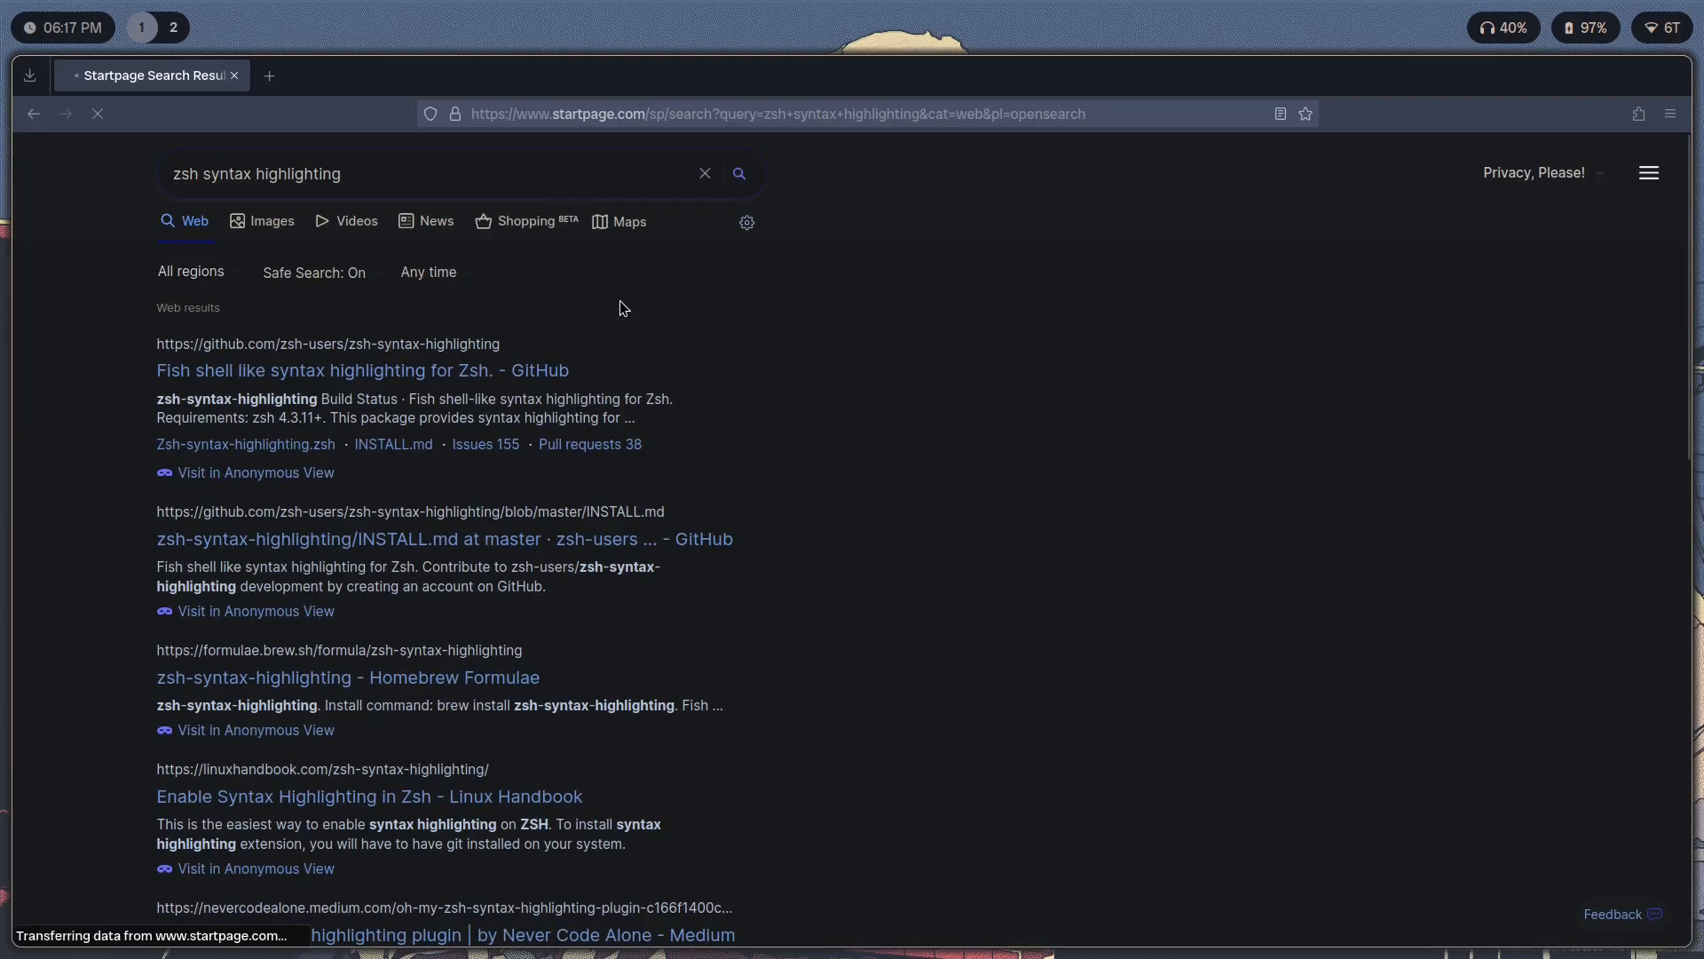
pyautogui.click(172, 26)
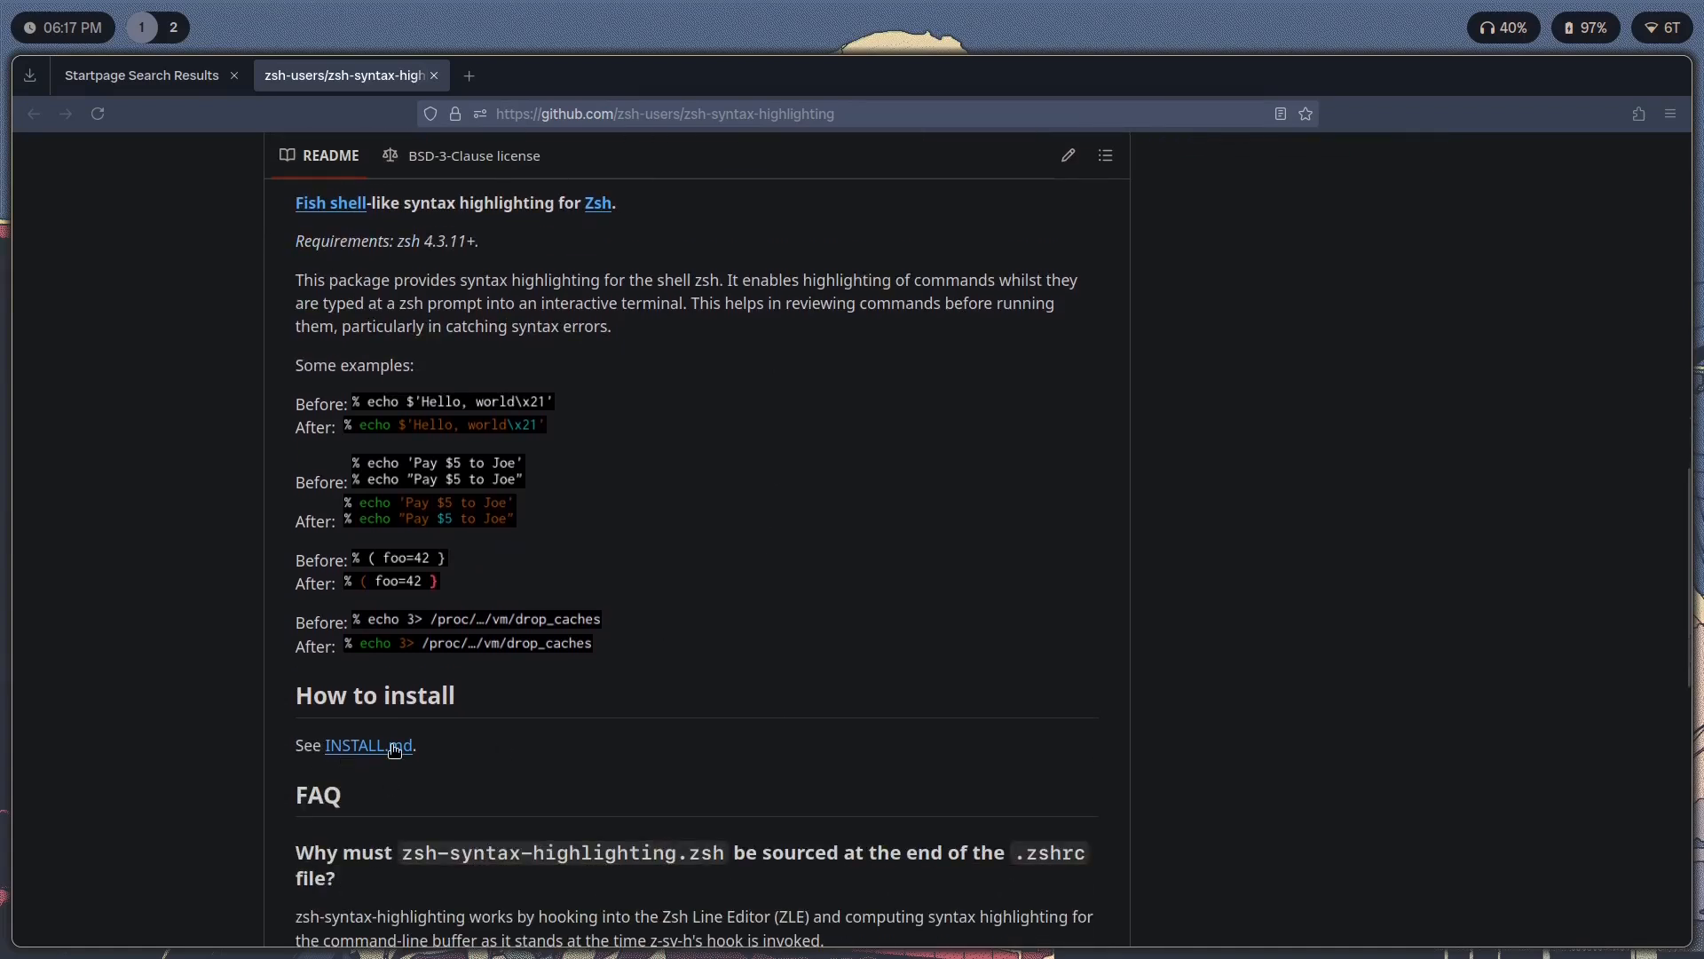
pyautogui.click(370, 746)
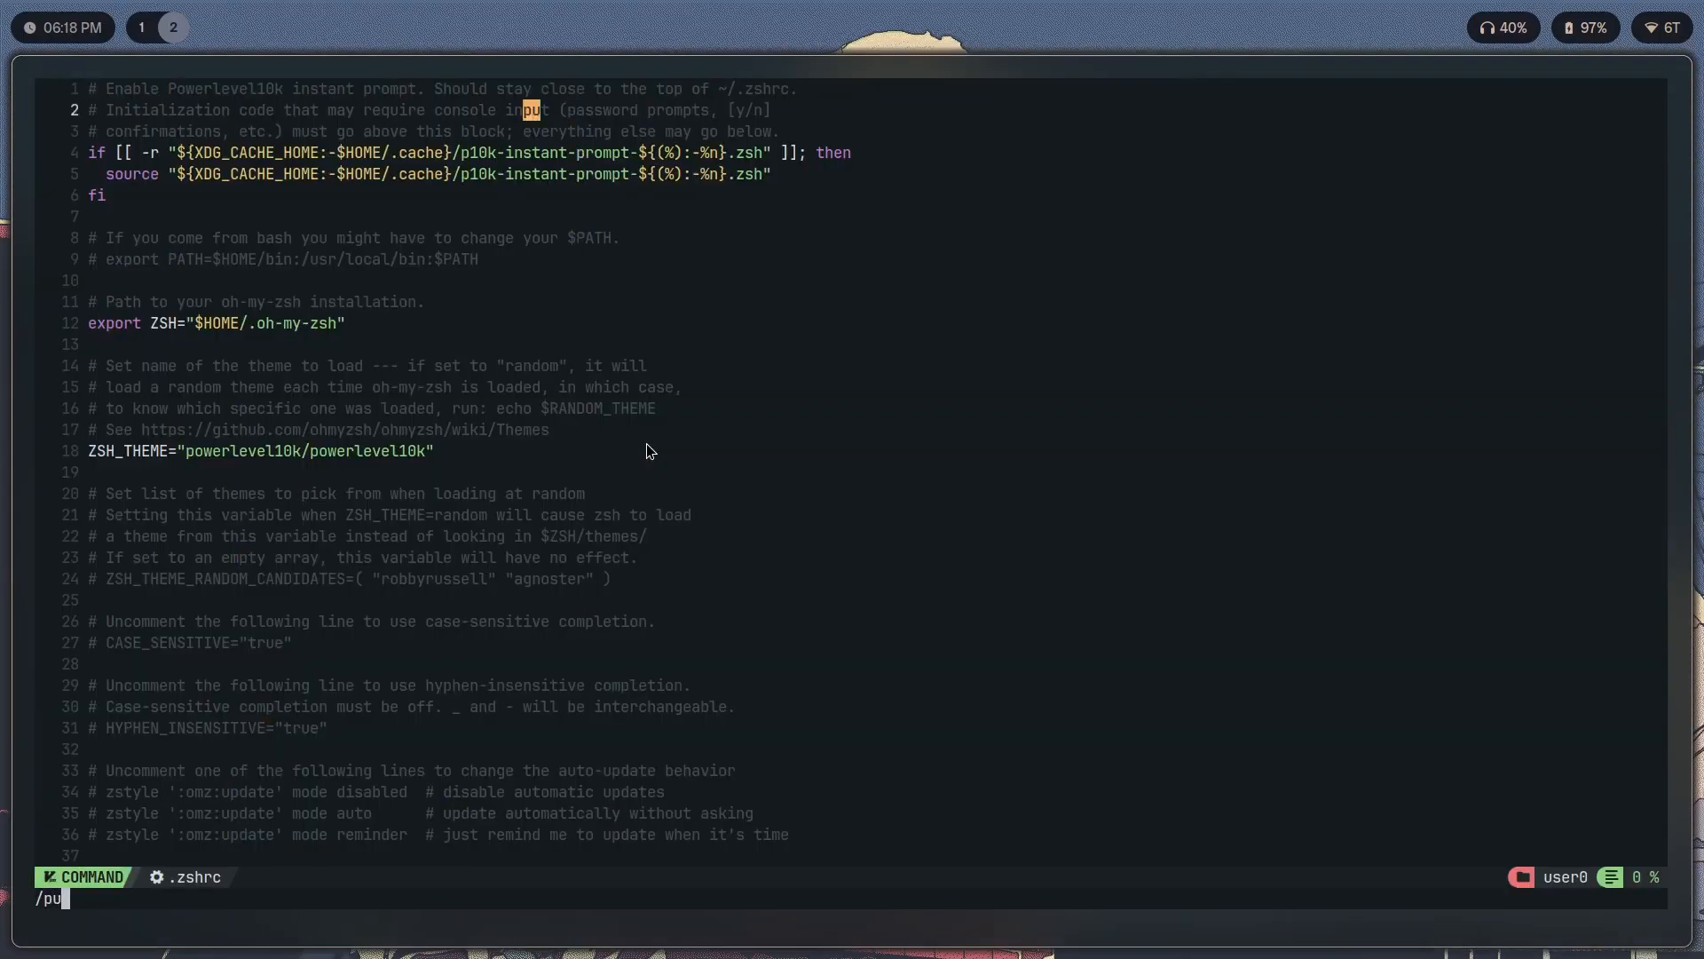
# Locate the plugins line via /plugins and add zsh-syntax-highlighting and fast-syntax-highlighting beside git.
pyautogui.write('lugins')
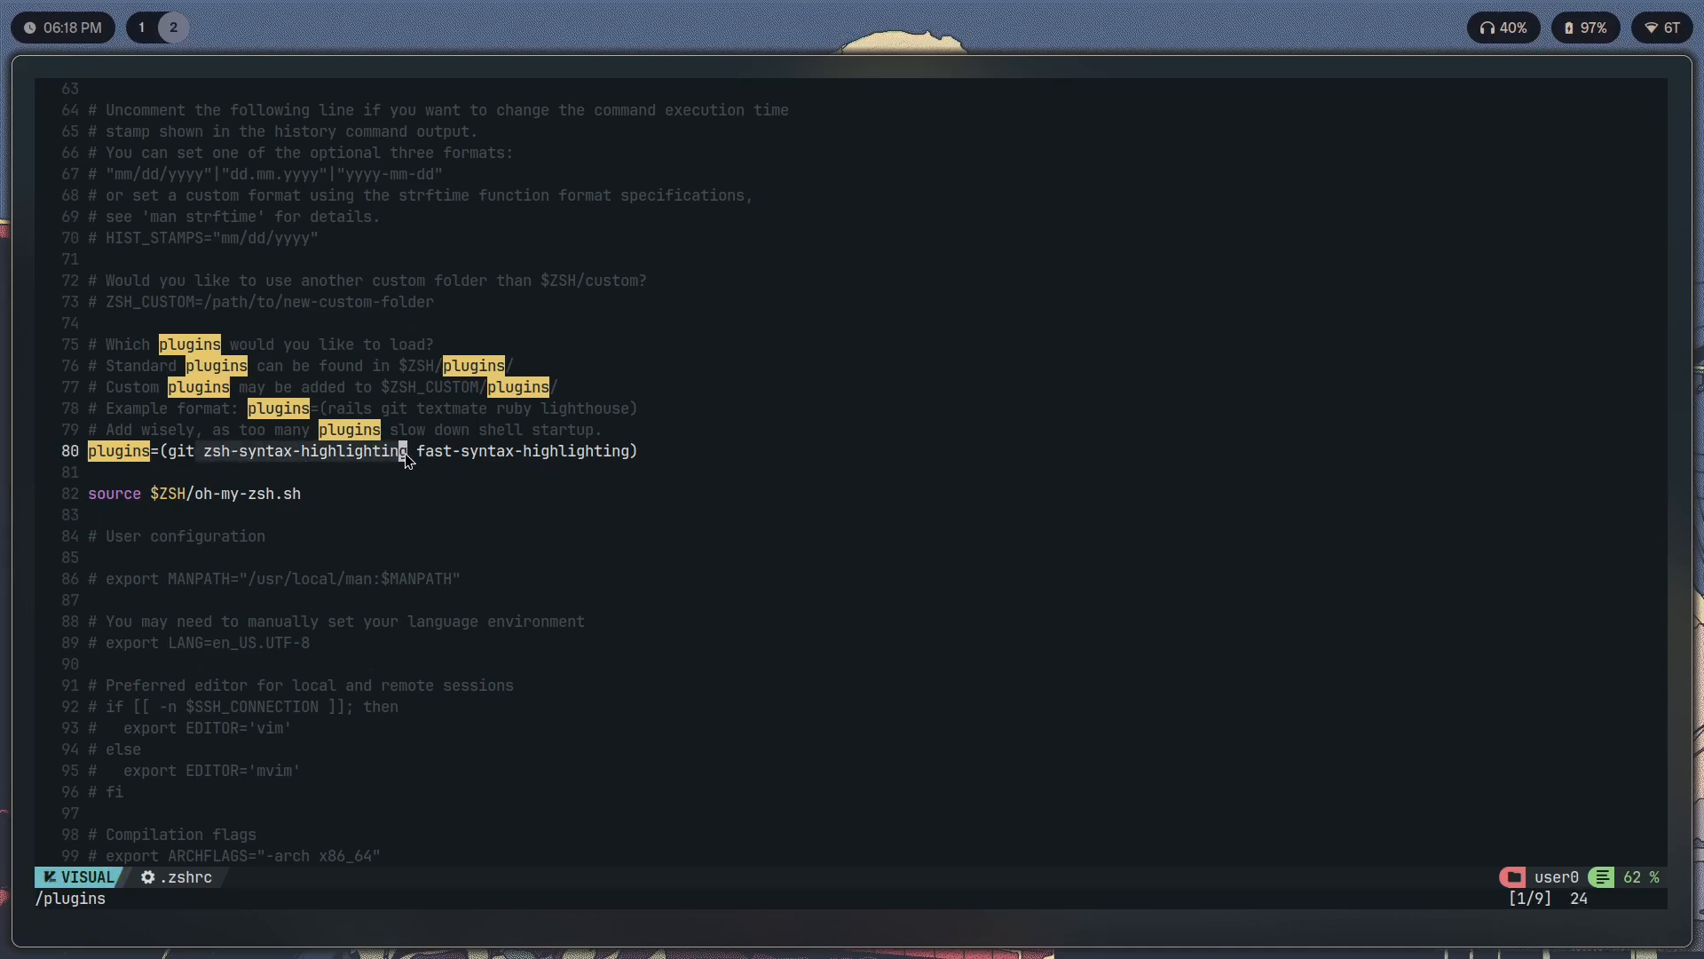
pyautogui.press('Escape')
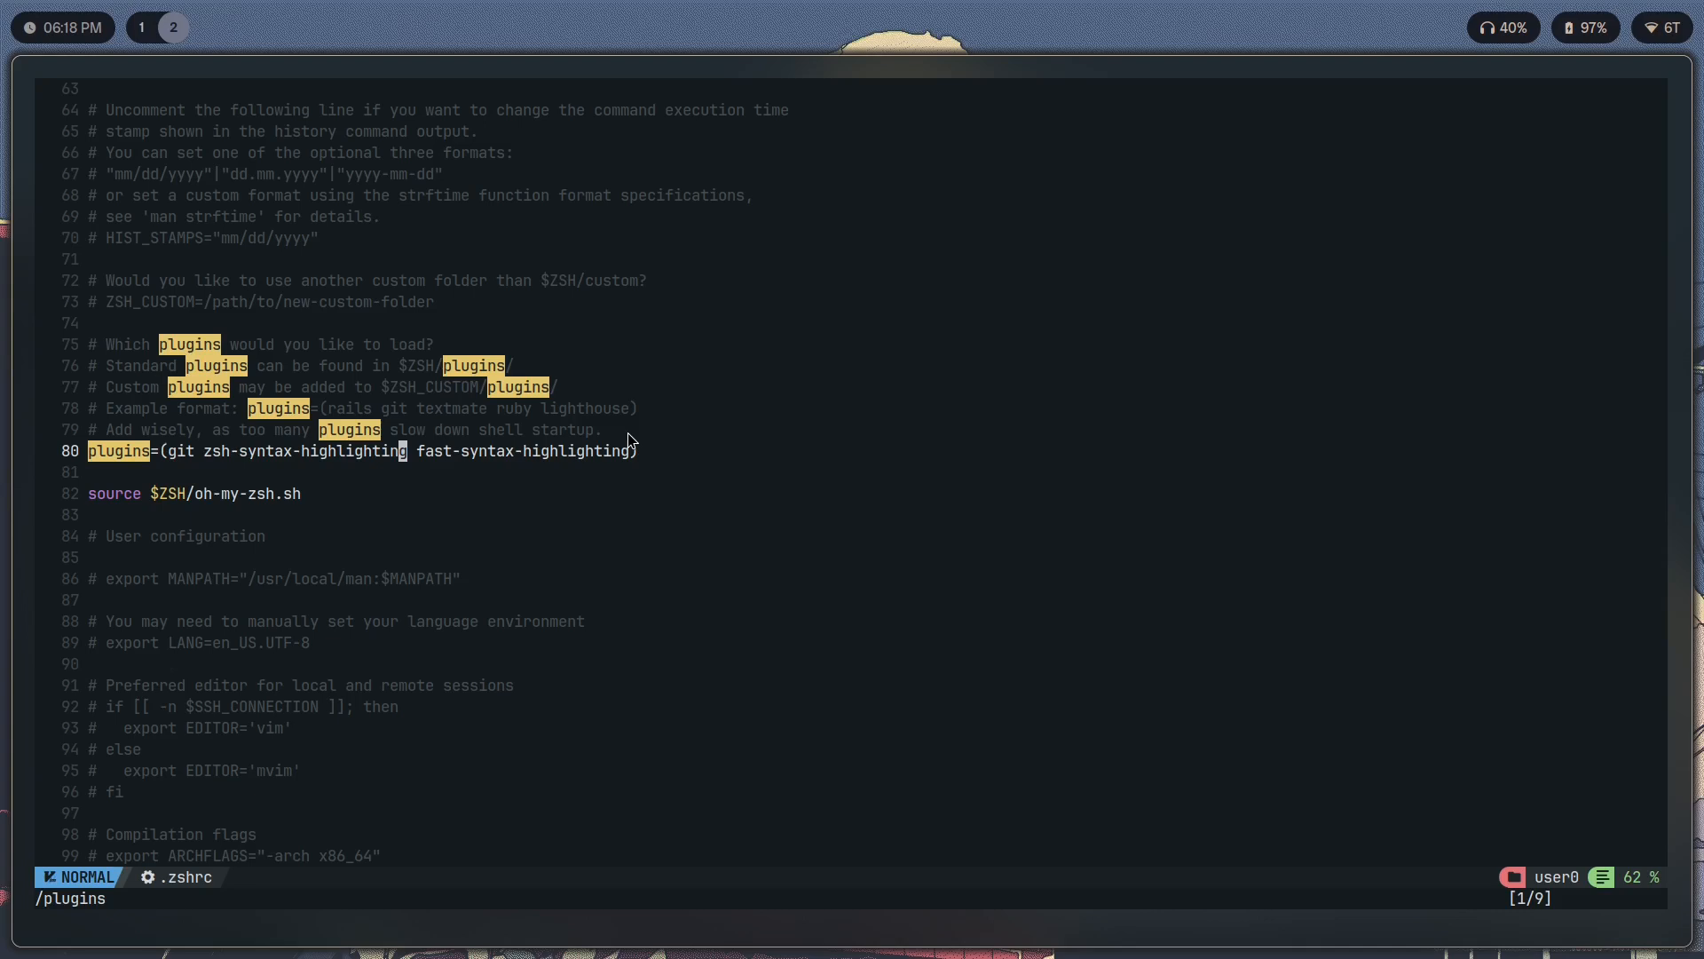
pyautogui.moveTo(739, 506)
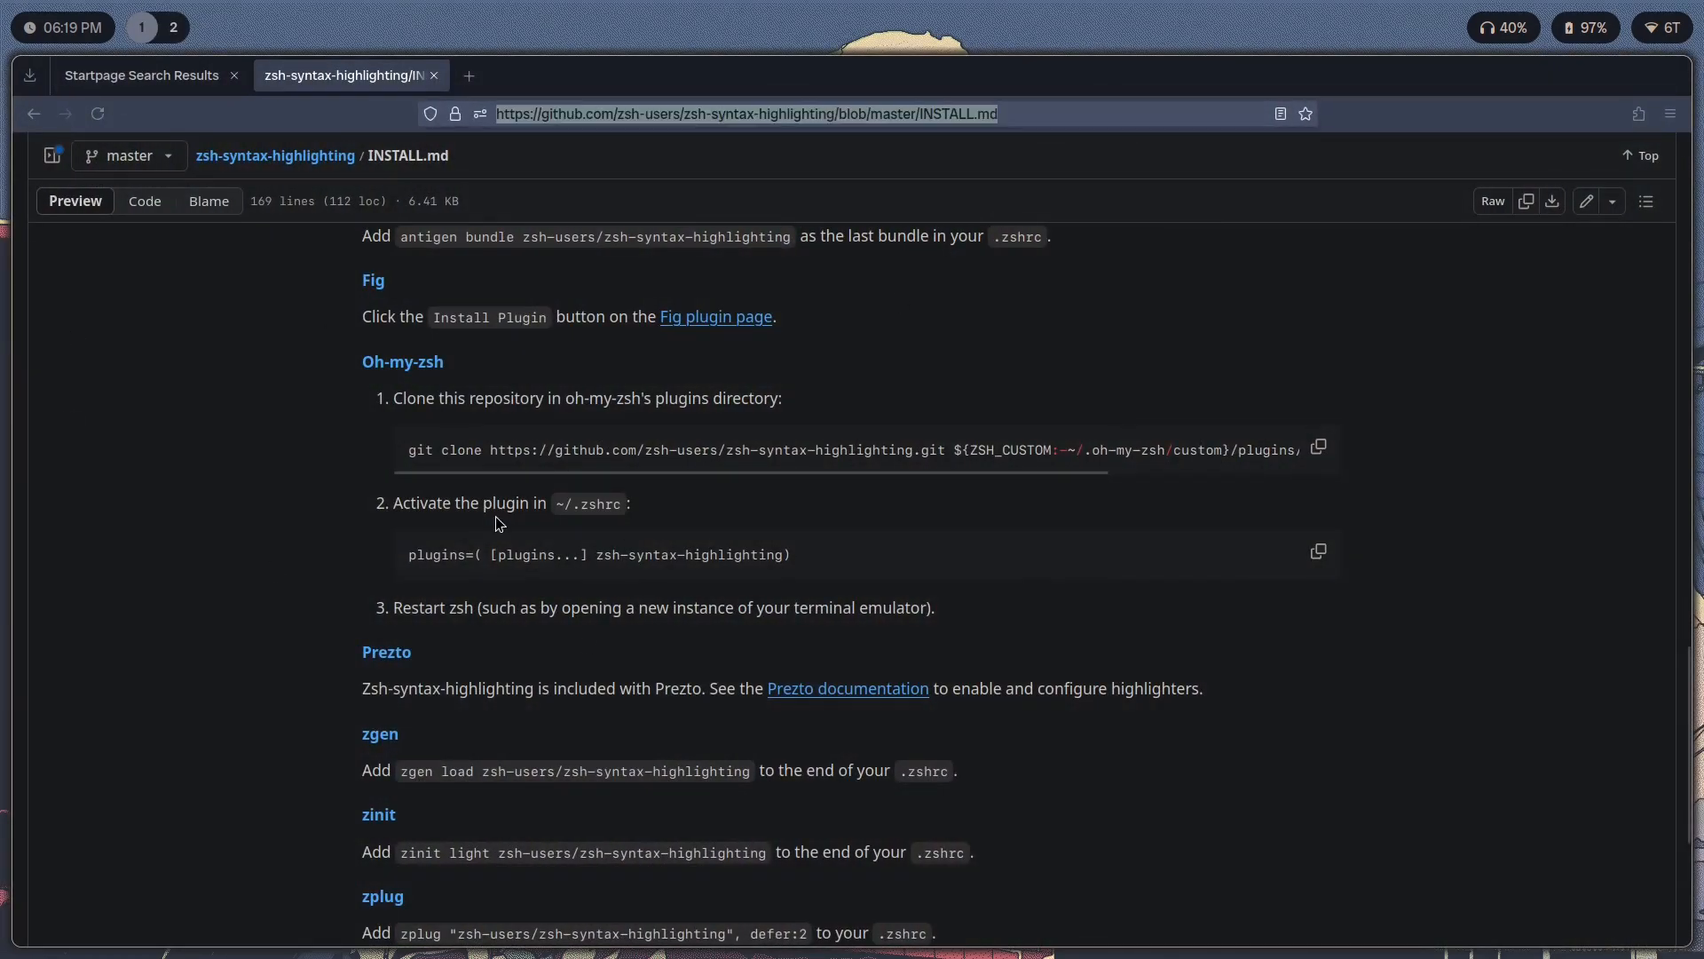
# Begin an address-bar search for 'fast-synta' to find fast-syntax-highlighting.
pyautogui.write('fast-synta')
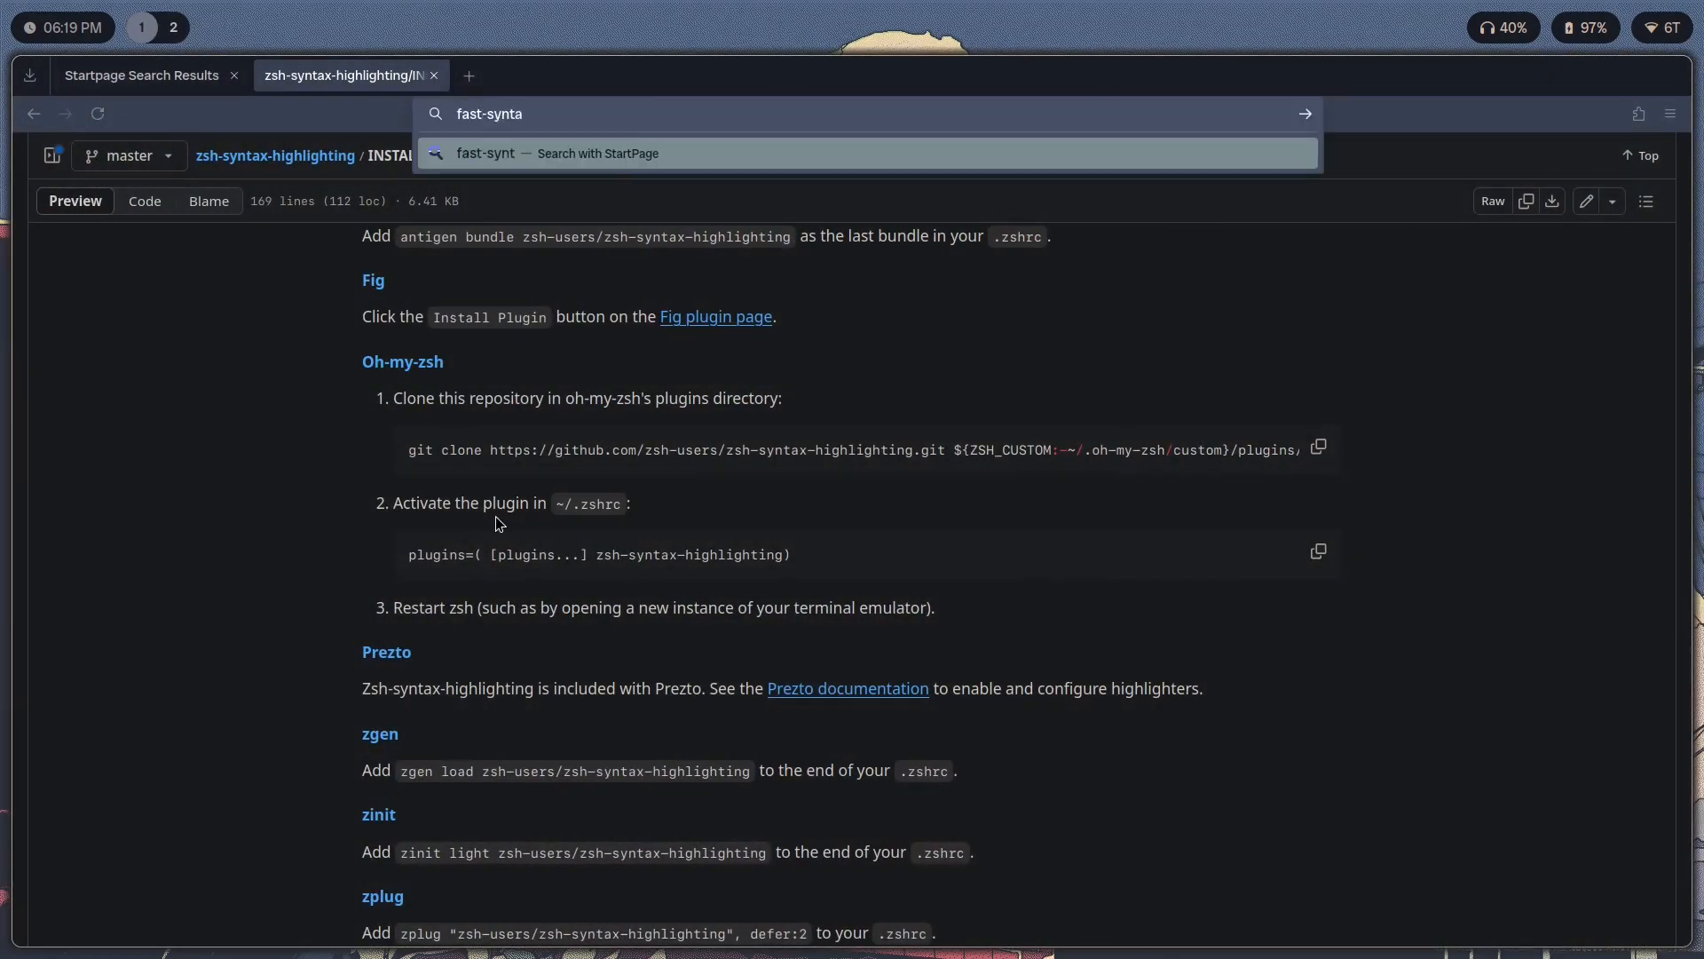